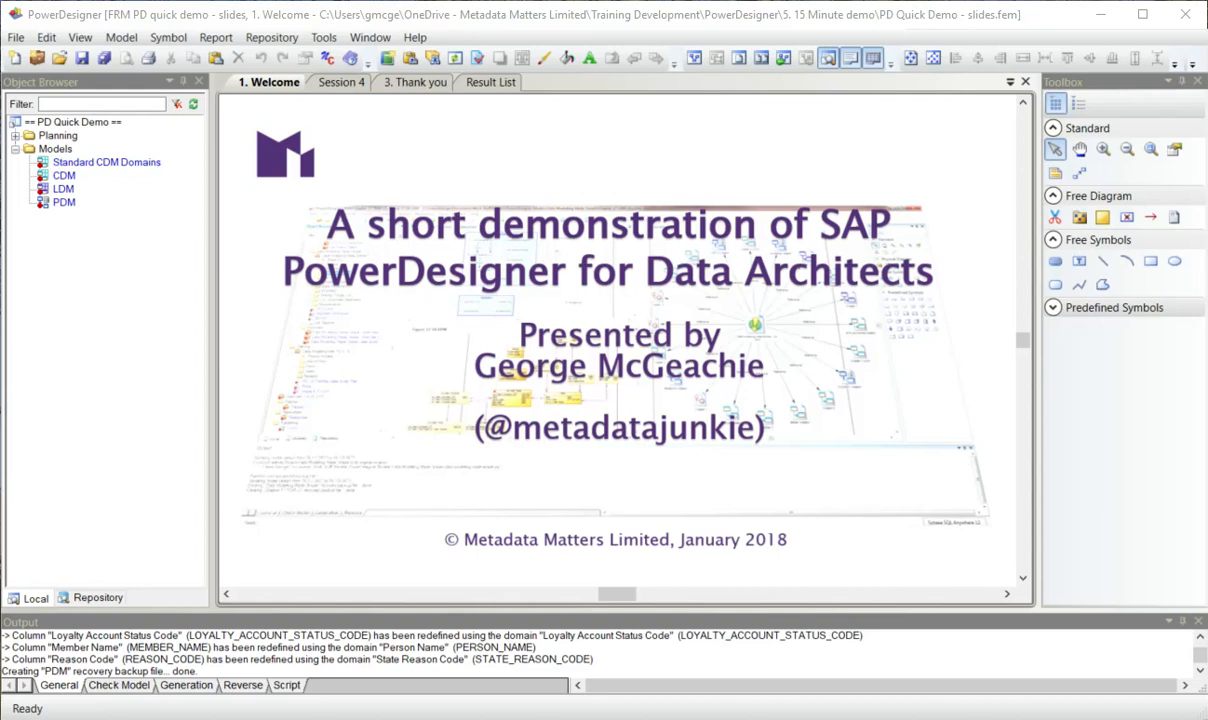
Switch from the welcome slide to the Session 4 agenda on creating a project and traceability.
left_click(341, 82)
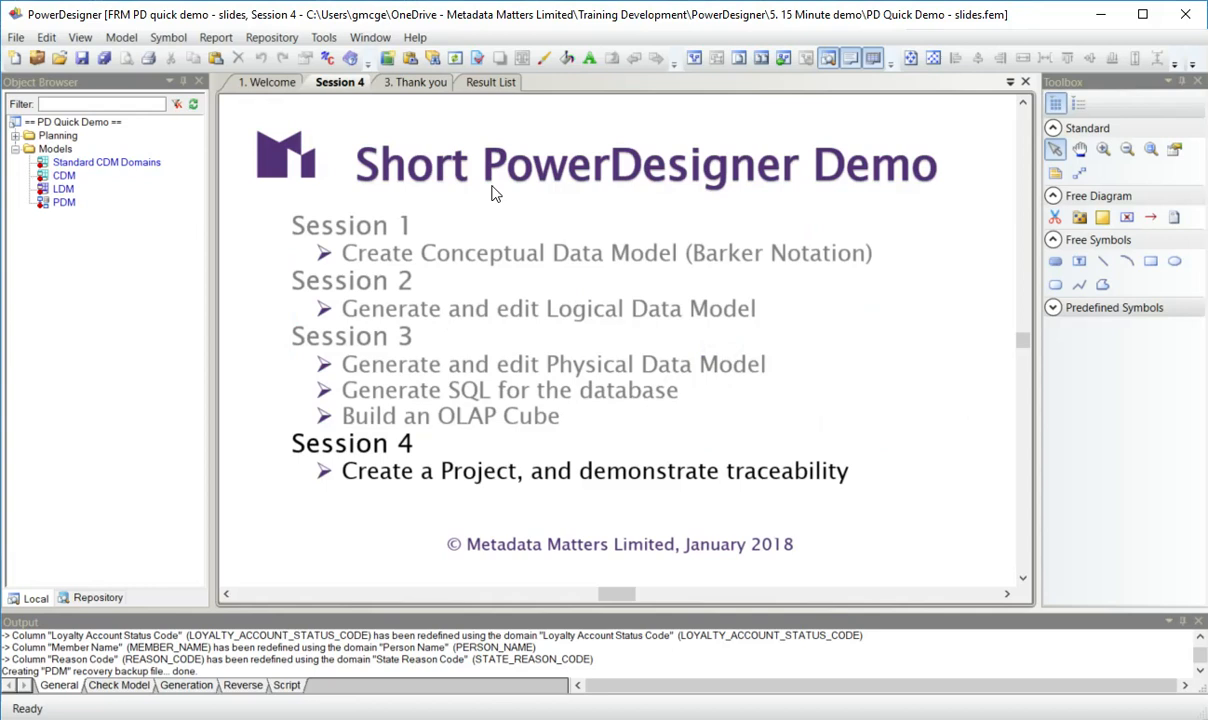
mouse_move(505, 203)
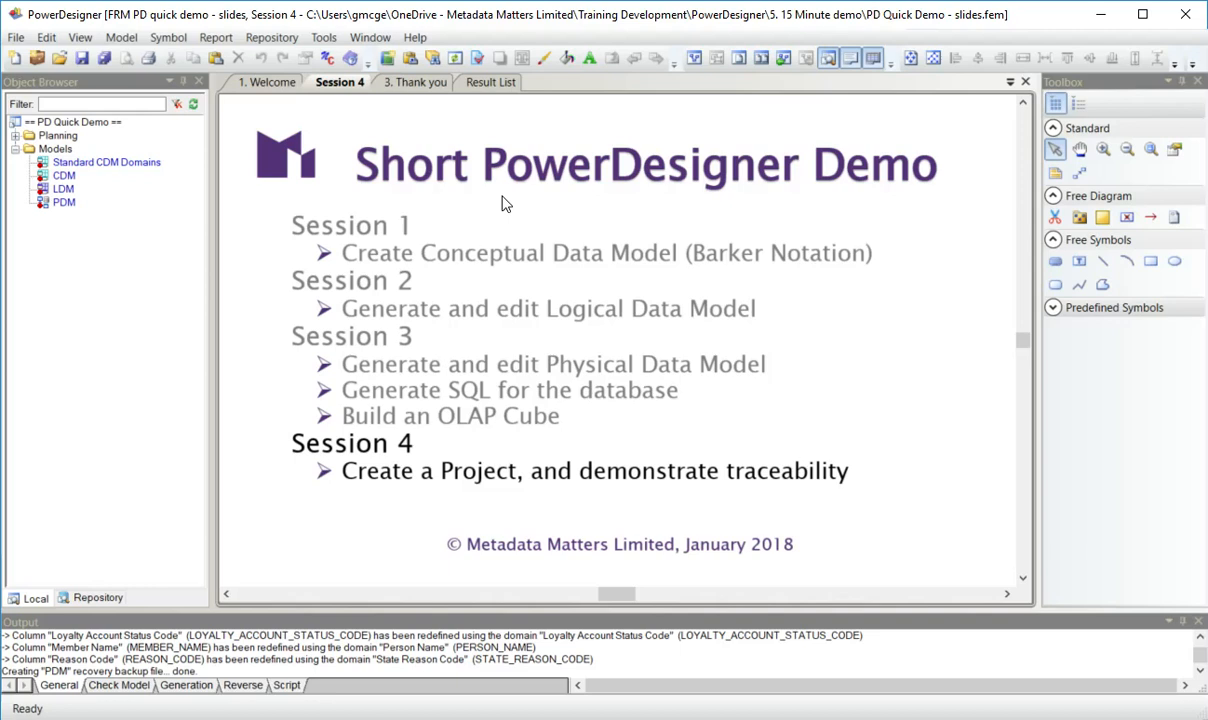
left_click(63, 202)
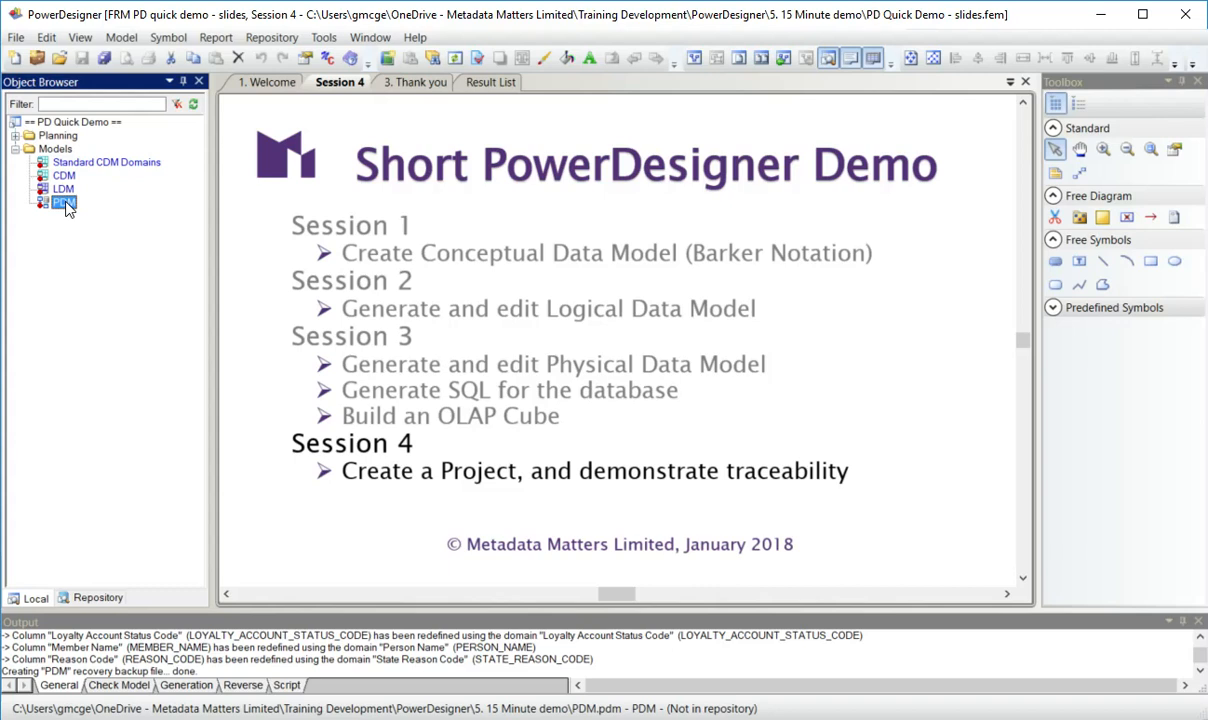
mouse_move(37, 57)
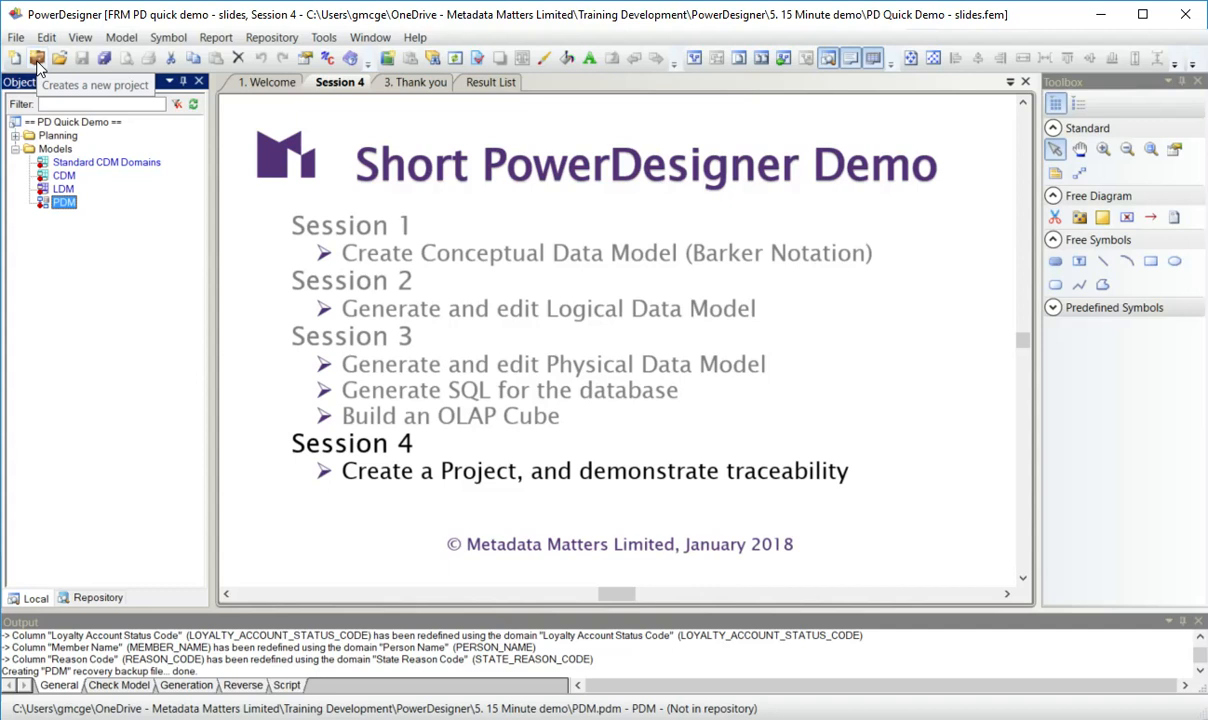
Create an empty project named Demo, collapsing Frameworks and checking the save folder.
left_click(37, 57)
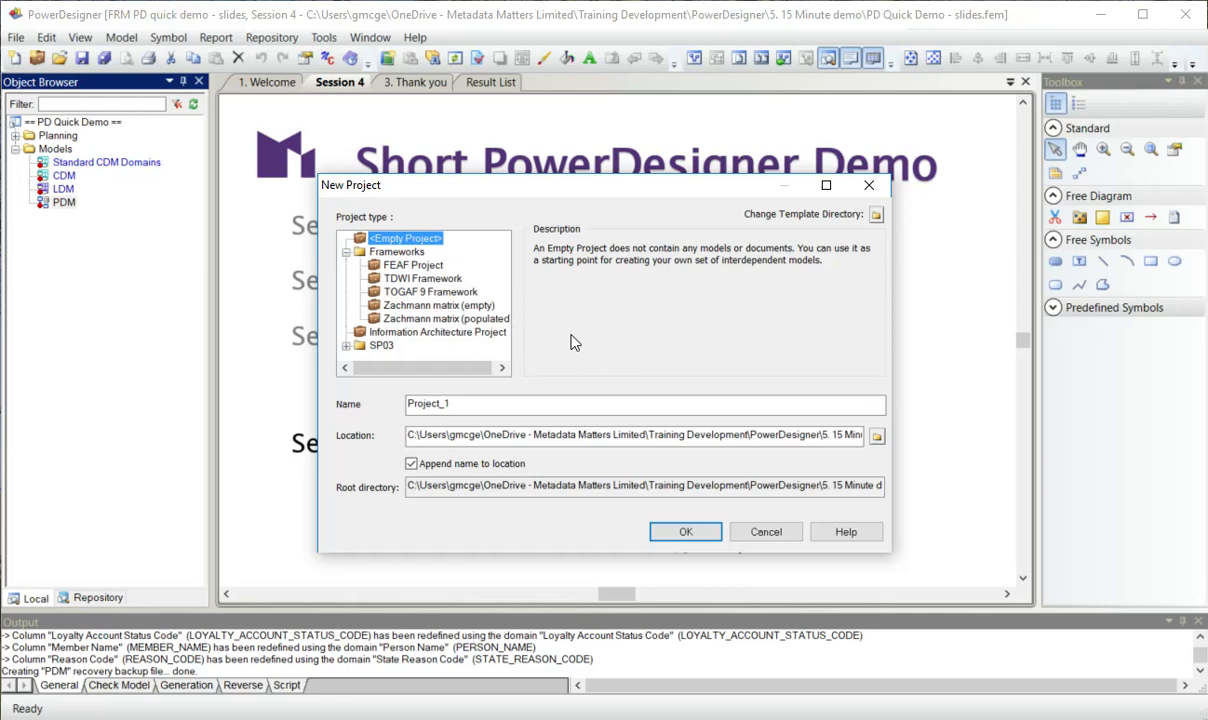
left_click(345, 251)
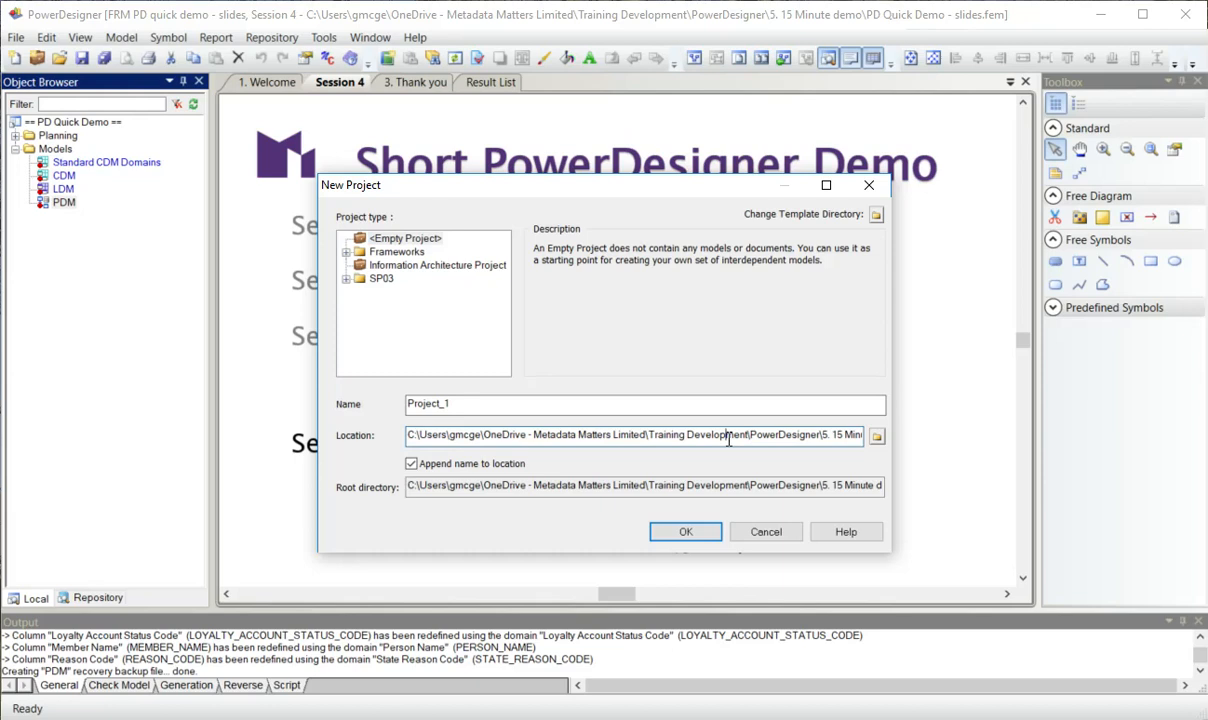
left_click(685, 531)
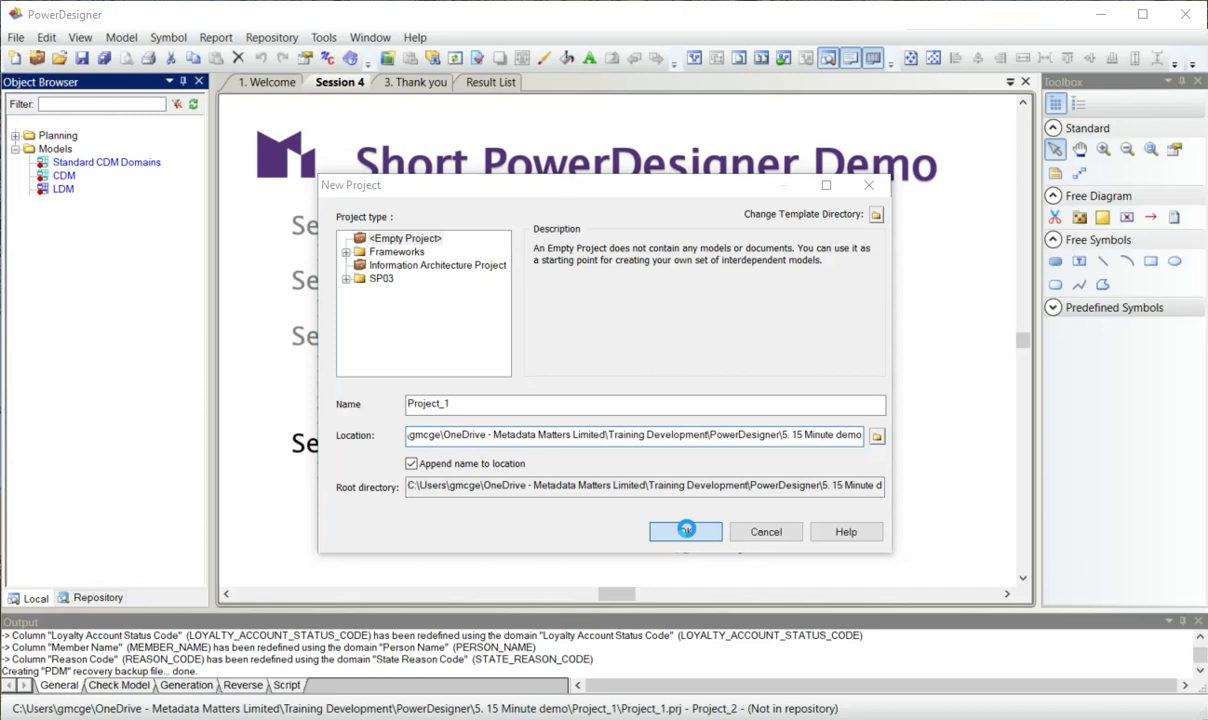
left_click(685, 531)
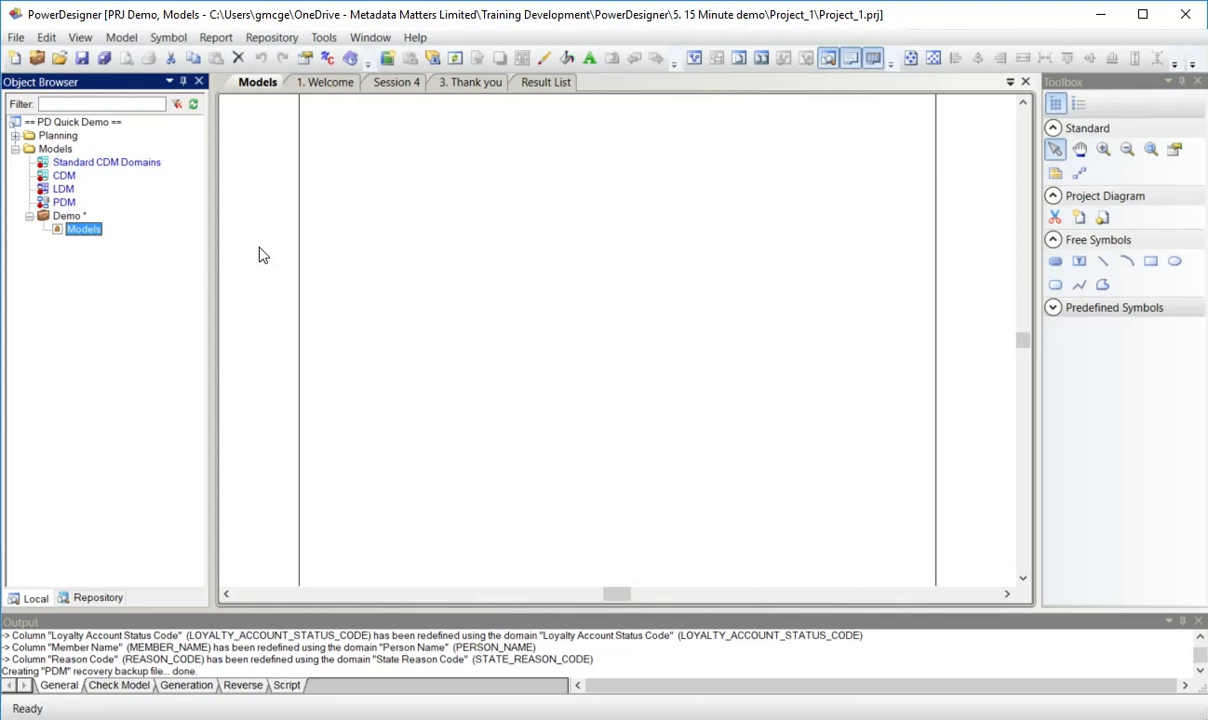
Add CDM, LDM and PDM to Demo and delete the stray 'now what I'm going to do' file.
left_click(63, 175)
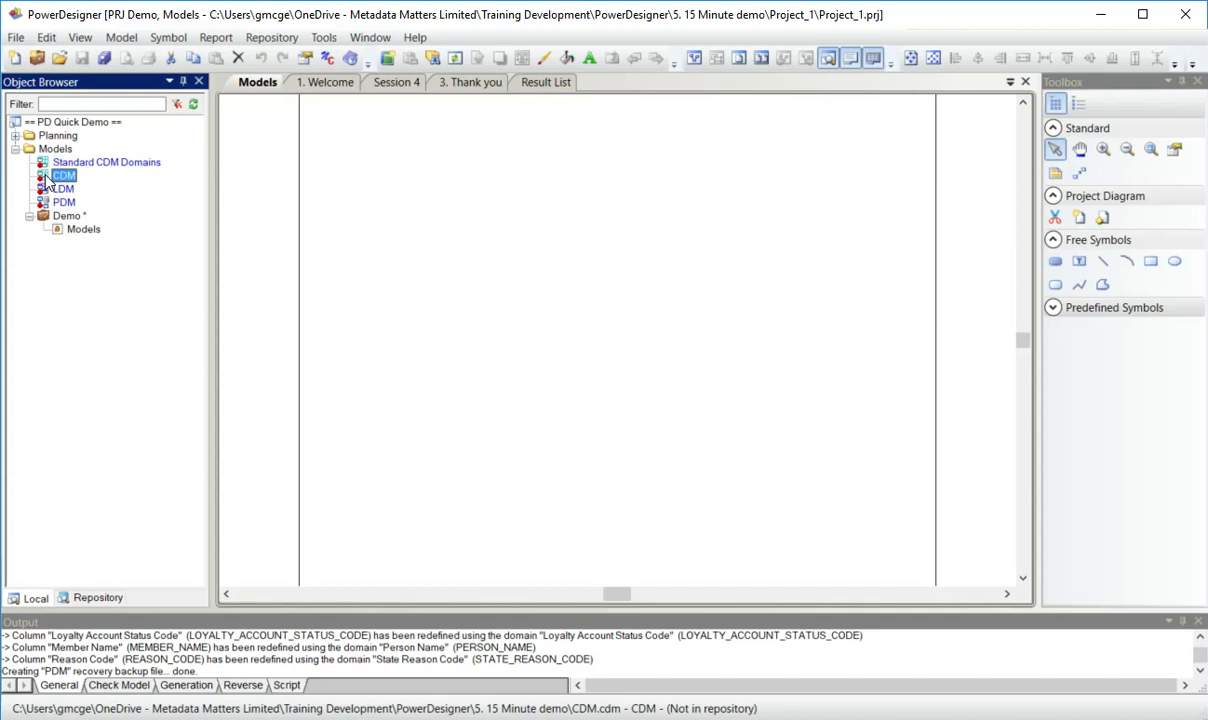
left_click(63, 175)
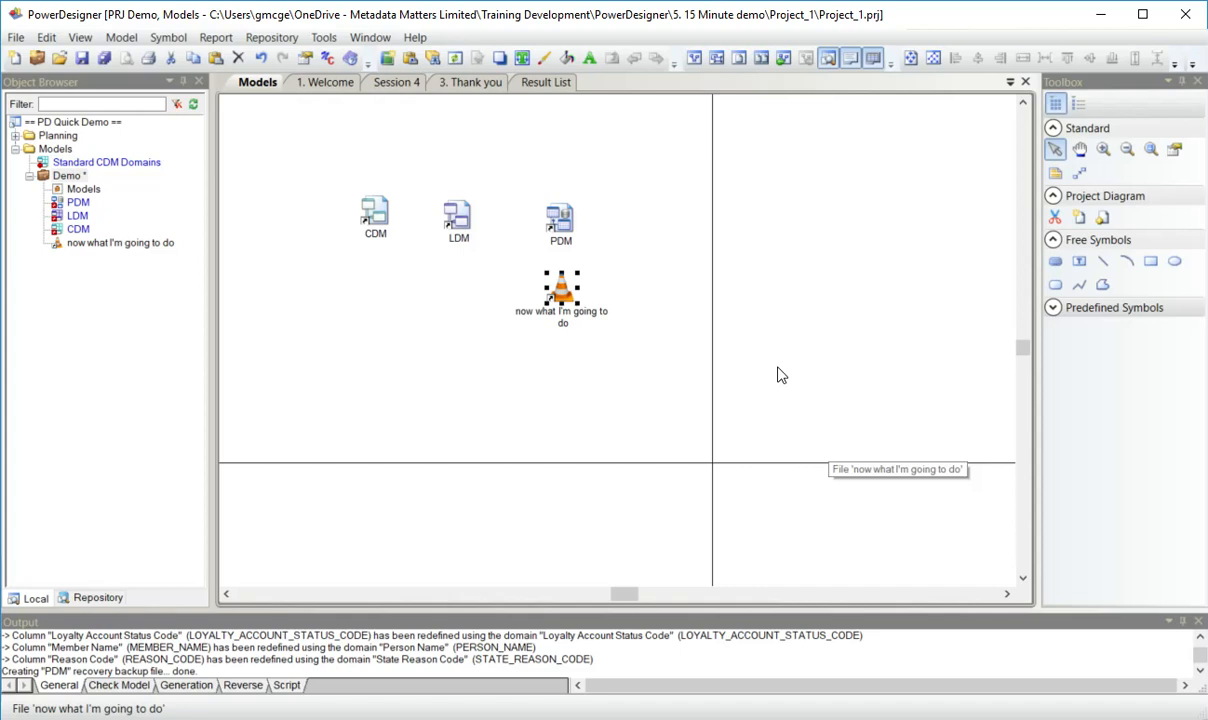
left_click(120, 242)
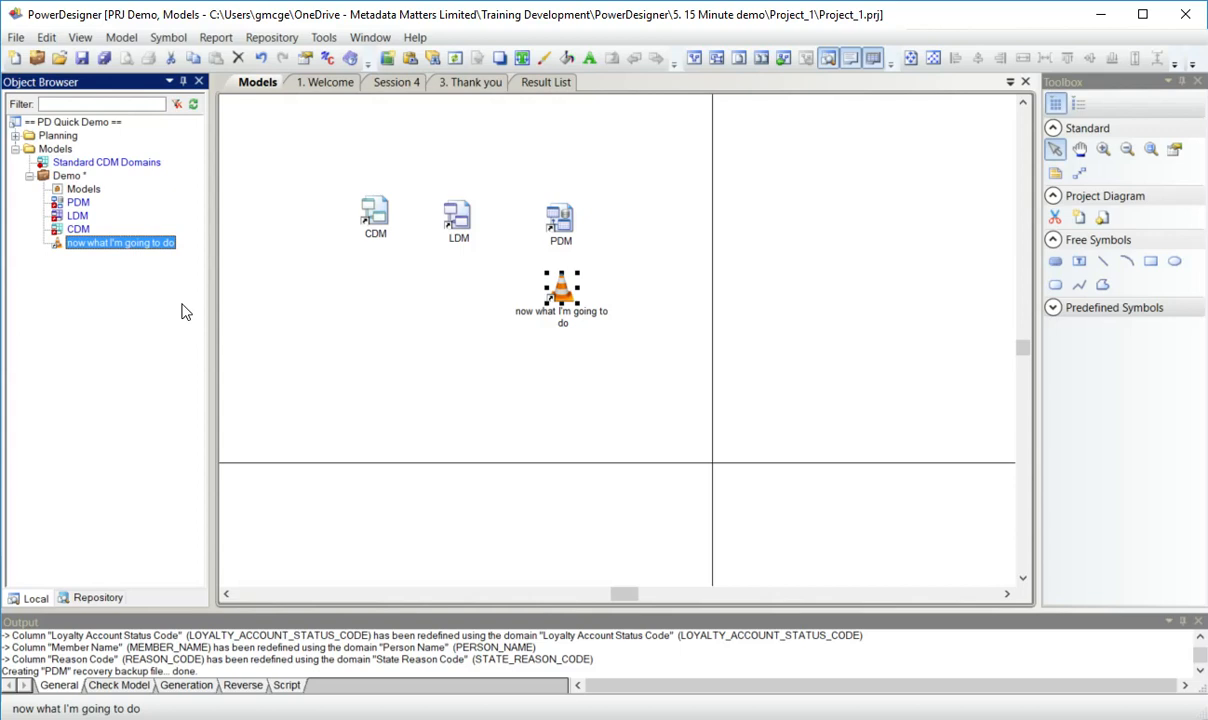
key("Delete")
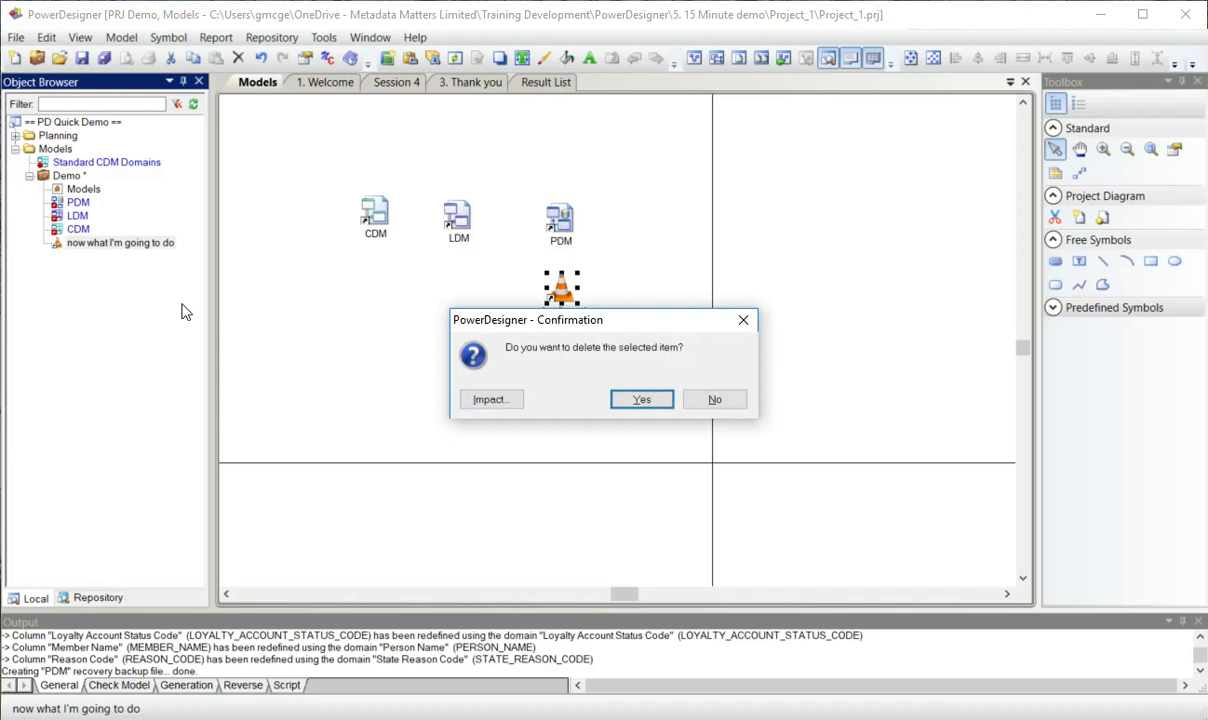
left_click(640, 399)
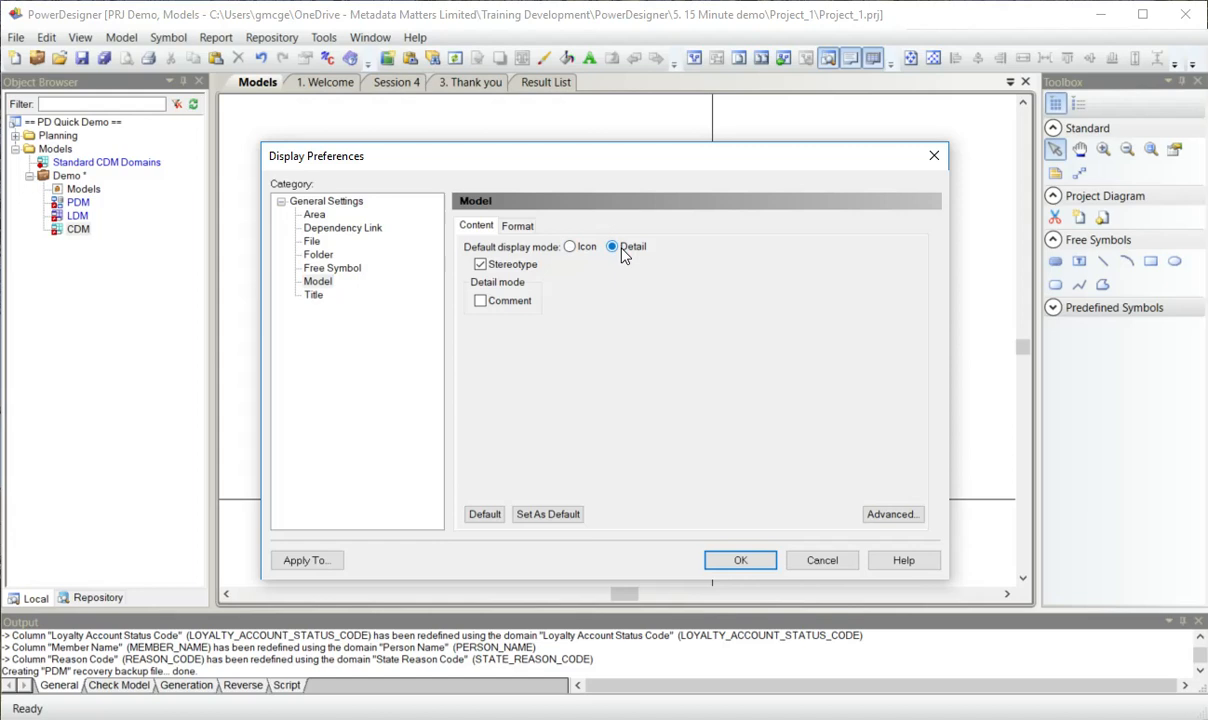
Set Default display mode to Detail for models, zoom in, and select the CDM symbol.
left_click(740, 560)
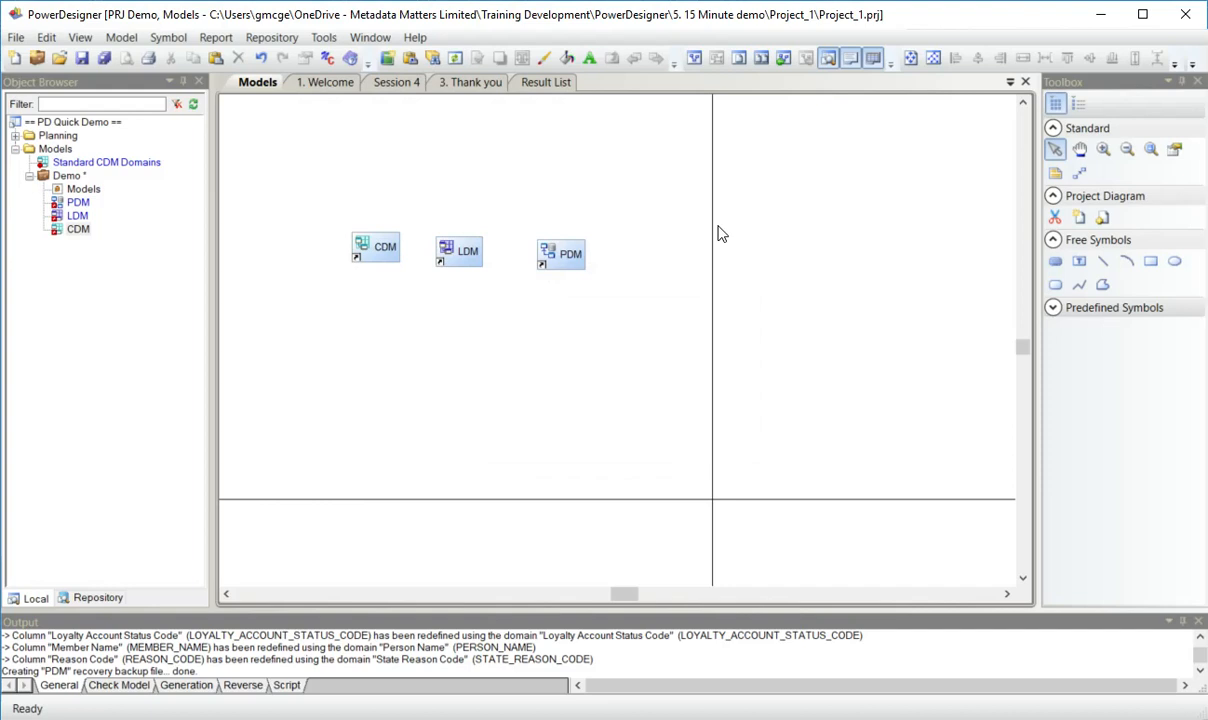
mouse_move(375, 247)
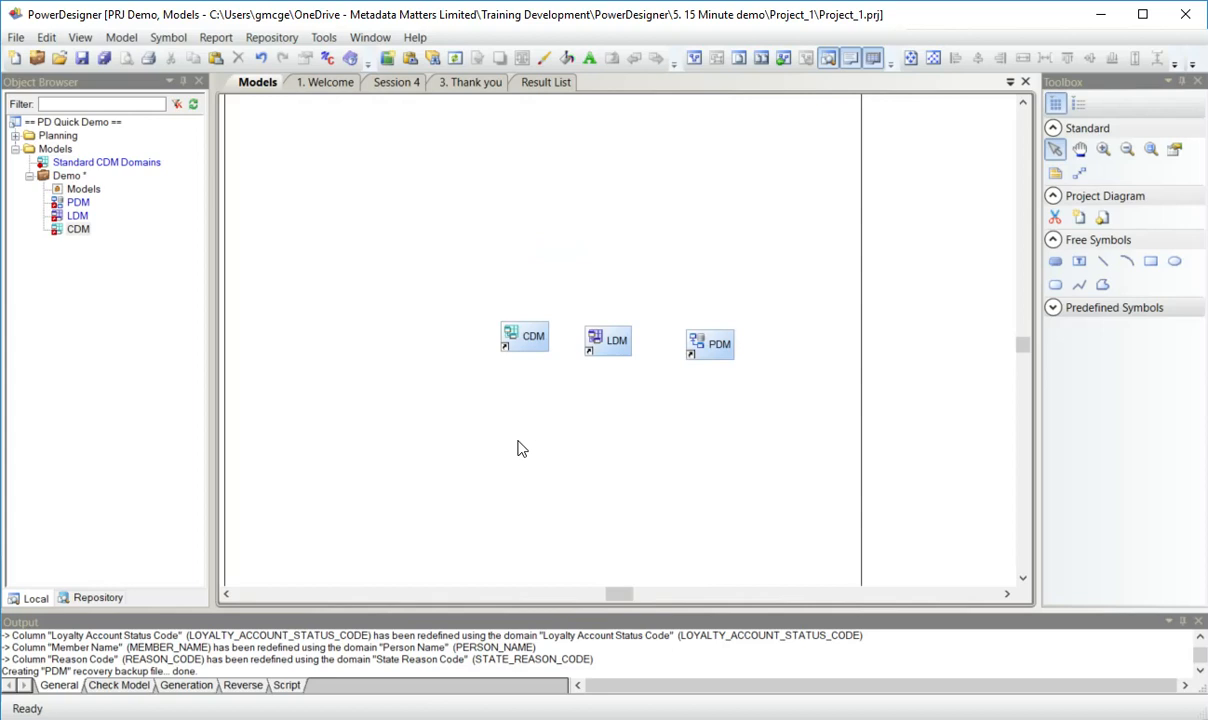
left_click(524, 336)
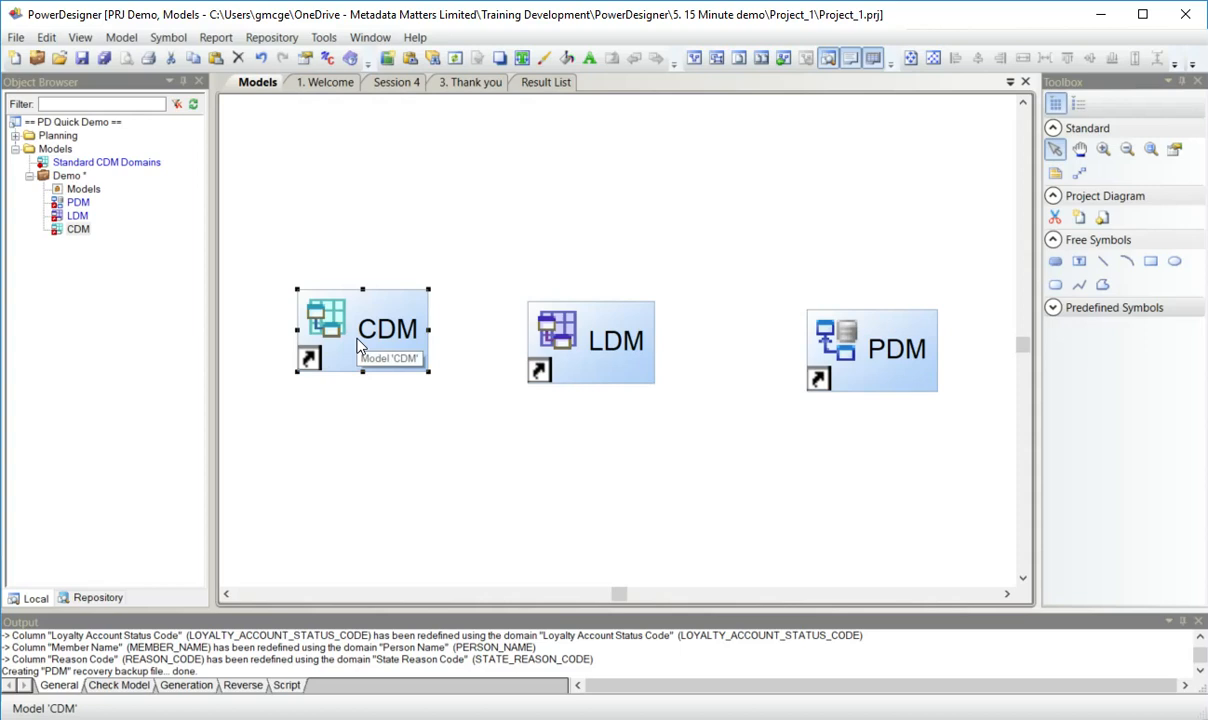
left_click(77, 228)
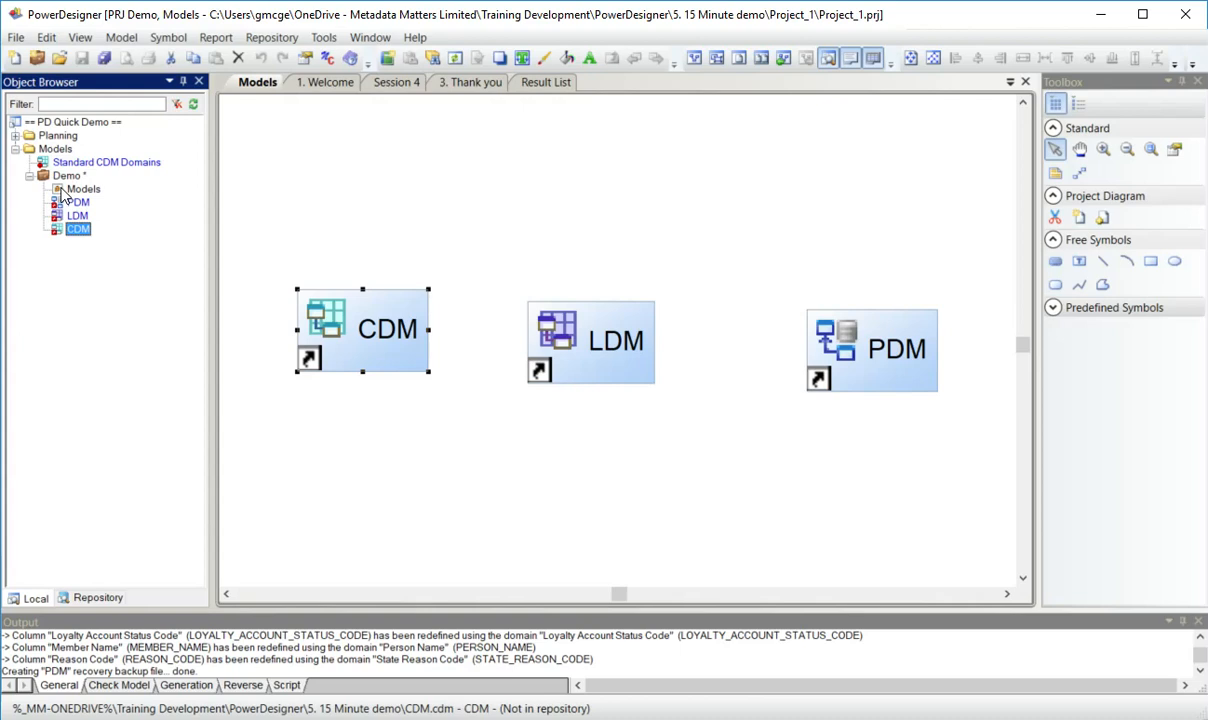
left_click(67, 175)
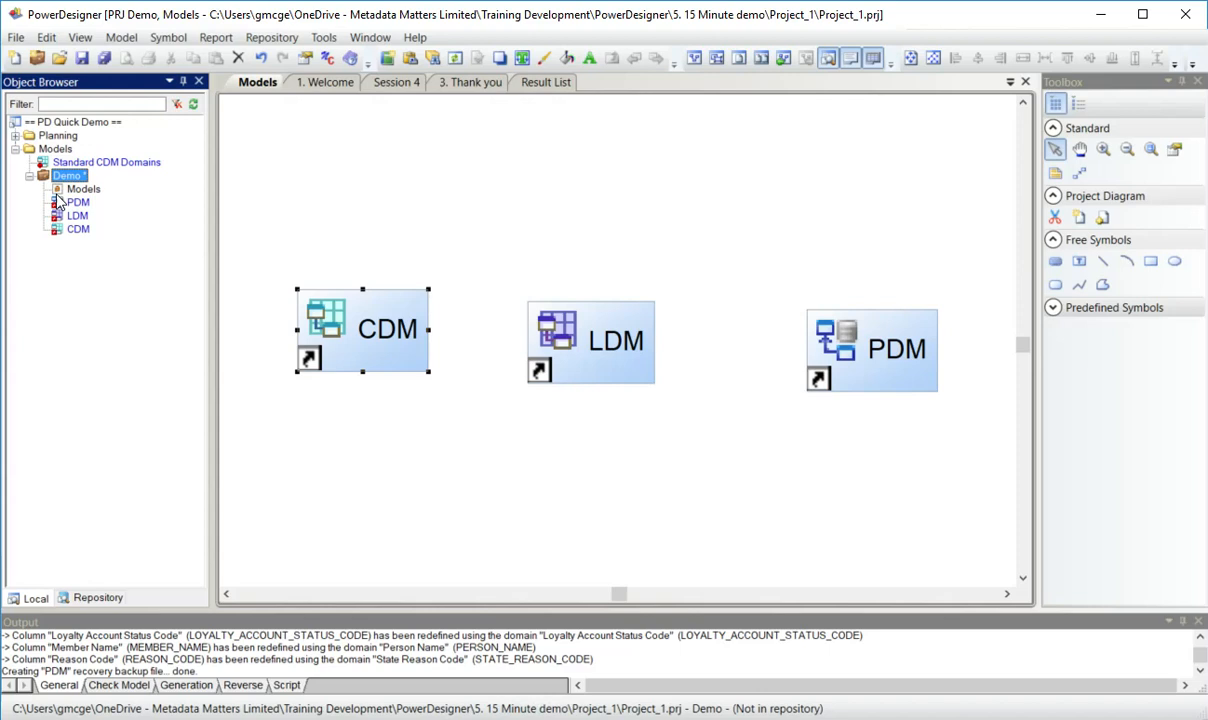
mouse_move(375, 190)
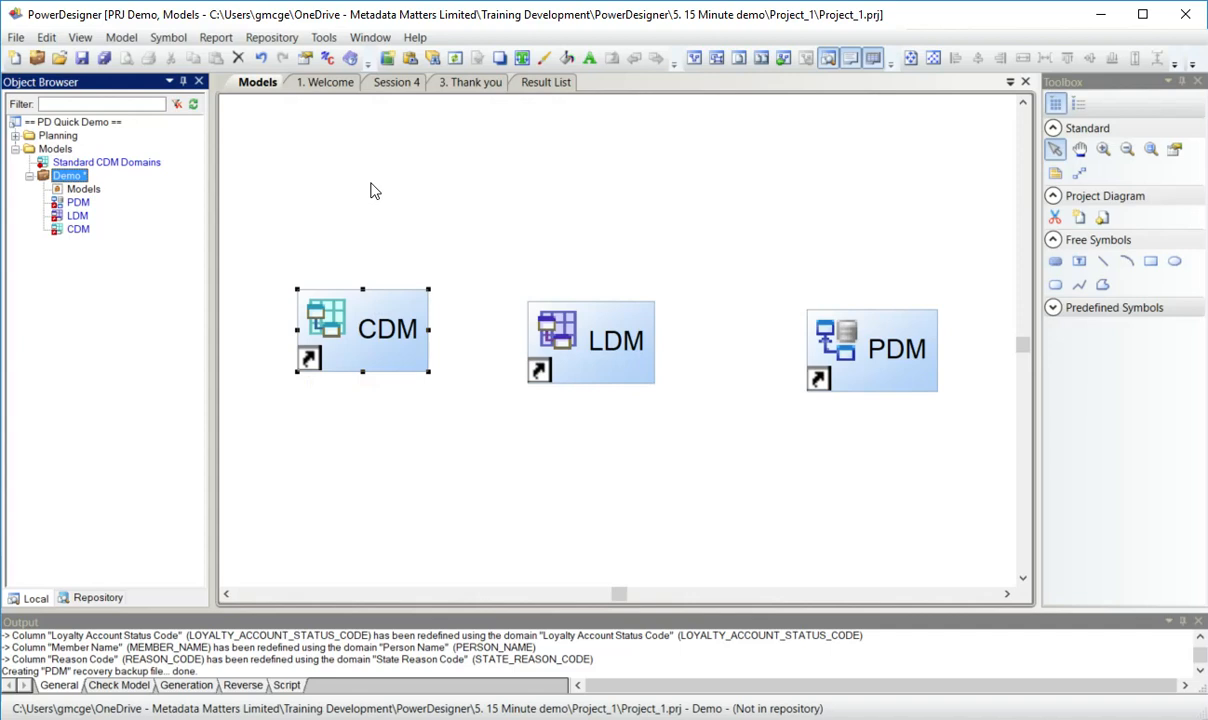
right_click(590, 340)
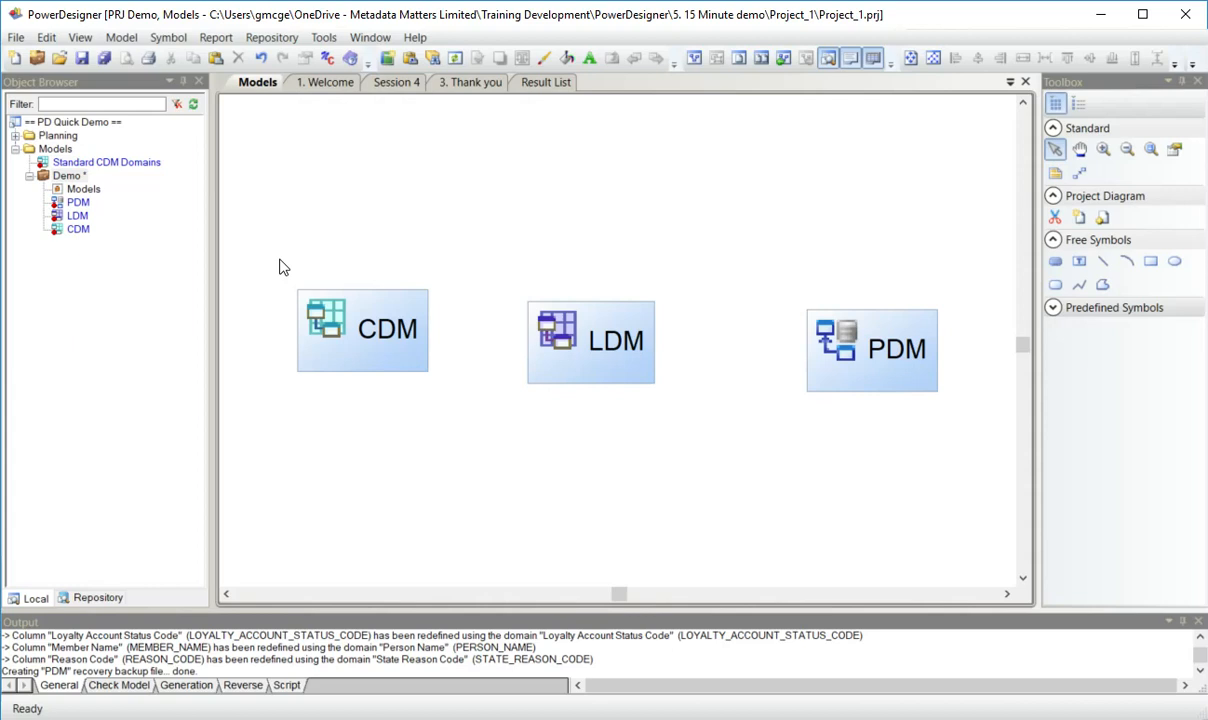
left_click(362, 330)
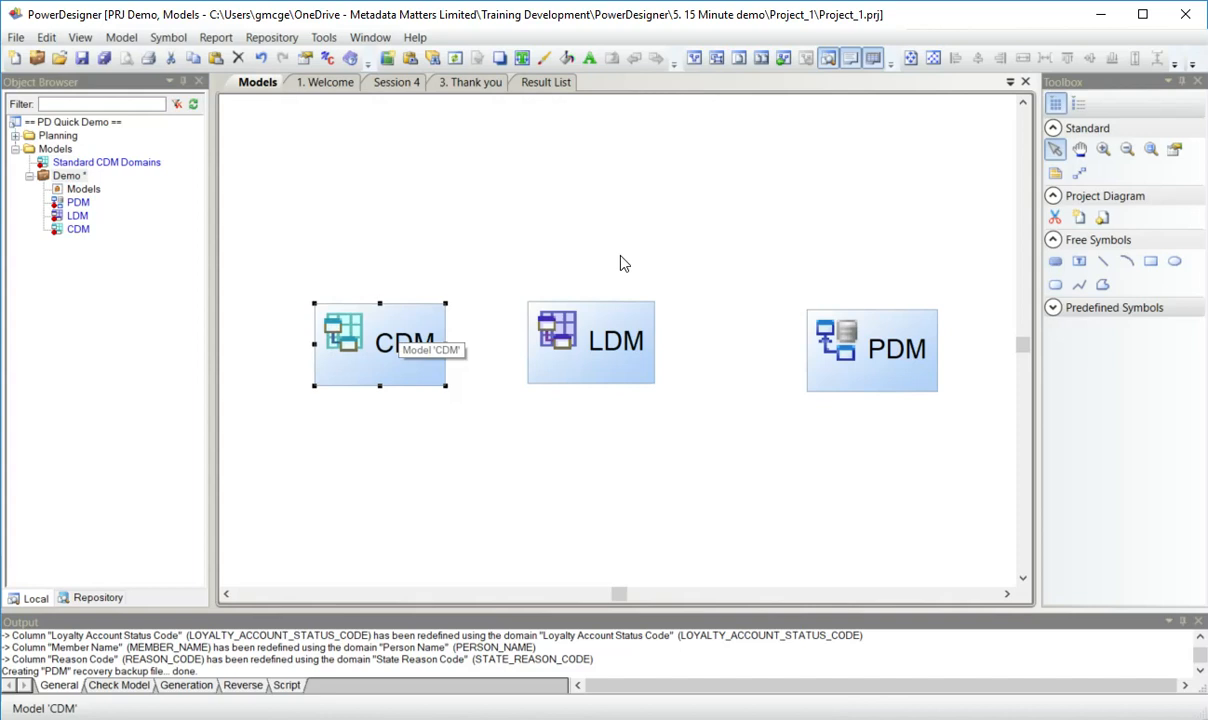
Rebuild dependency links with all options checked, including Open closed models.
left_click(324, 37)
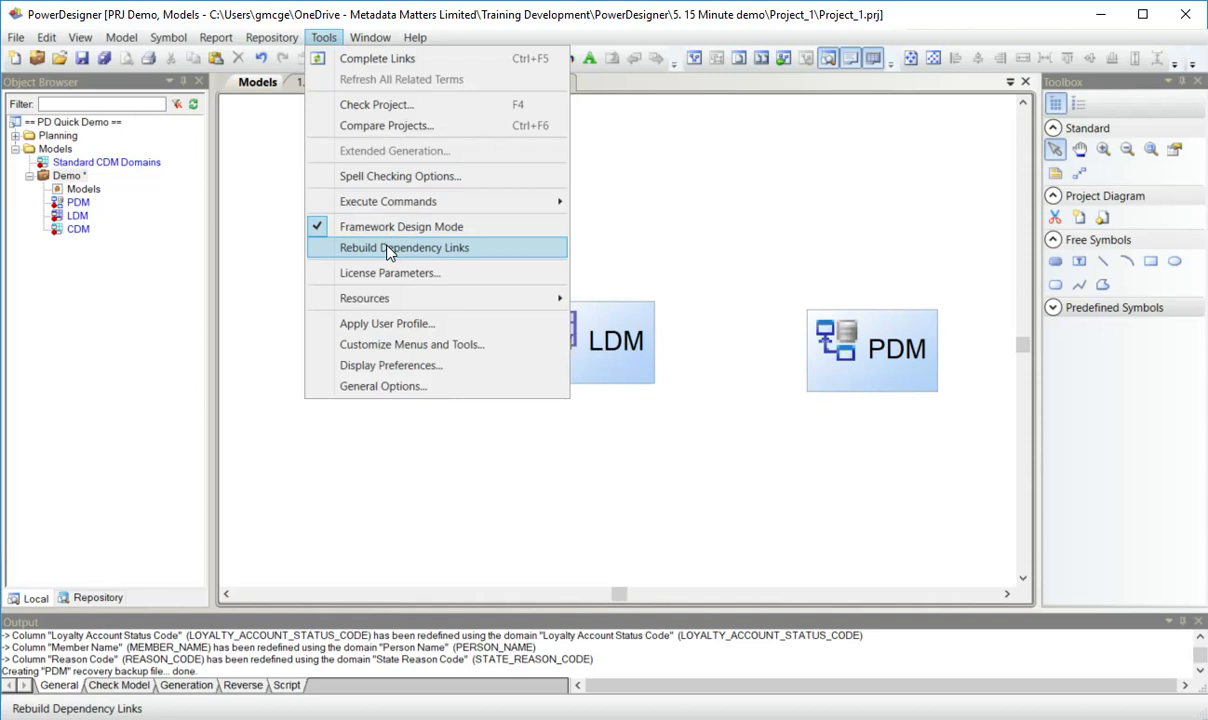
left_click(403, 247)
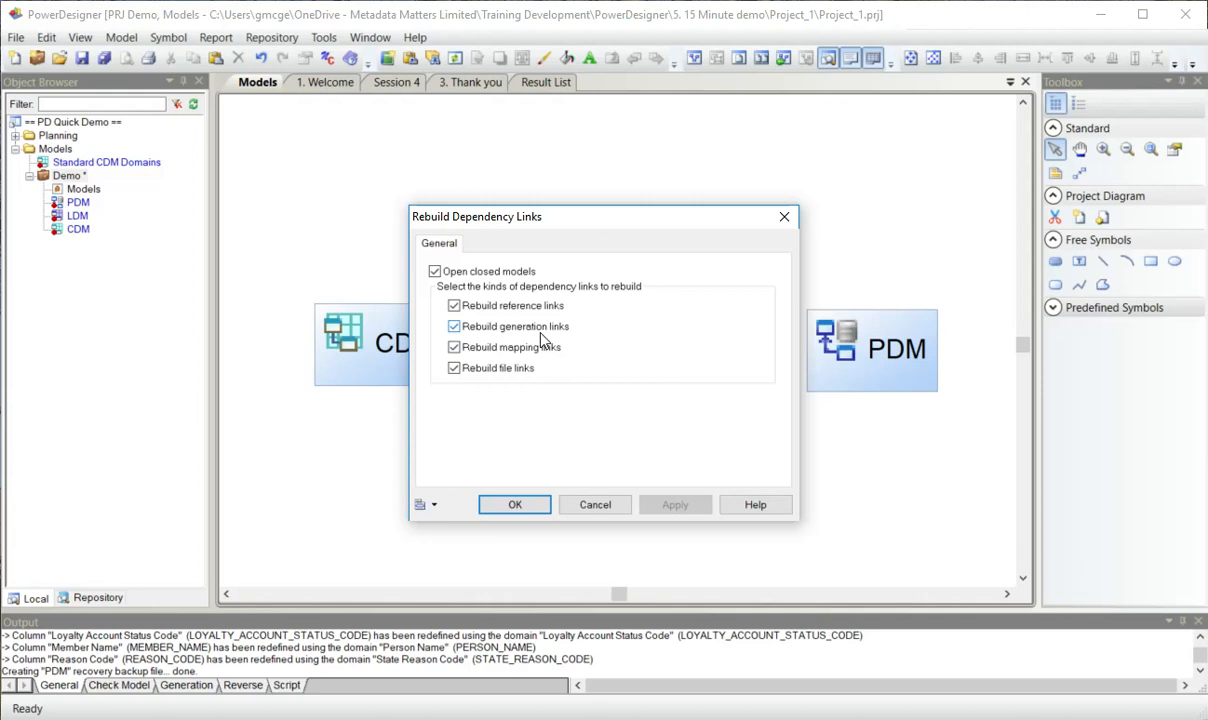
mouse_move(567, 337)
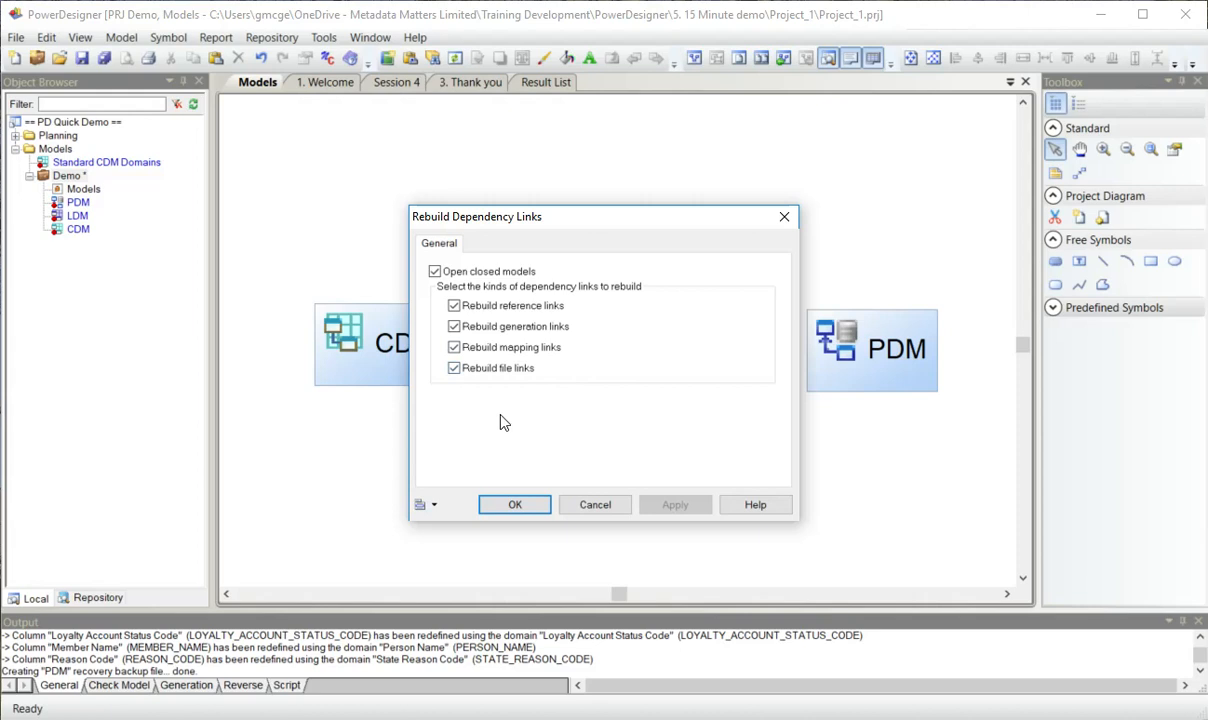
left_click(514, 504)
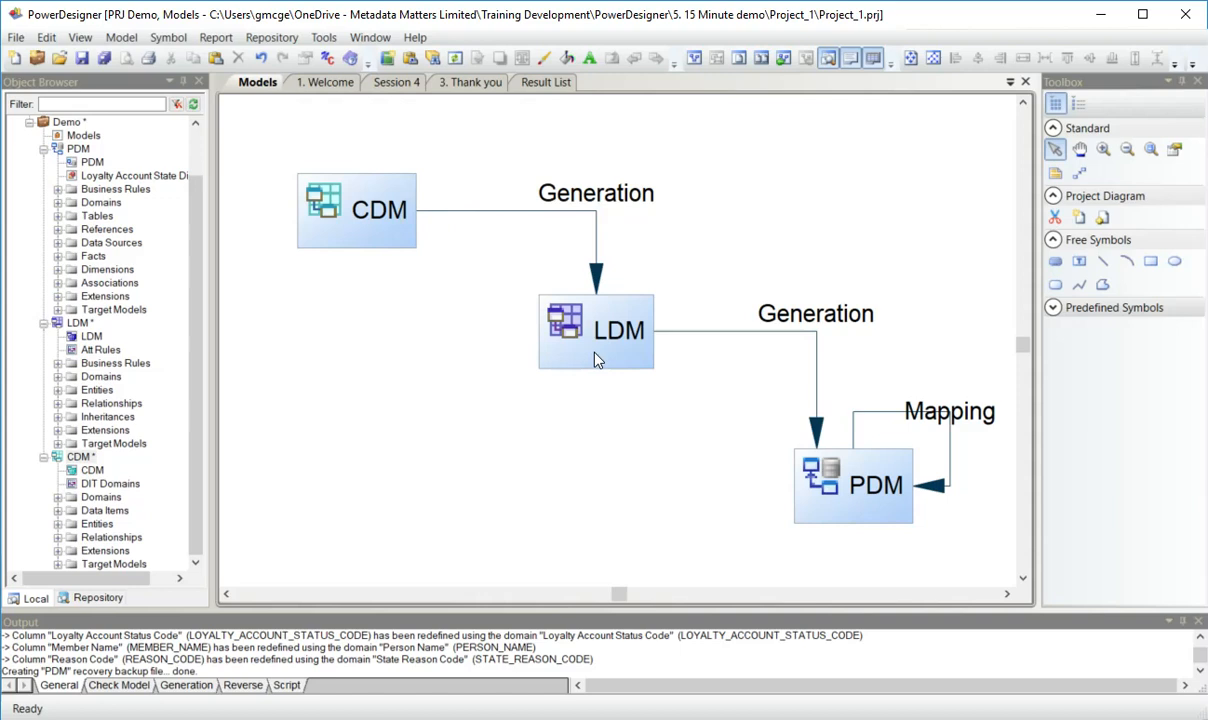
mouse_move(952, 471)
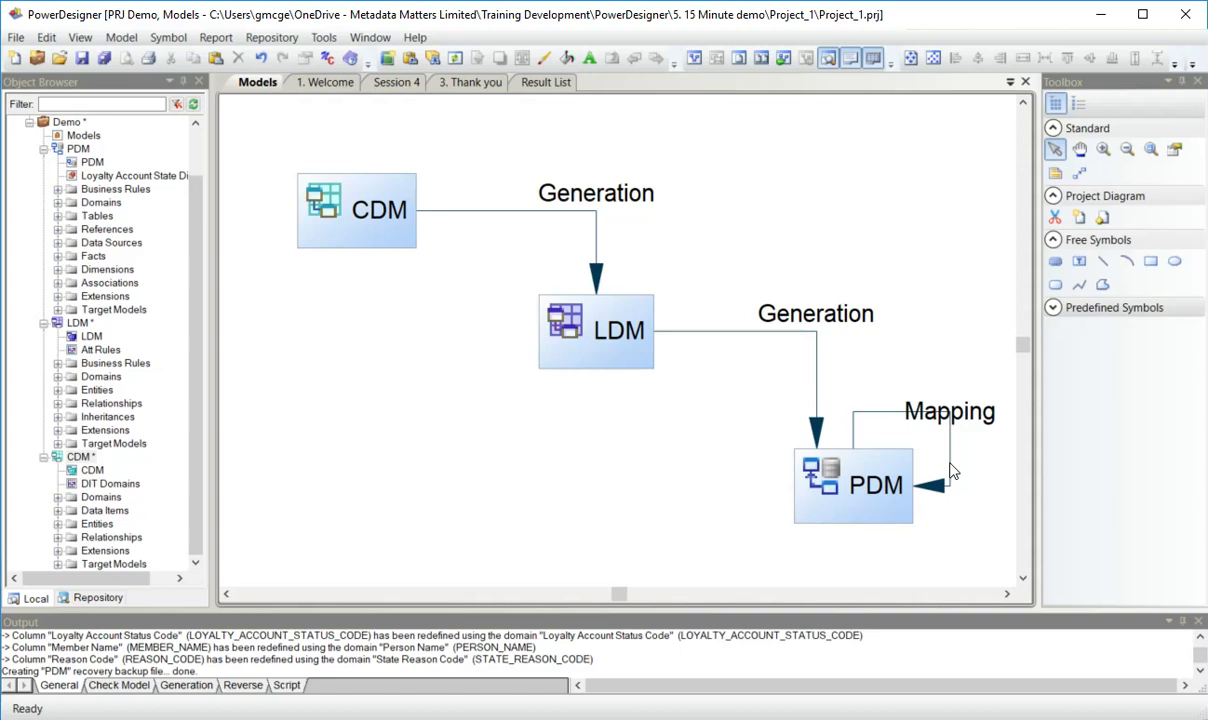
Collapse the model contents and launch Impact and Lineage Analysis from the LDM symbol.
left_click(357, 210)
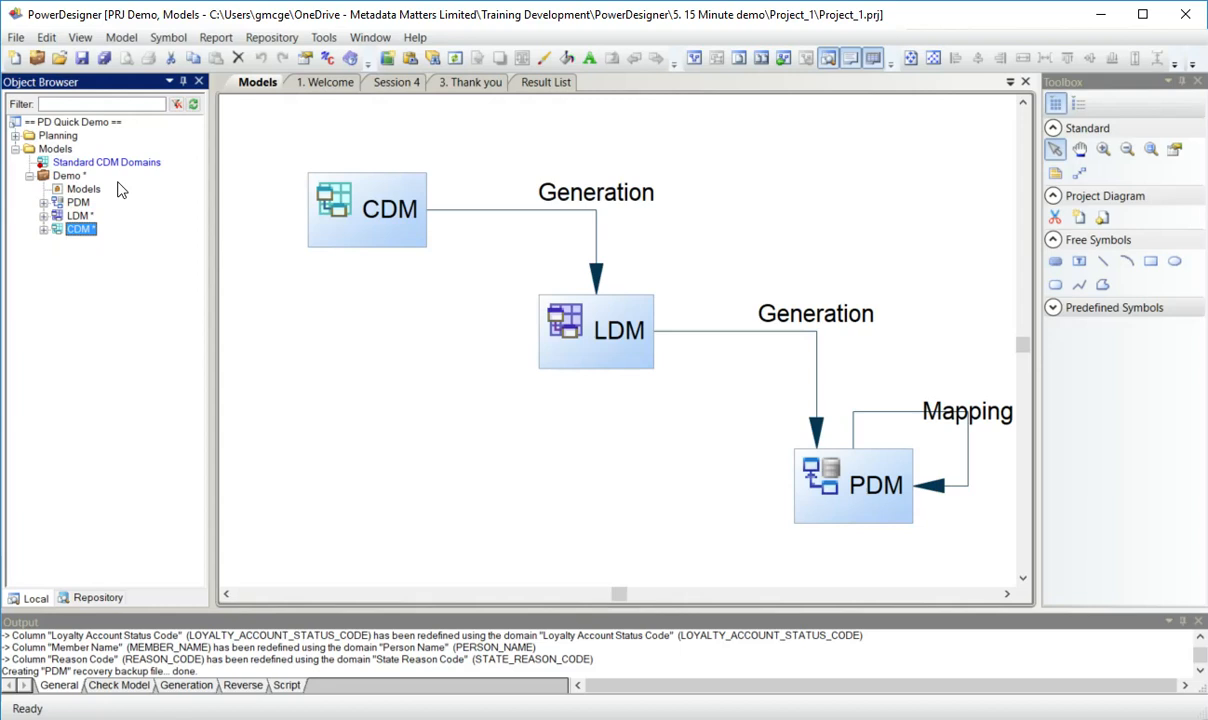
mouse_move(590, 334)
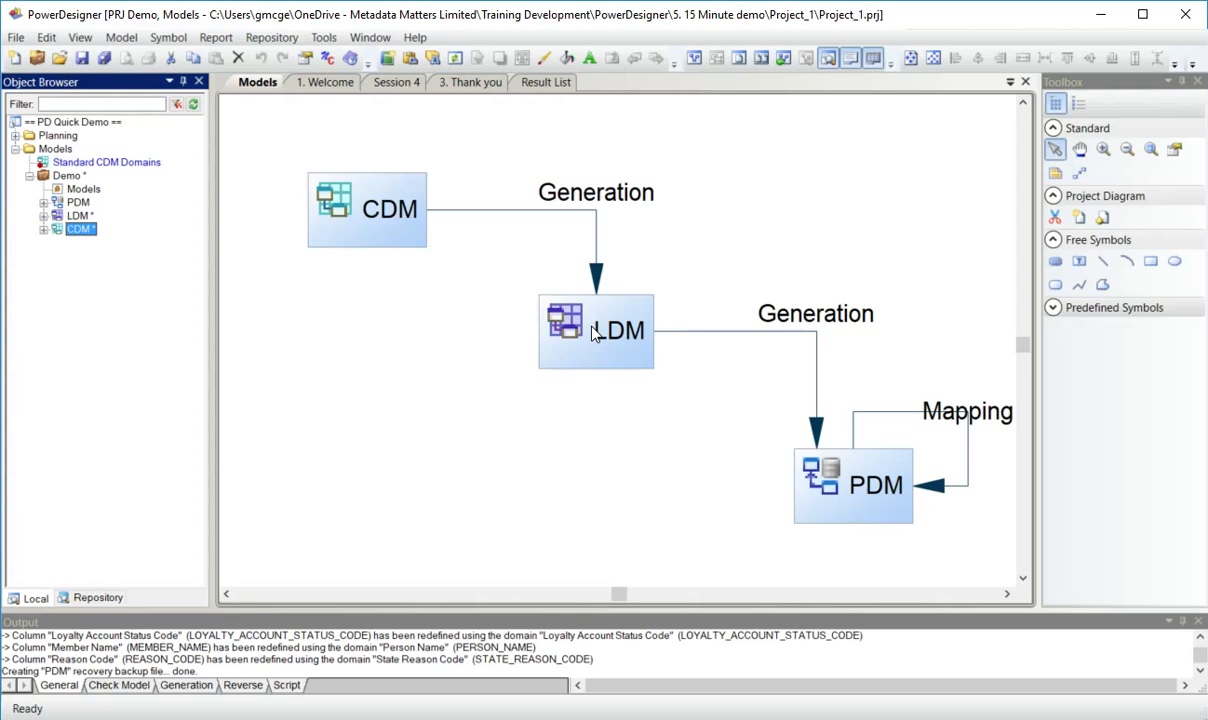
right_click(596, 331)
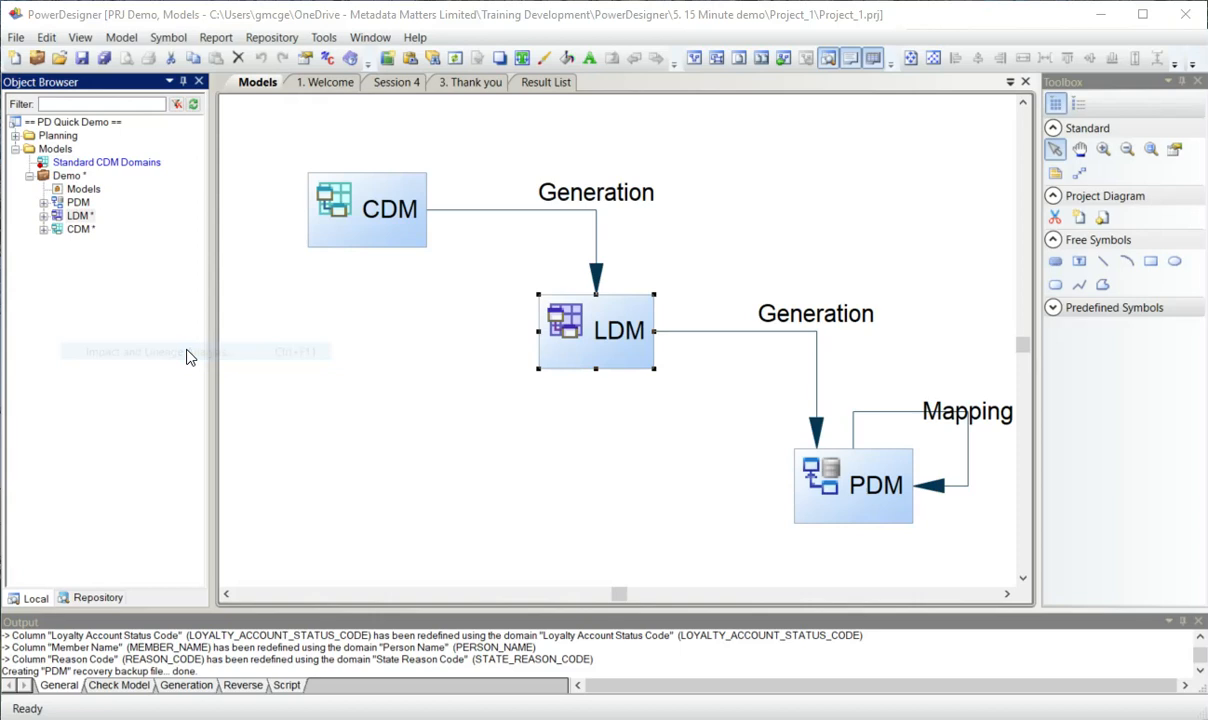
left_click(157, 351)
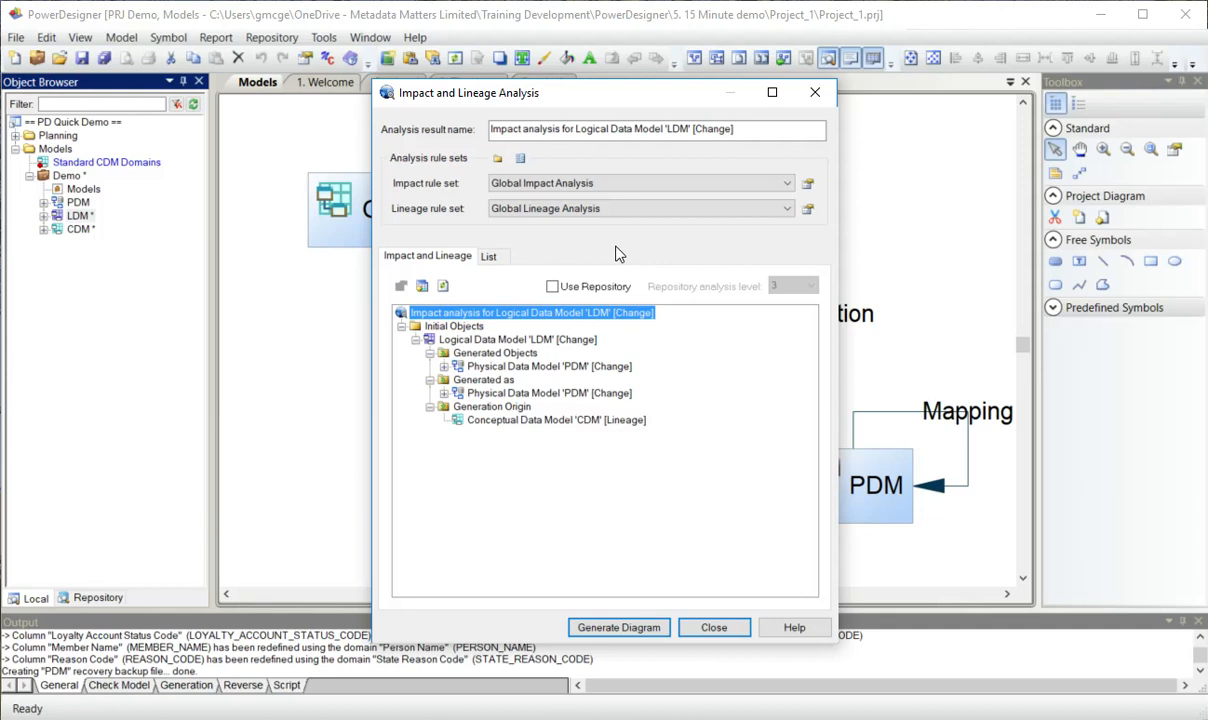
left_click(786, 208)
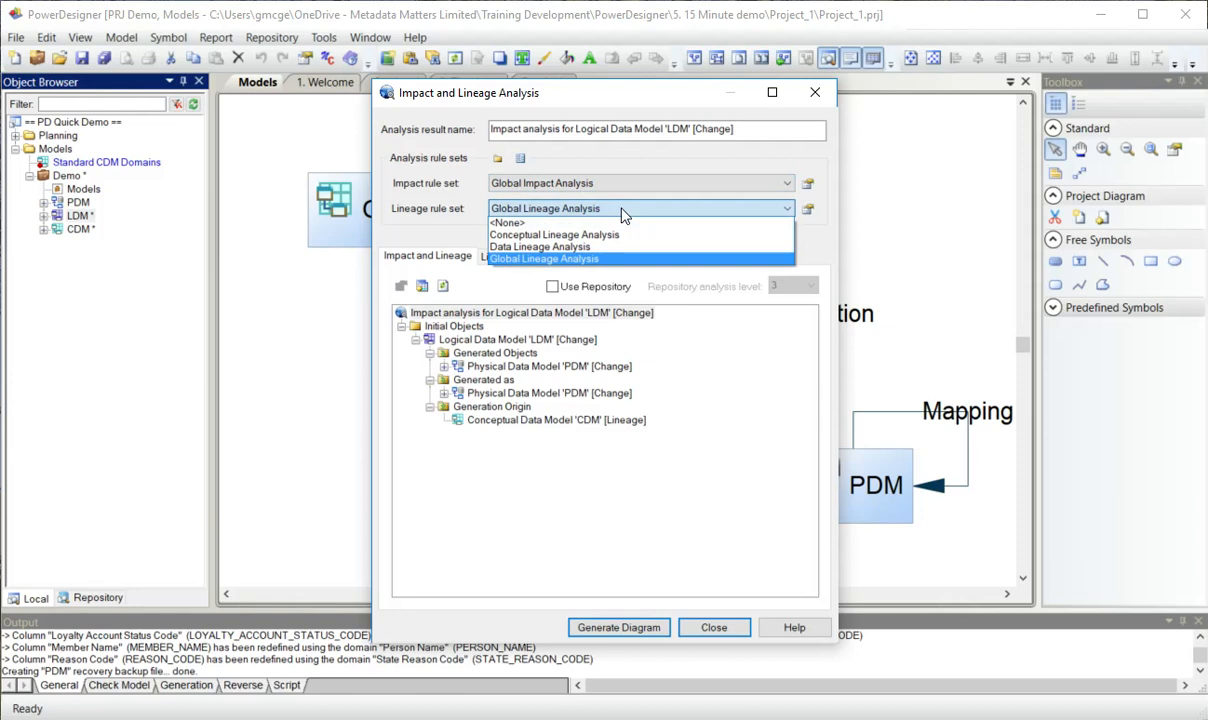
left_click(544, 258)
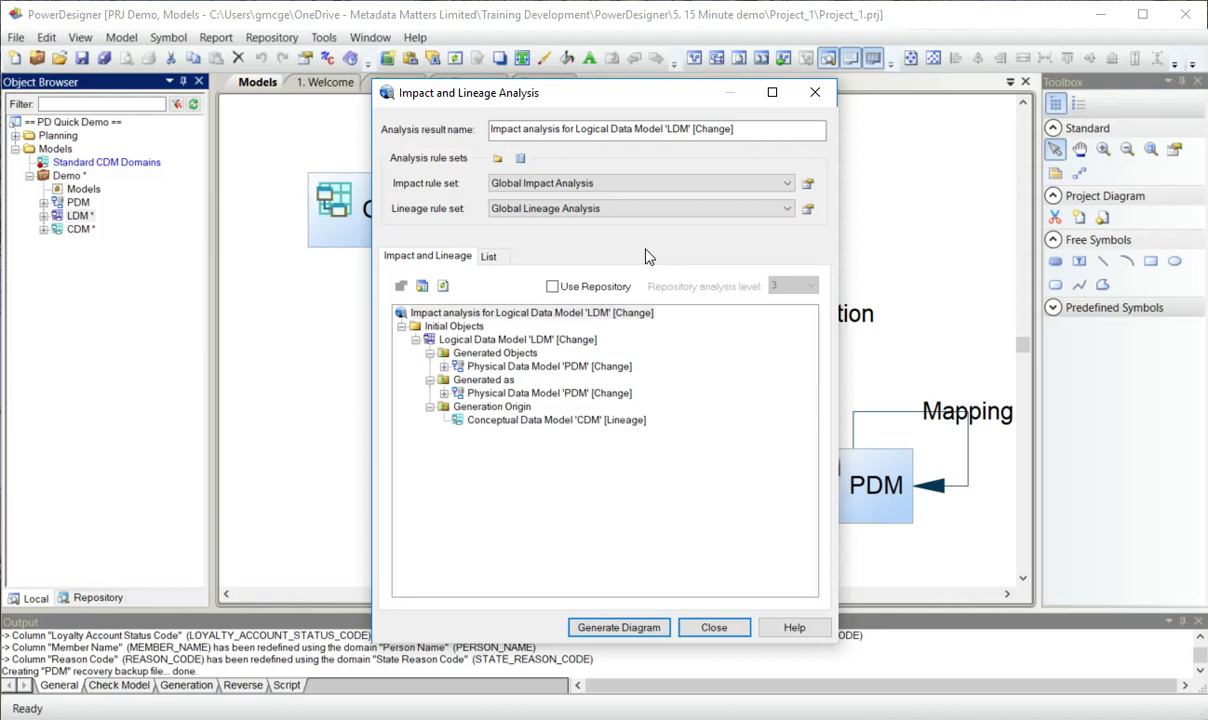
left_click(551, 286)
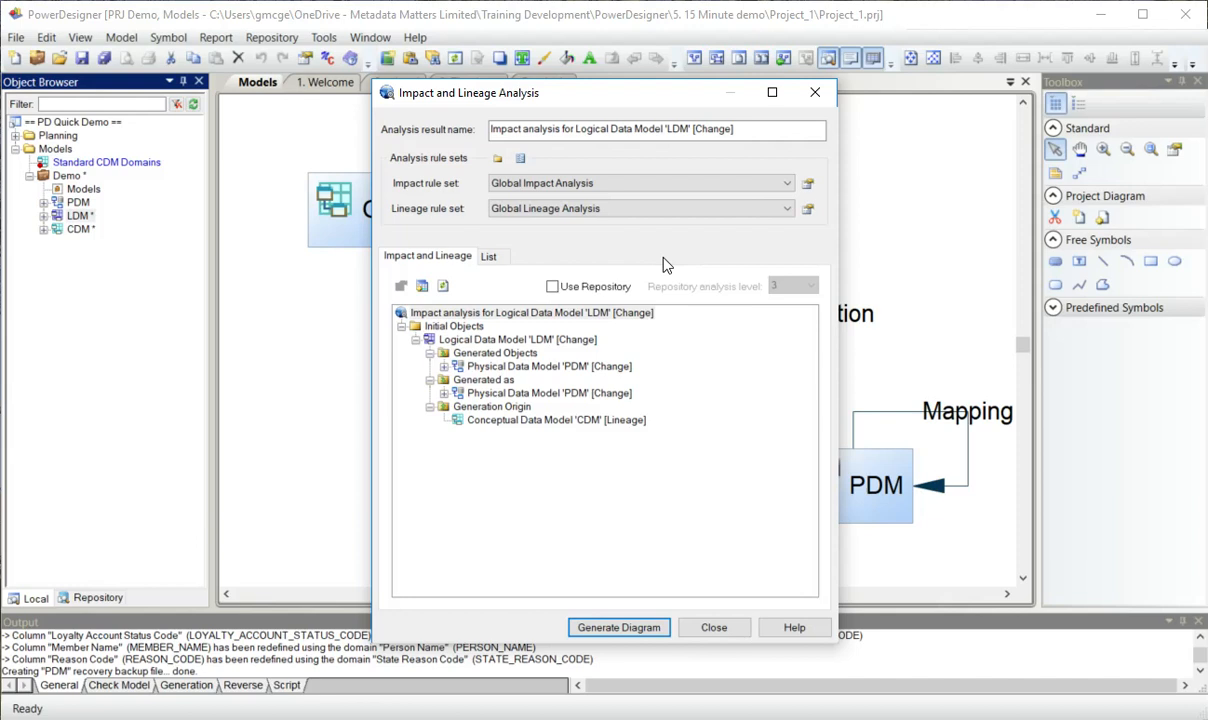
mouse_move(530, 360)
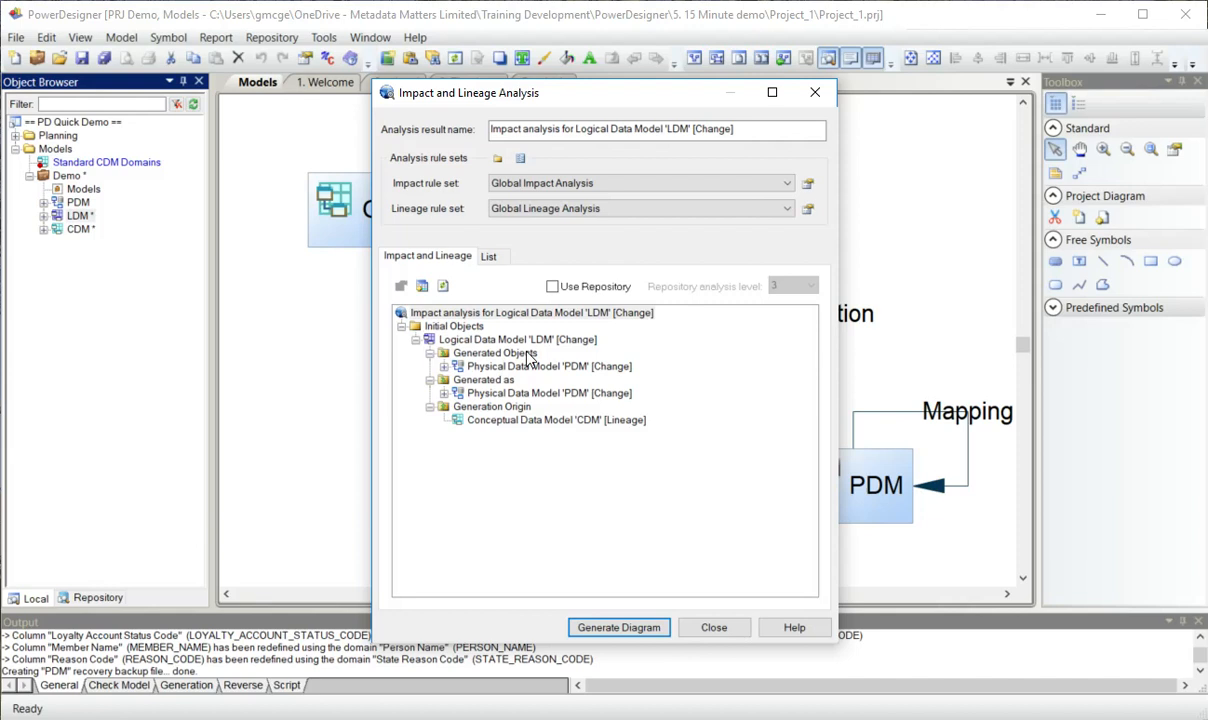
left_click(518, 339)
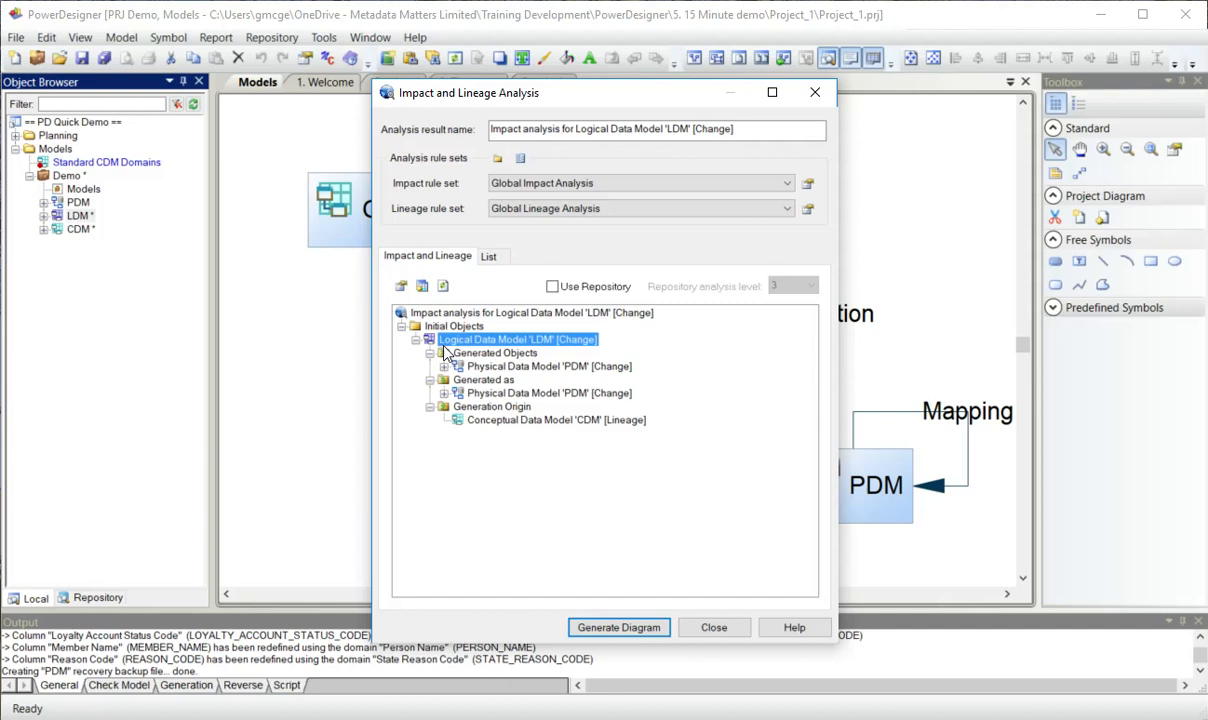
left_click(445, 366)
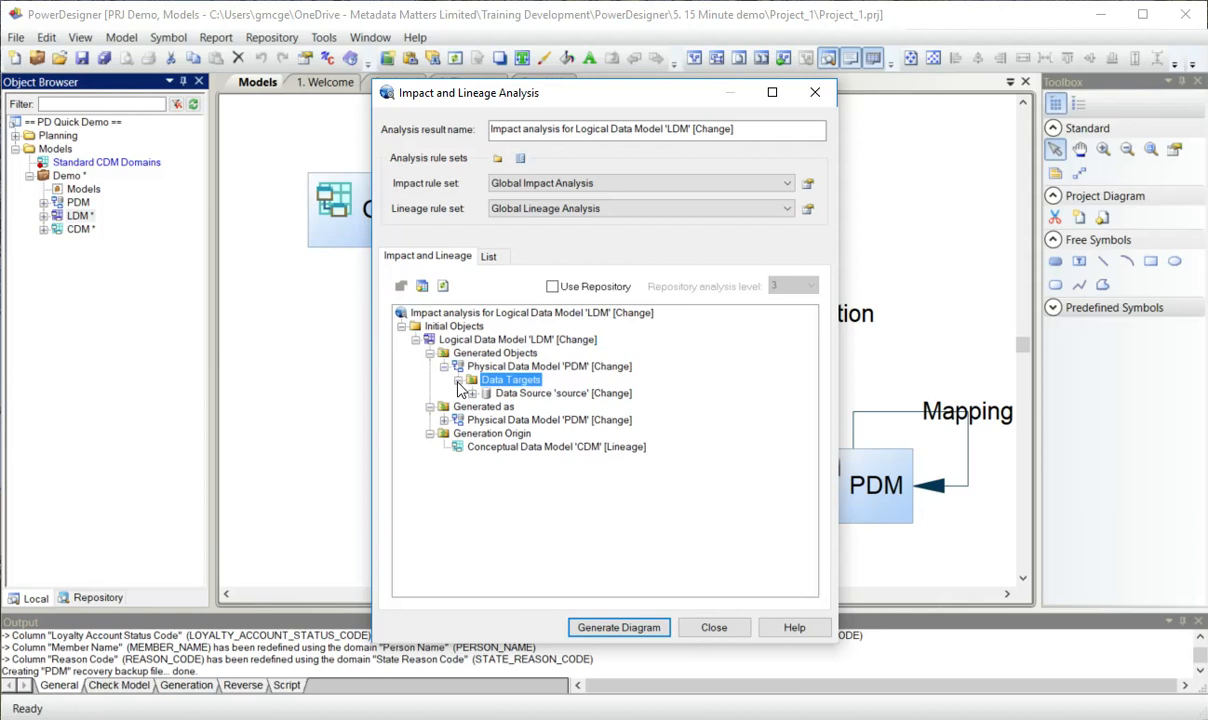
left_click(479, 392)
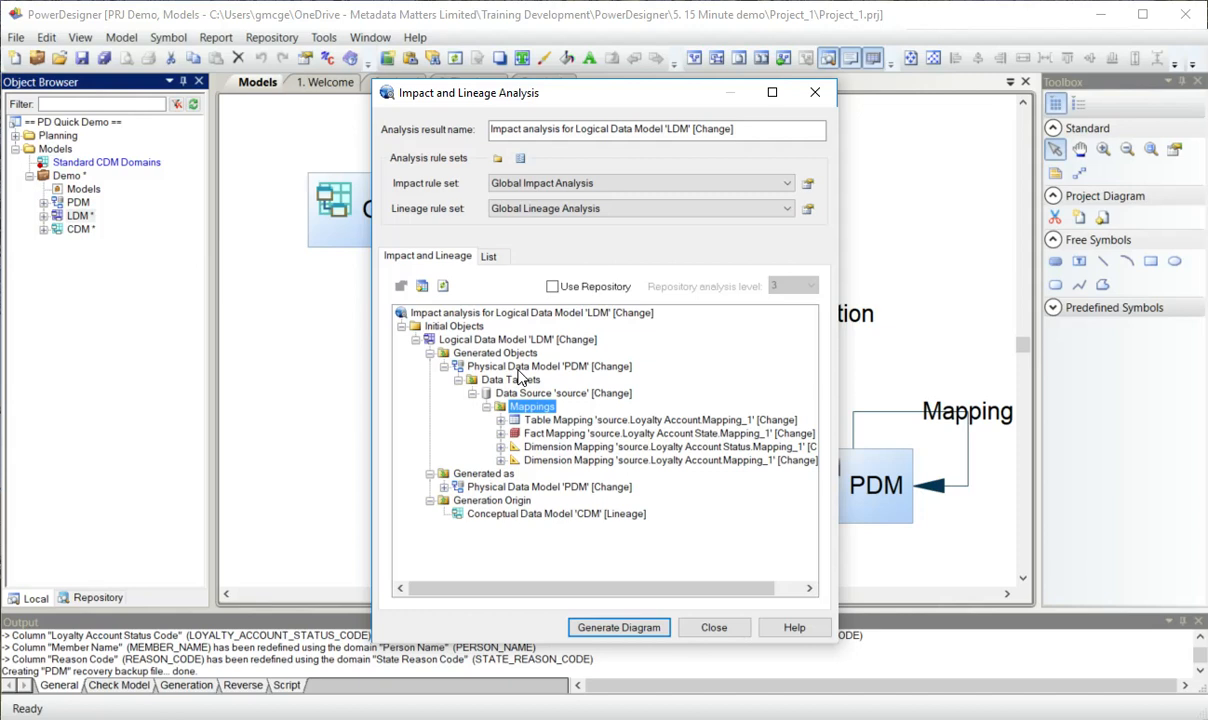
left_click(443, 366)
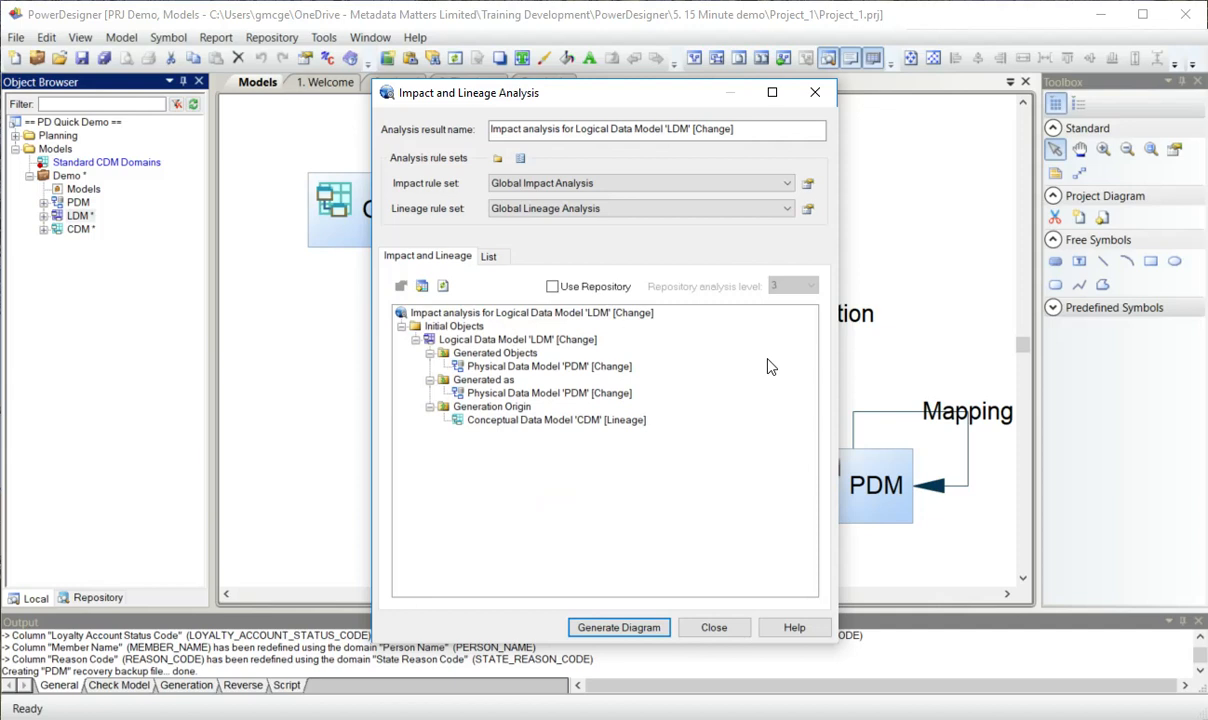
left_click(483, 379)
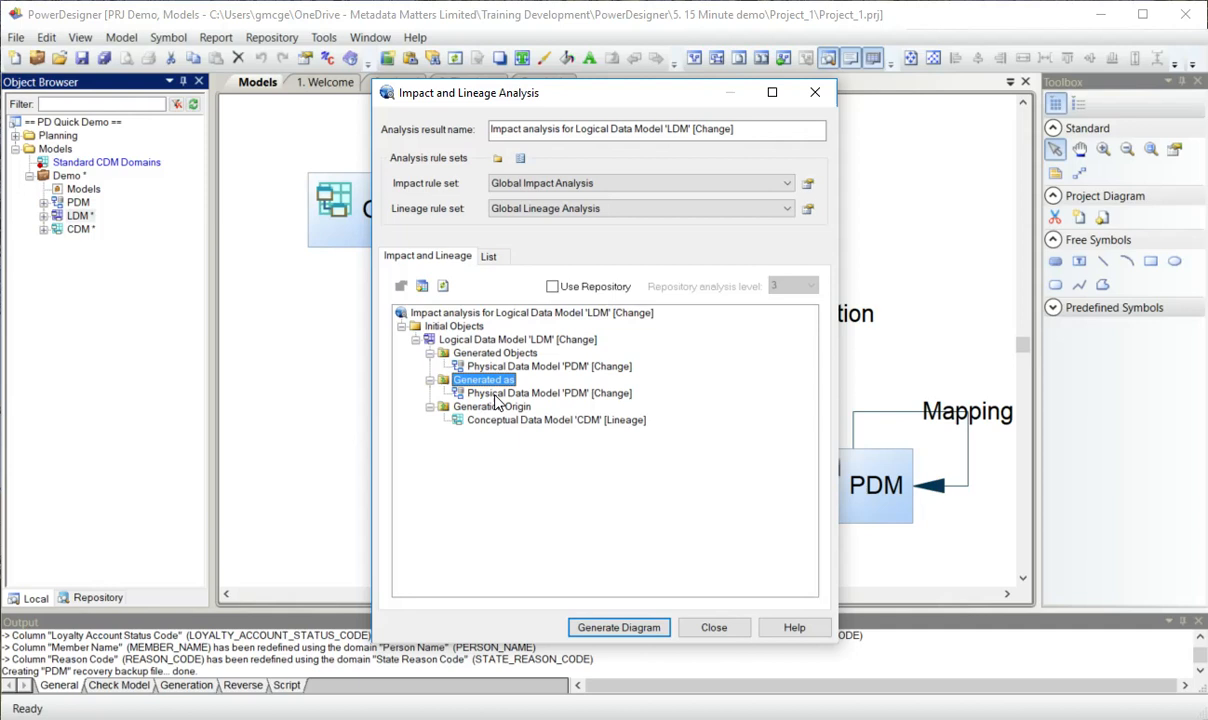
left_click(548, 392)
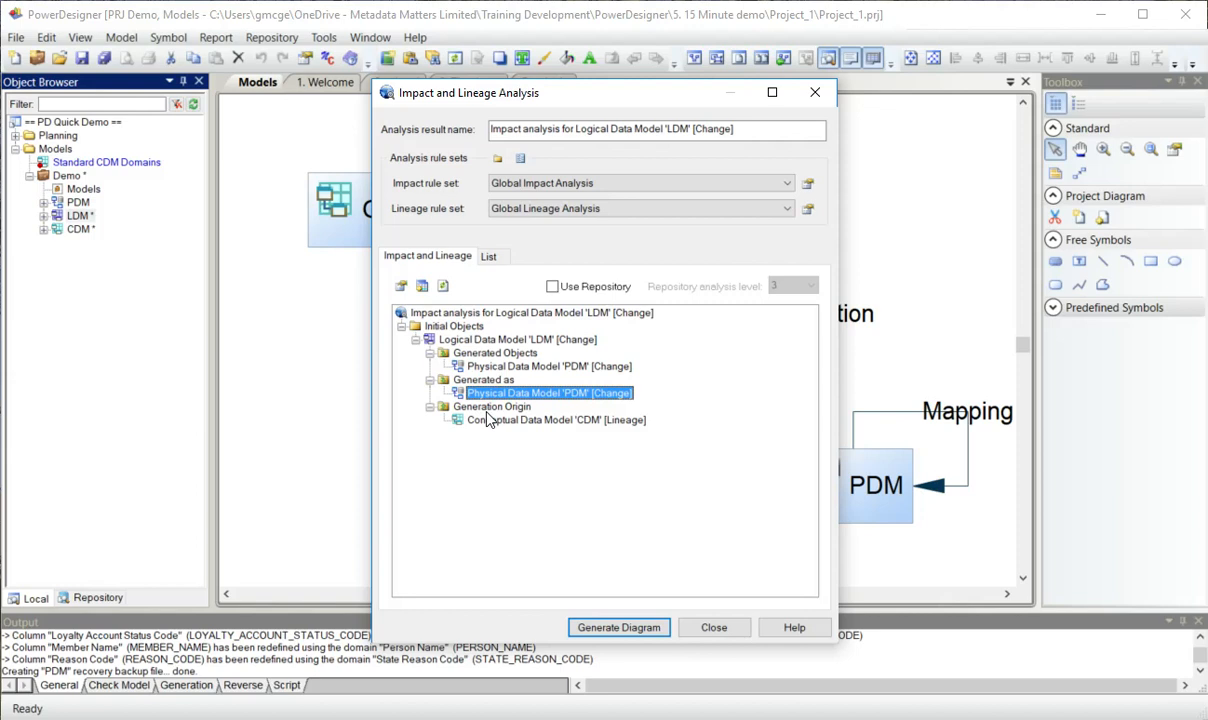
left_click(556, 419)
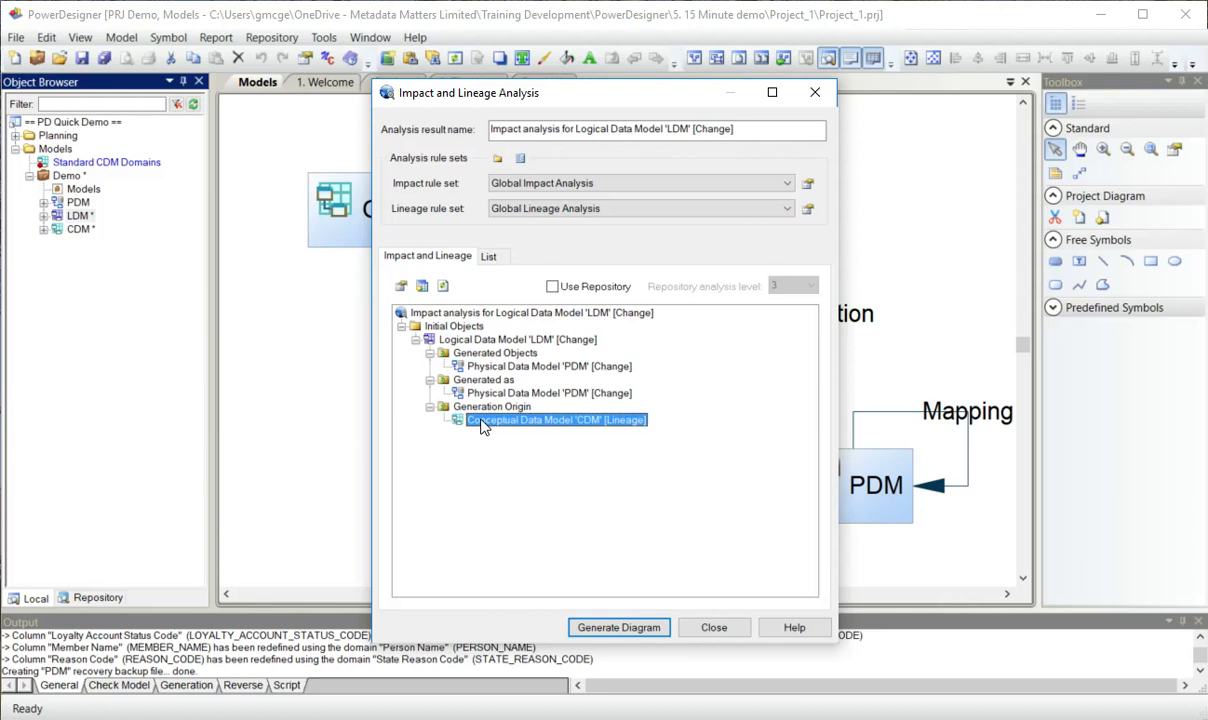
Review the CDM model's properties from the analysis, then close the dialogs.
double_click(555, 419)
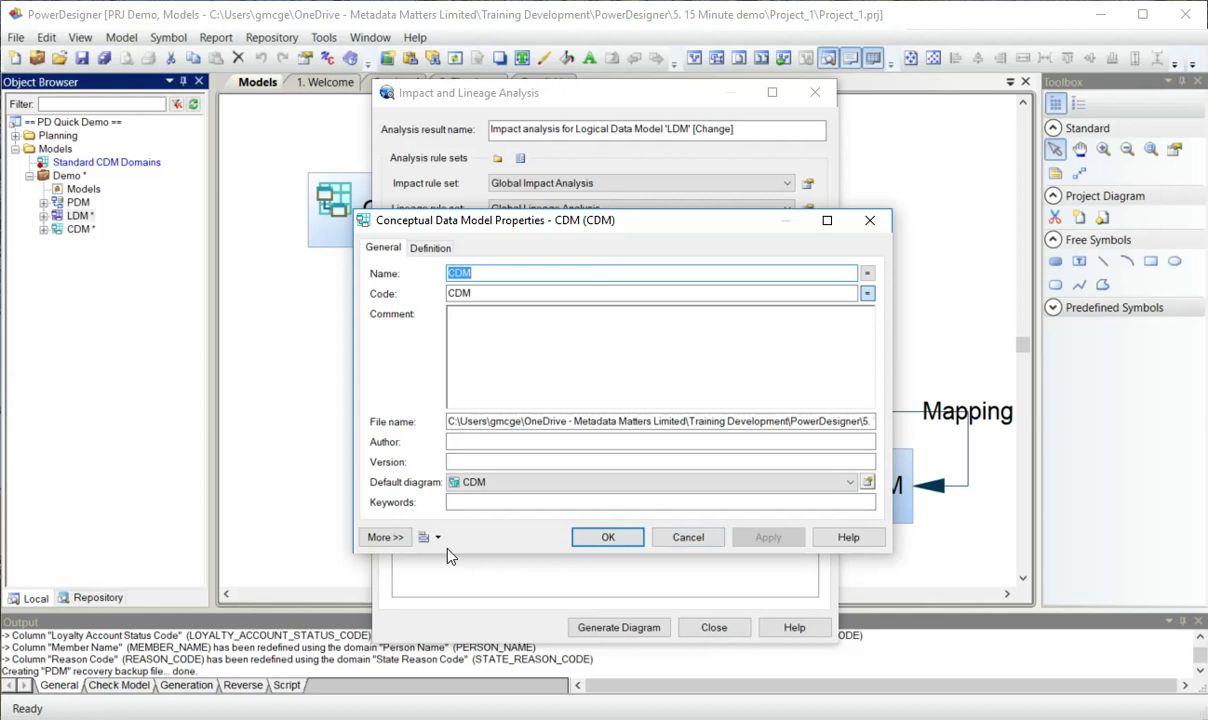
left_click(438, 537)
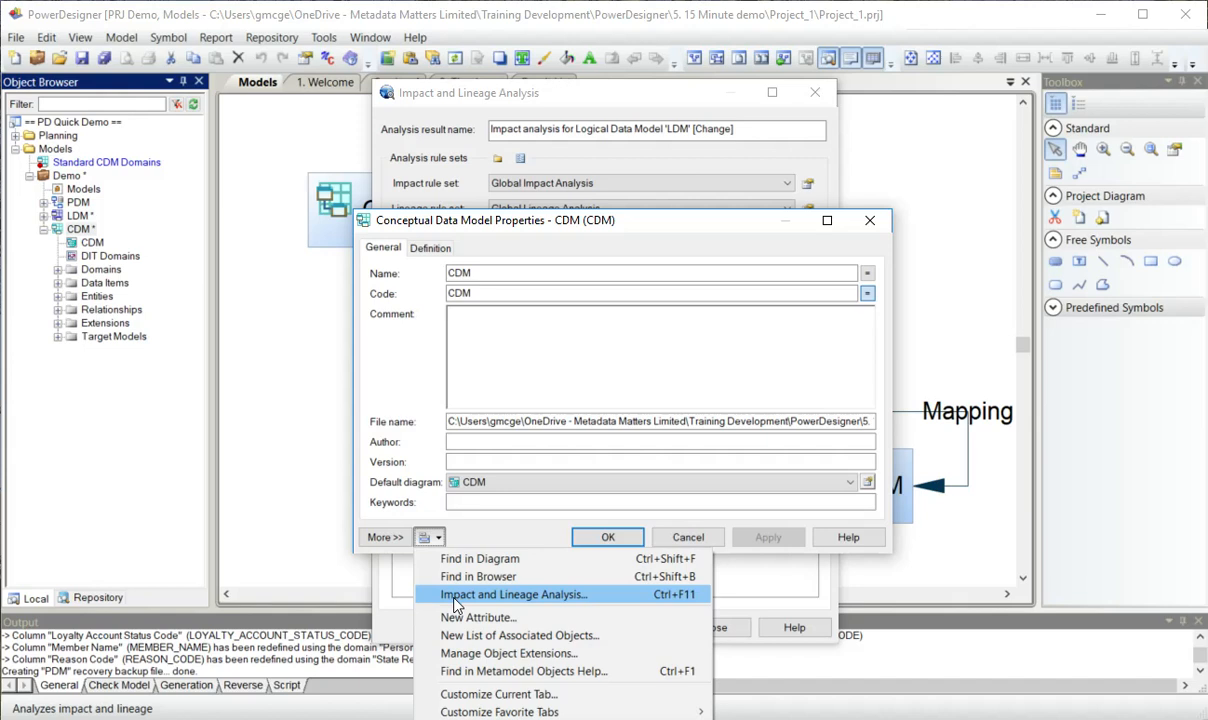
left_click(513, 594)
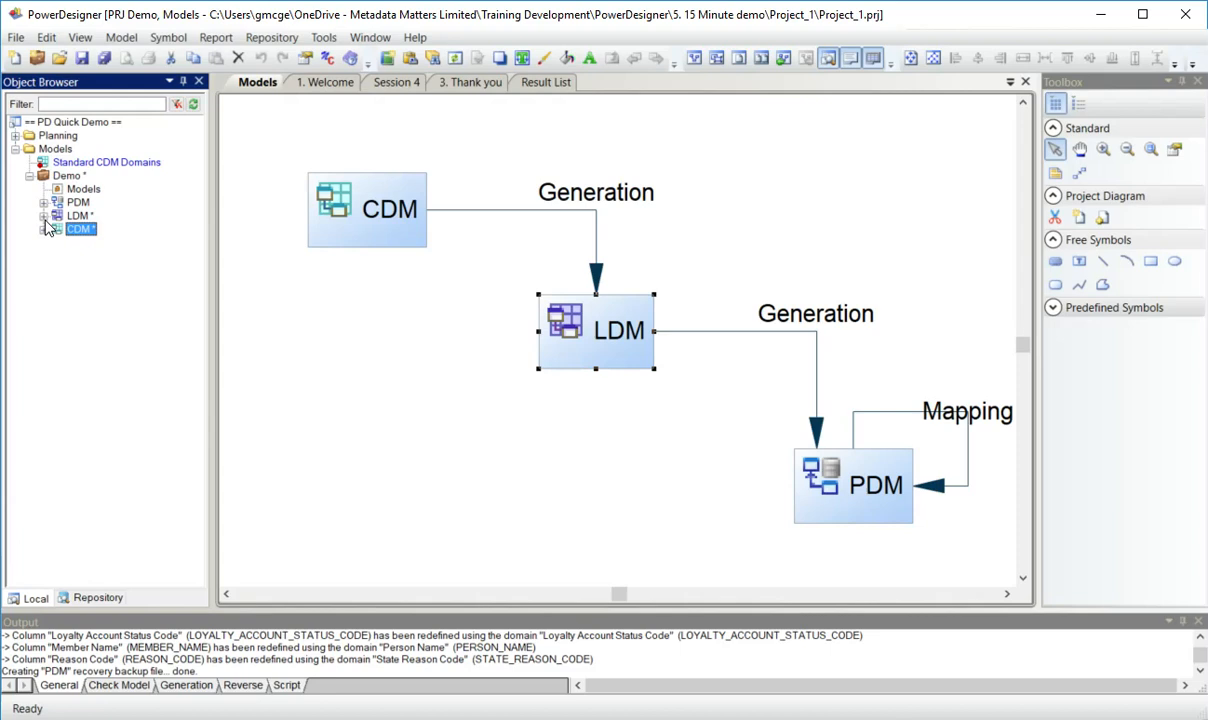
Open the LDM and launch Impact and Lineage Analysis for the Loyalty Account entity.
double_click(78, 215)
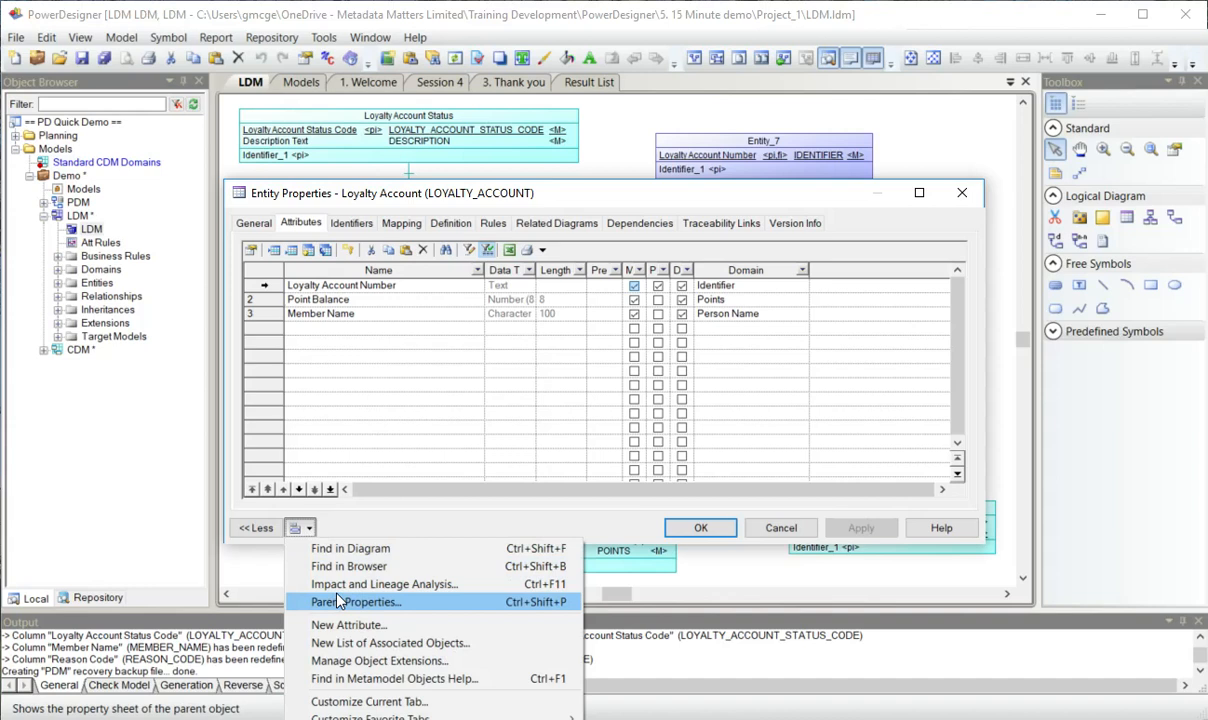
left_click(384, 583)
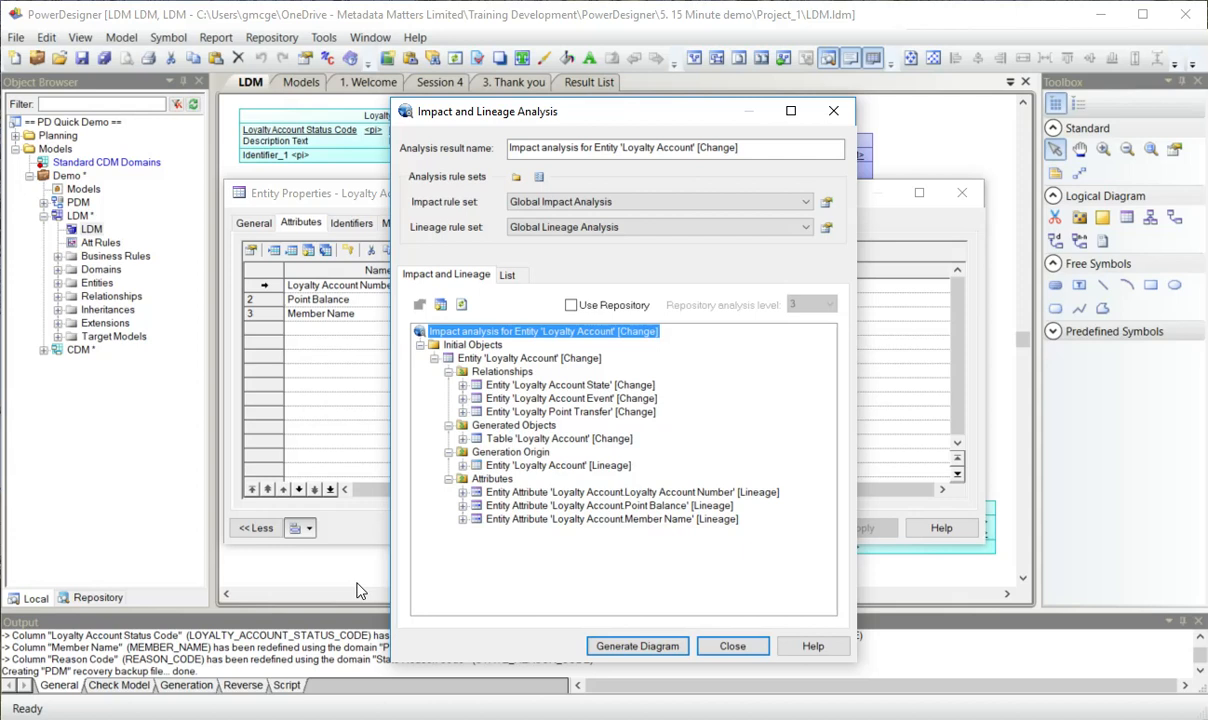
Tick Identifiers under Change Lineage Analysis Objects for the Loyalty Account entity.
right_click(524, 358)
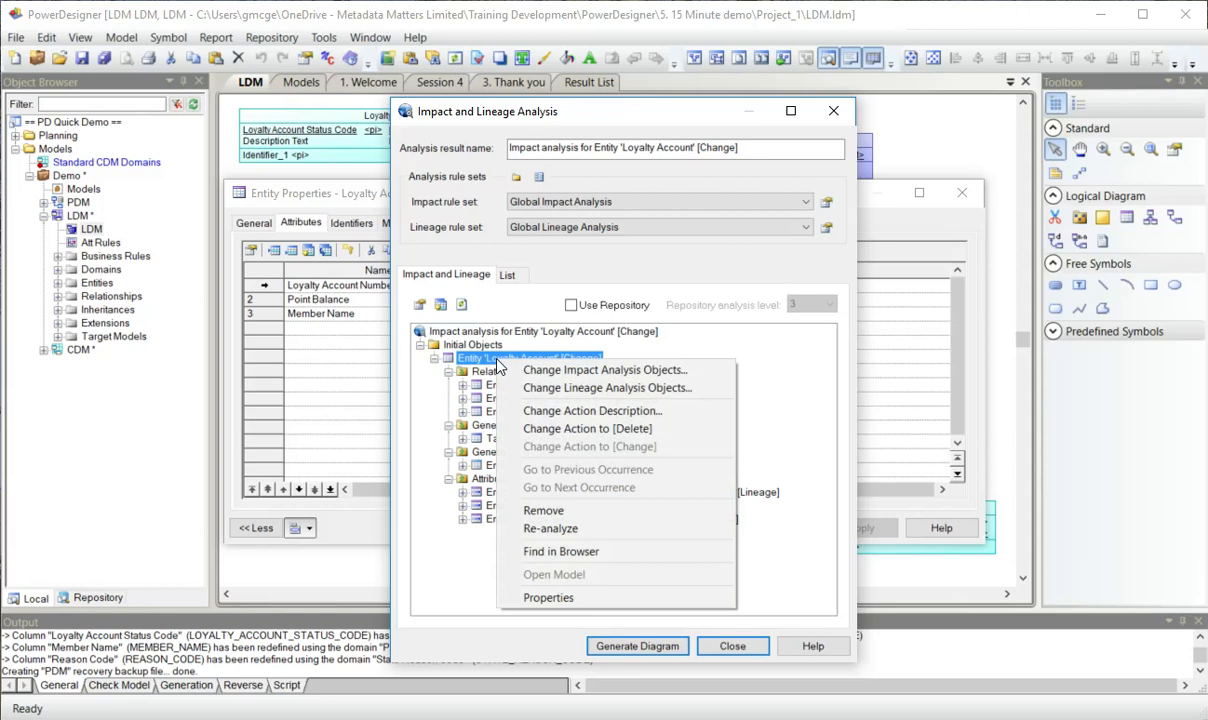
left_click(605, 387)
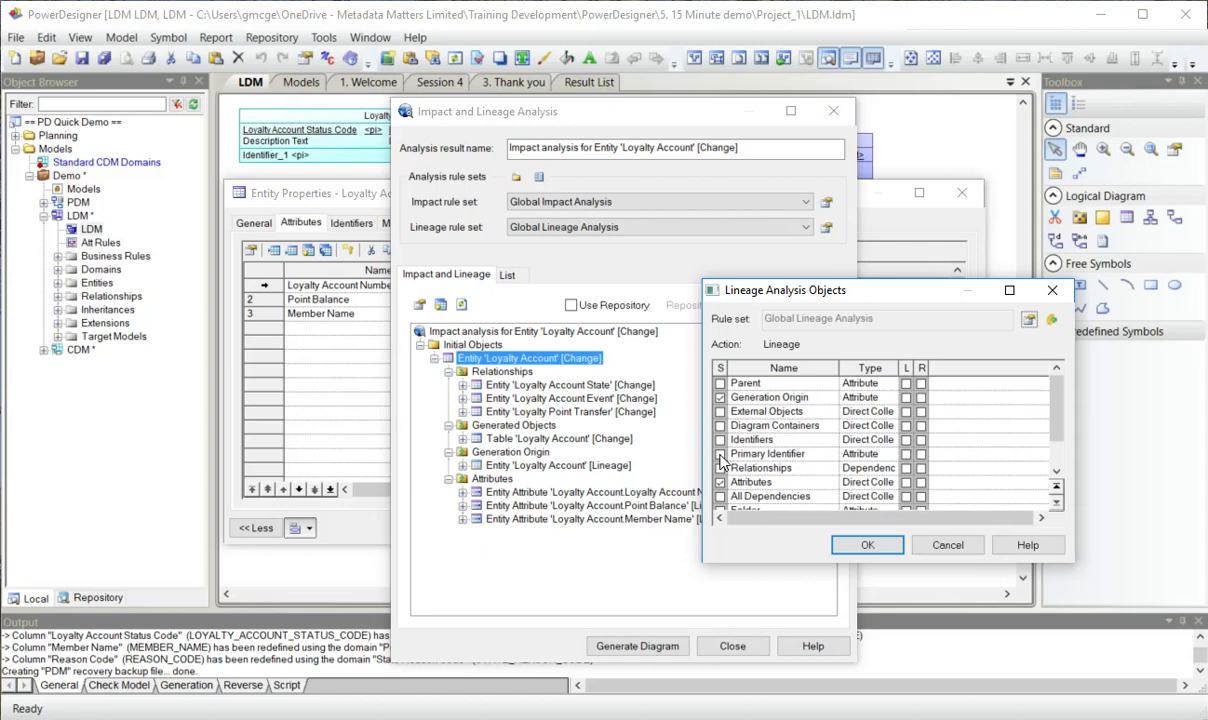
scroll("down", 3)
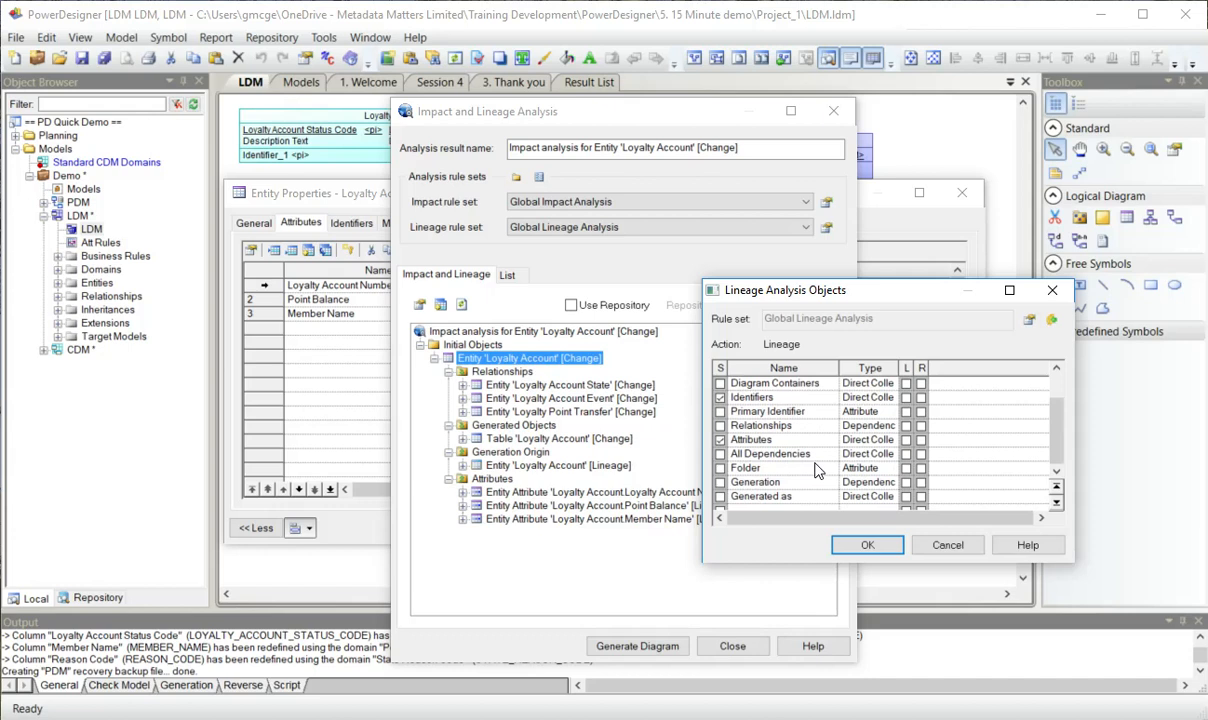
left_click(866, 544)
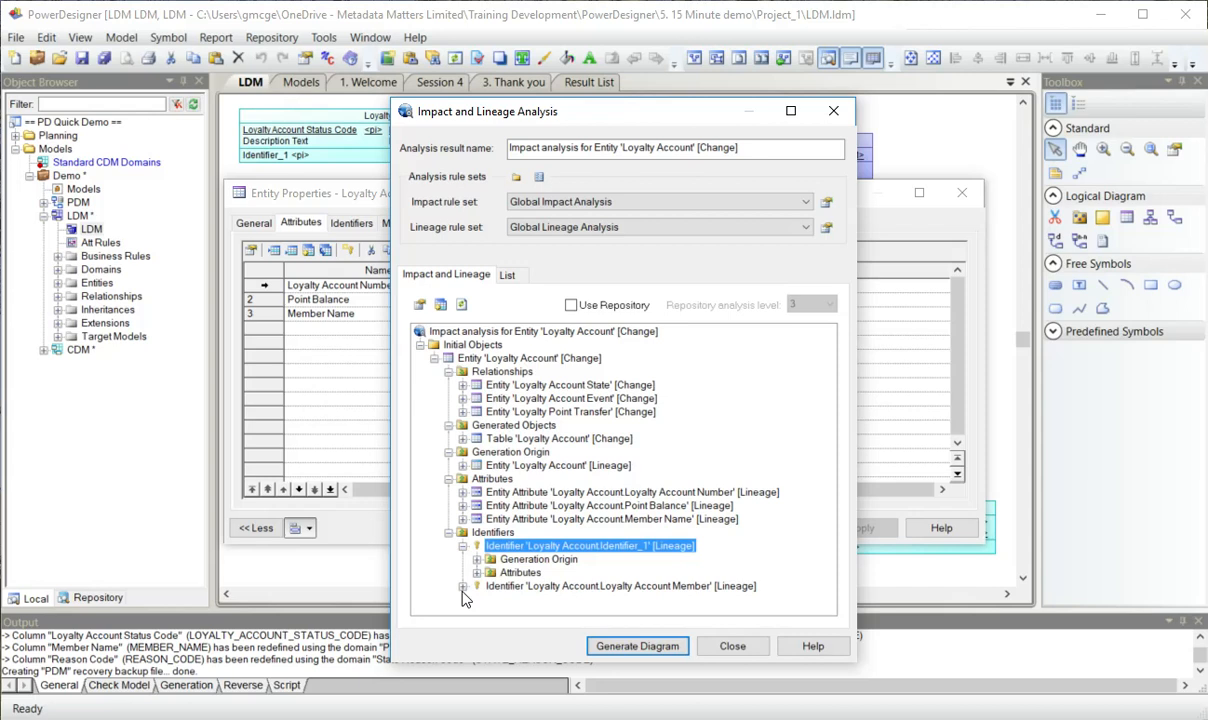
Expand the Loyalty Account Member identifier and Loyalty Account Event nodes, then view results as List.
left_click(620, 586)
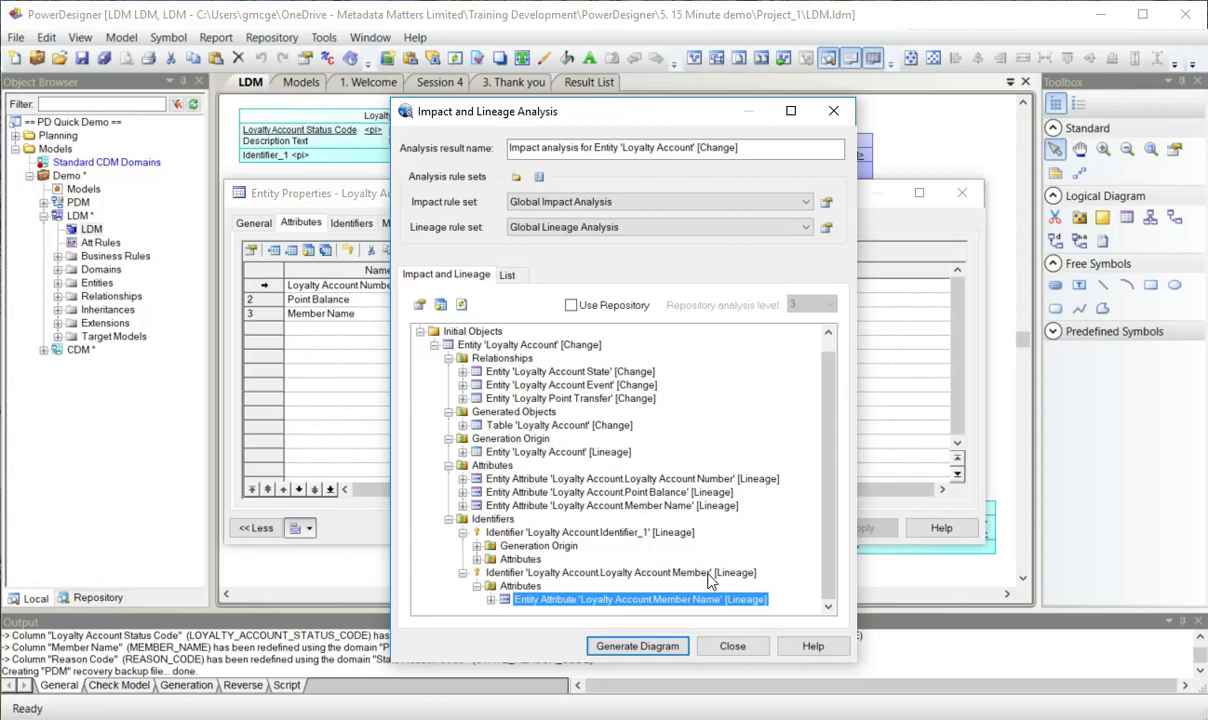
left_click(463, 384)
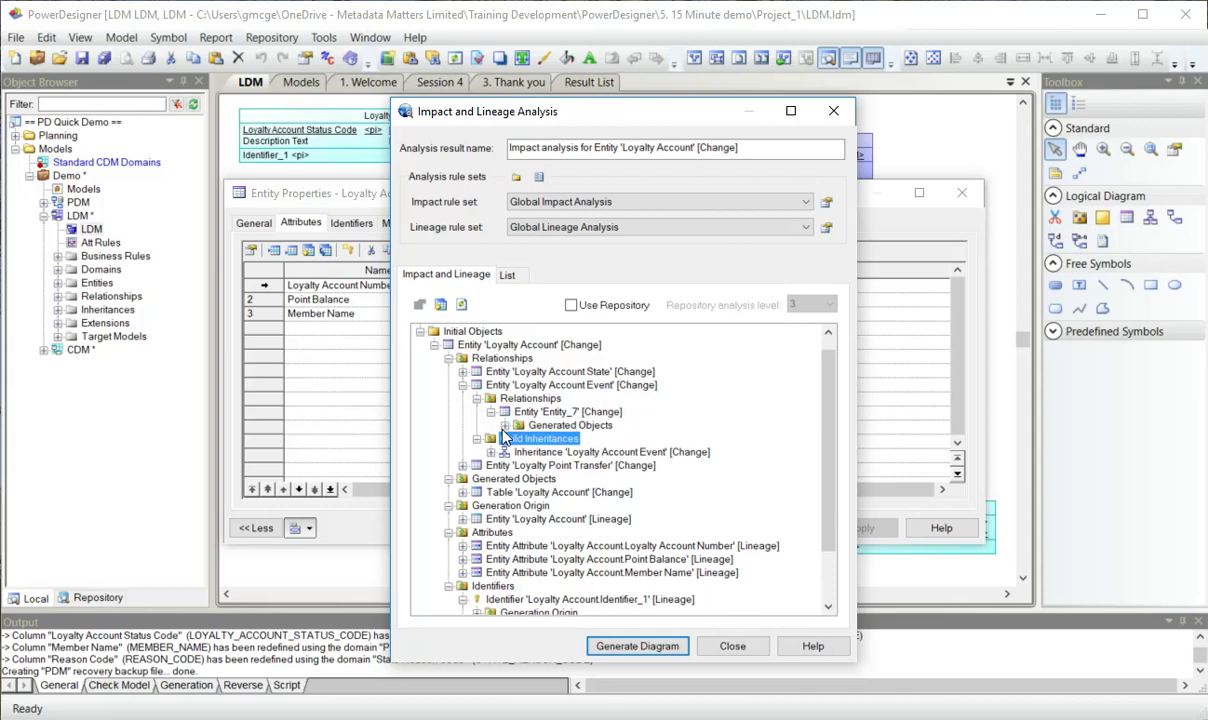
left_click(508, 274)
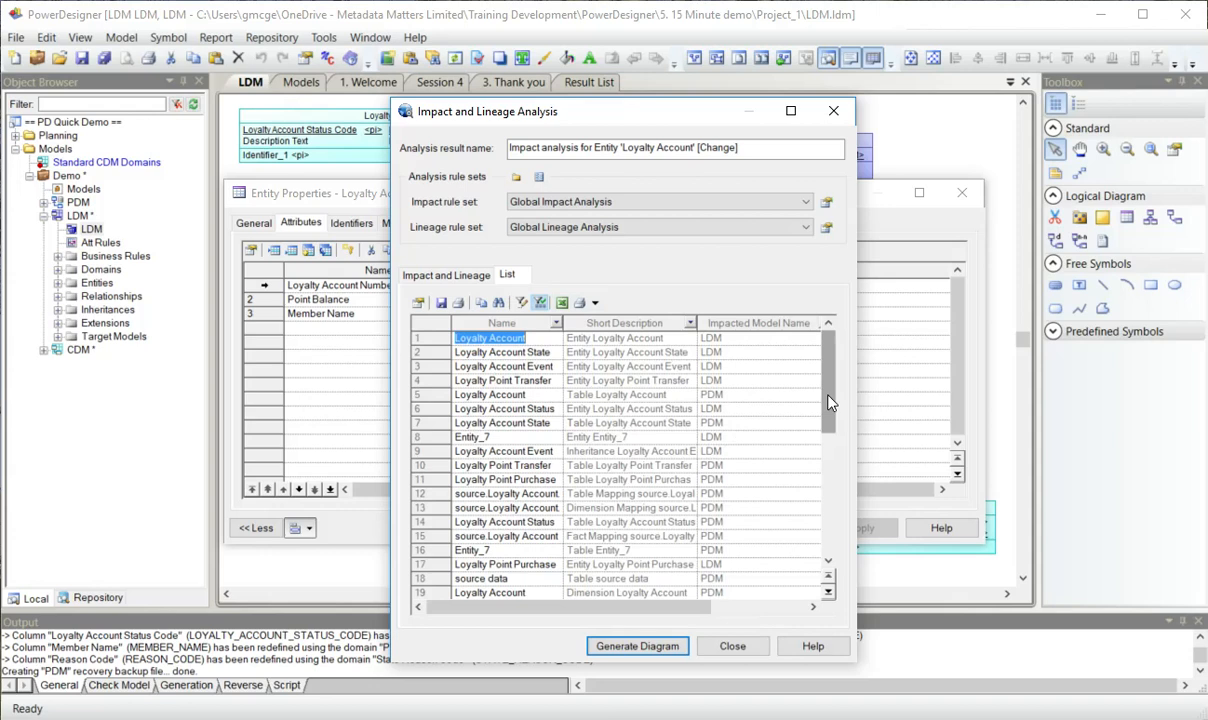
Scroll the impact list and select the Domain Points row.
scroll("down", 3)
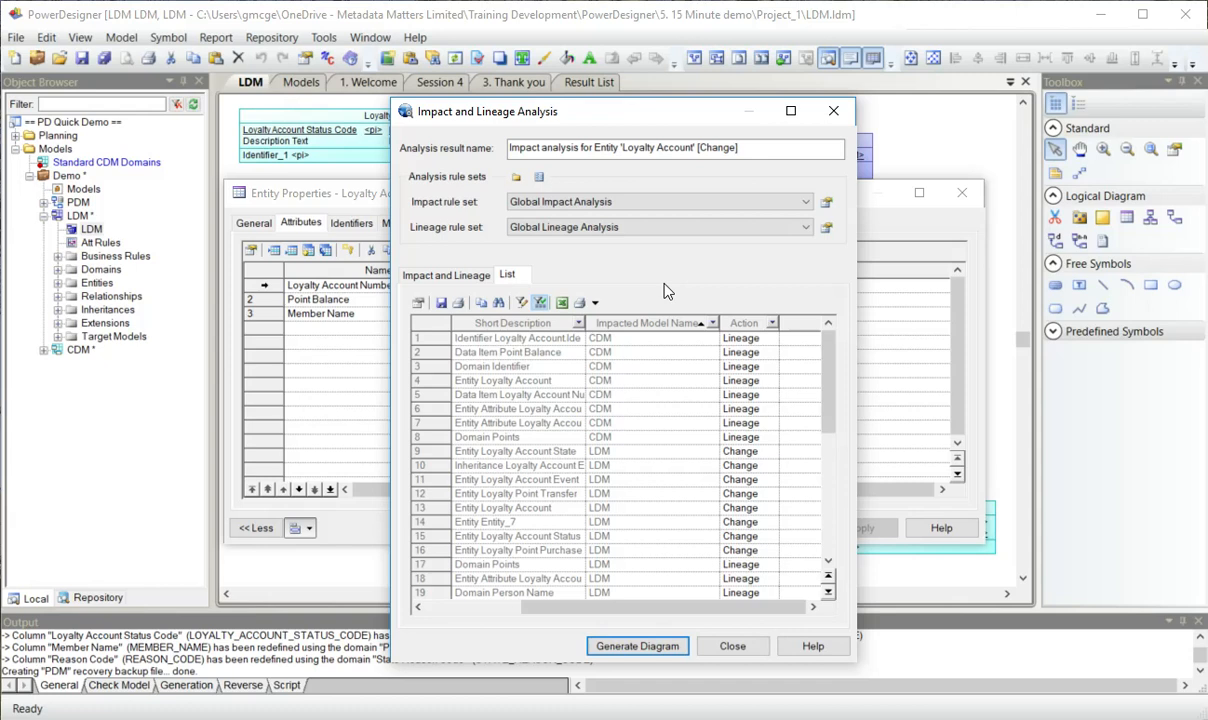
left_click(487, 437)
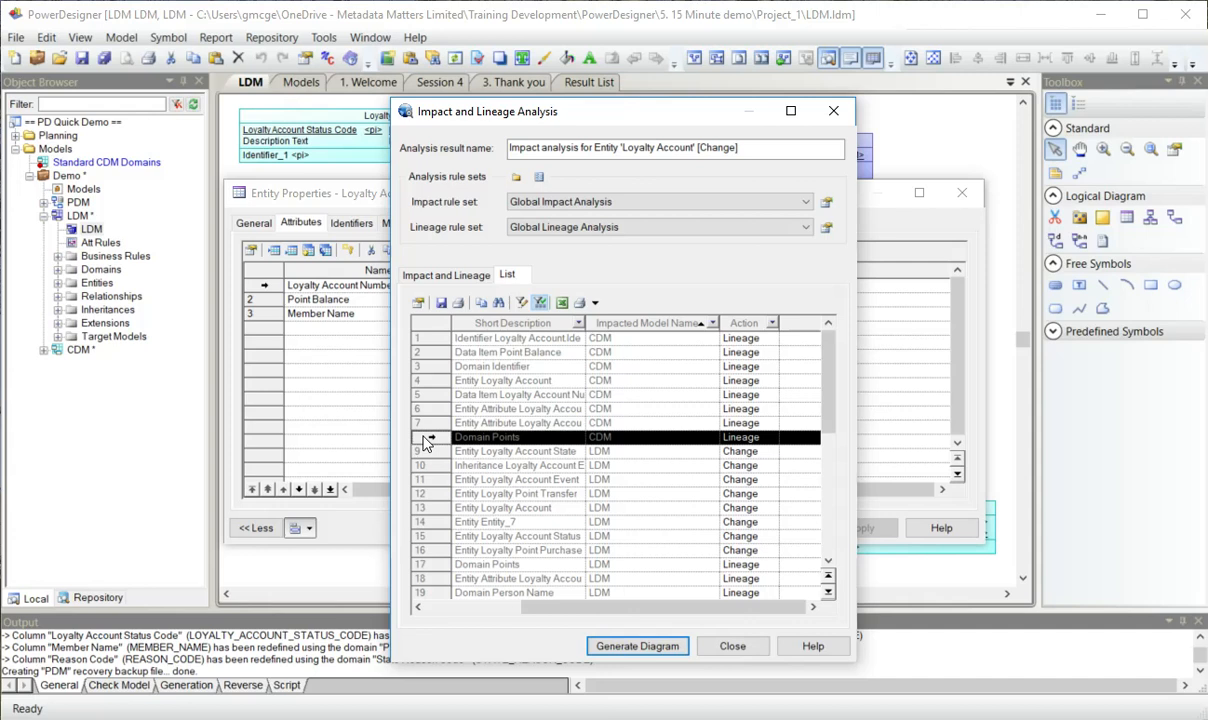
scroll("down", 3)
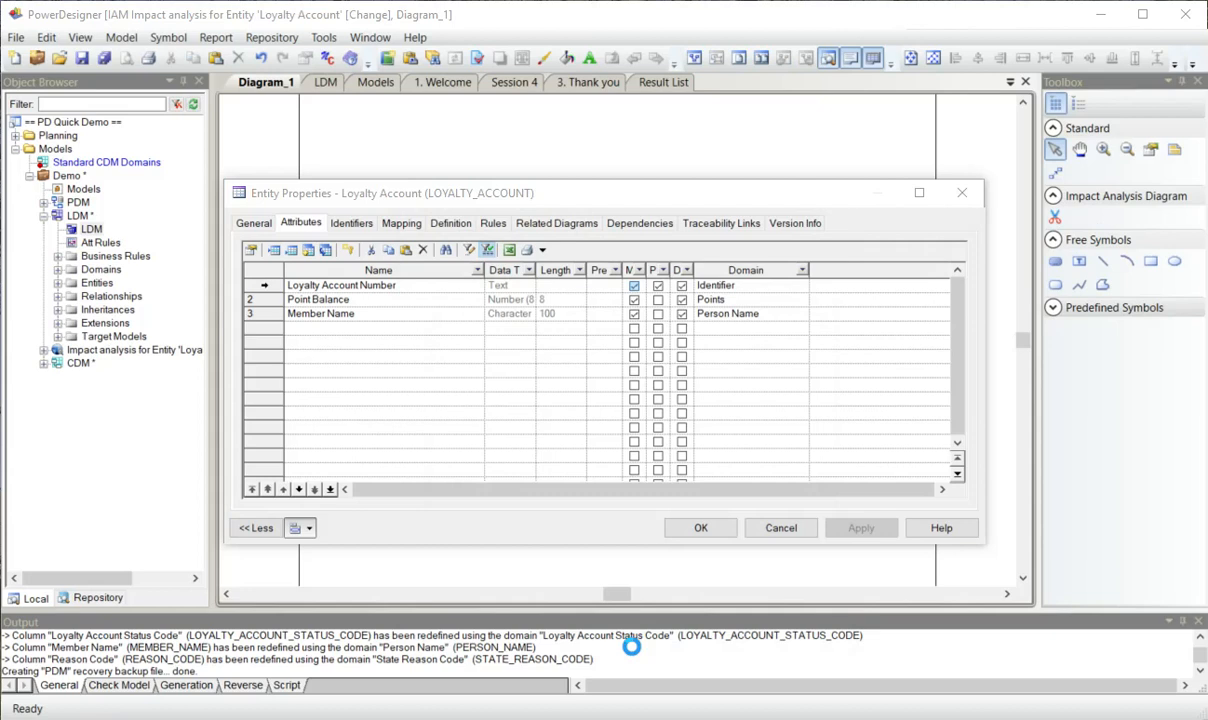
Dismiss the Loyalty Account entity properties to reveal Diagram_1.
left_click(700, 527)
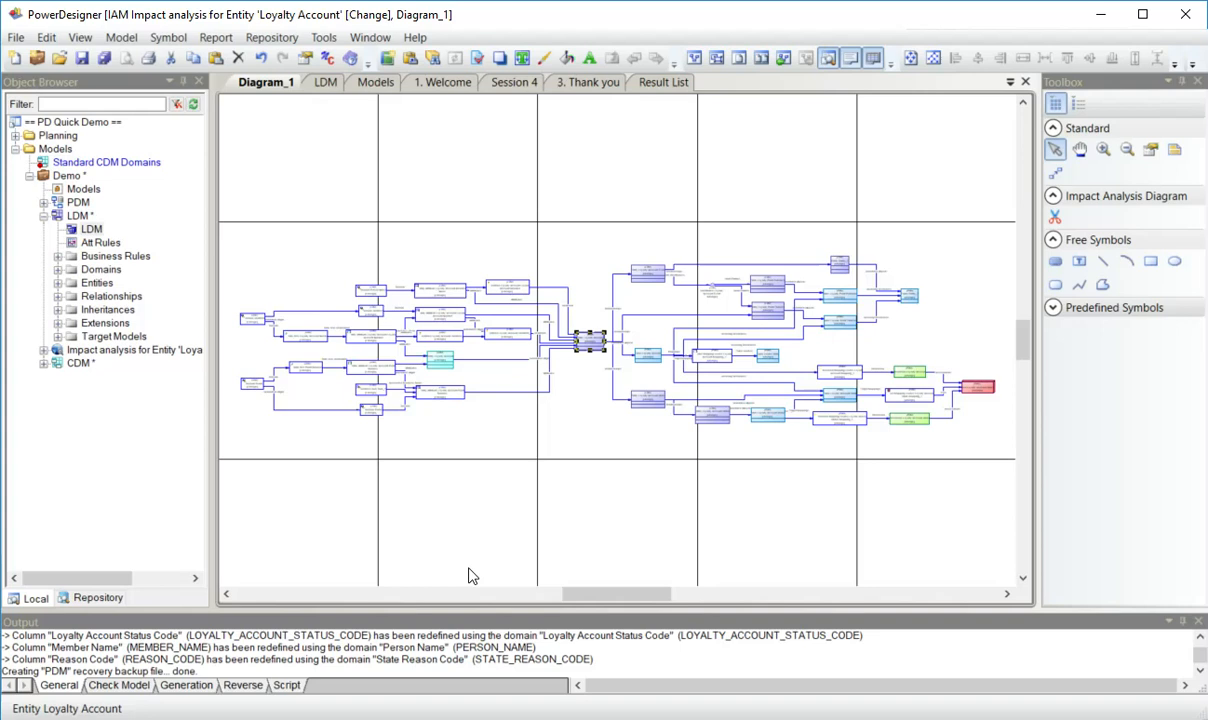
mouse_move(507, 550)
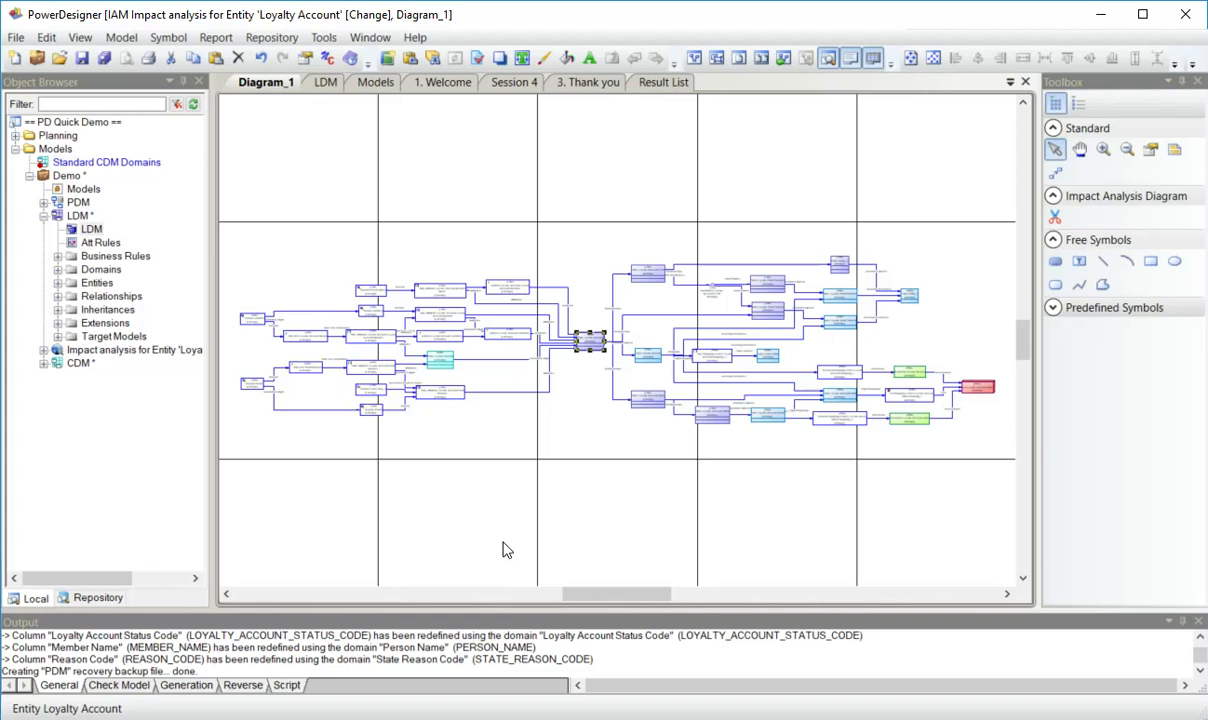
Expand the impact analysis model's Impacted Models, Loyalty Account entity and its attribute folders.
left_click(134, 349)
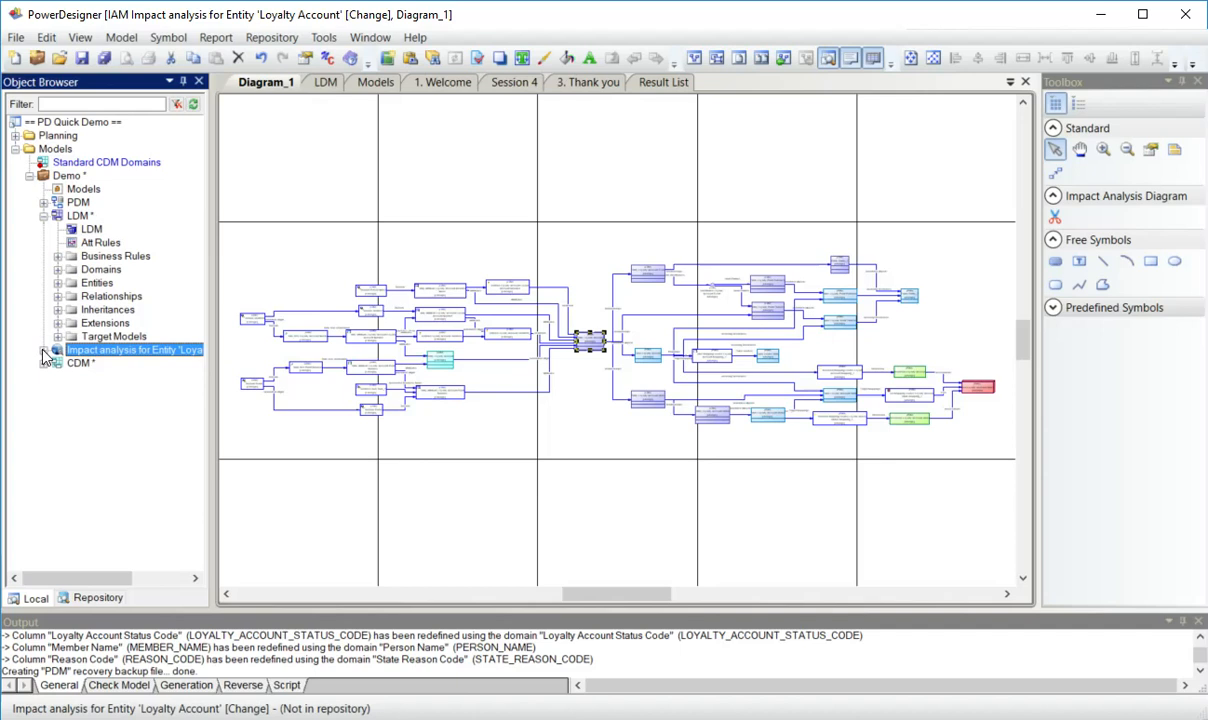
left_click(48, 349)
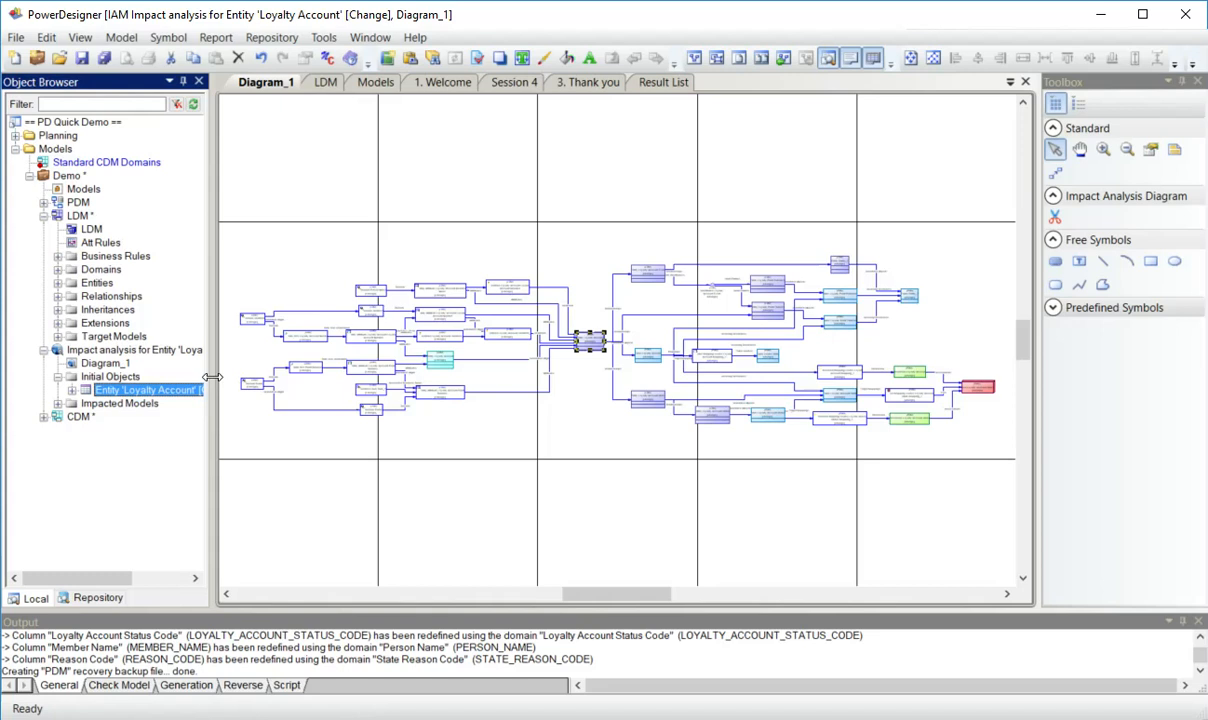
left_click(57, 403)
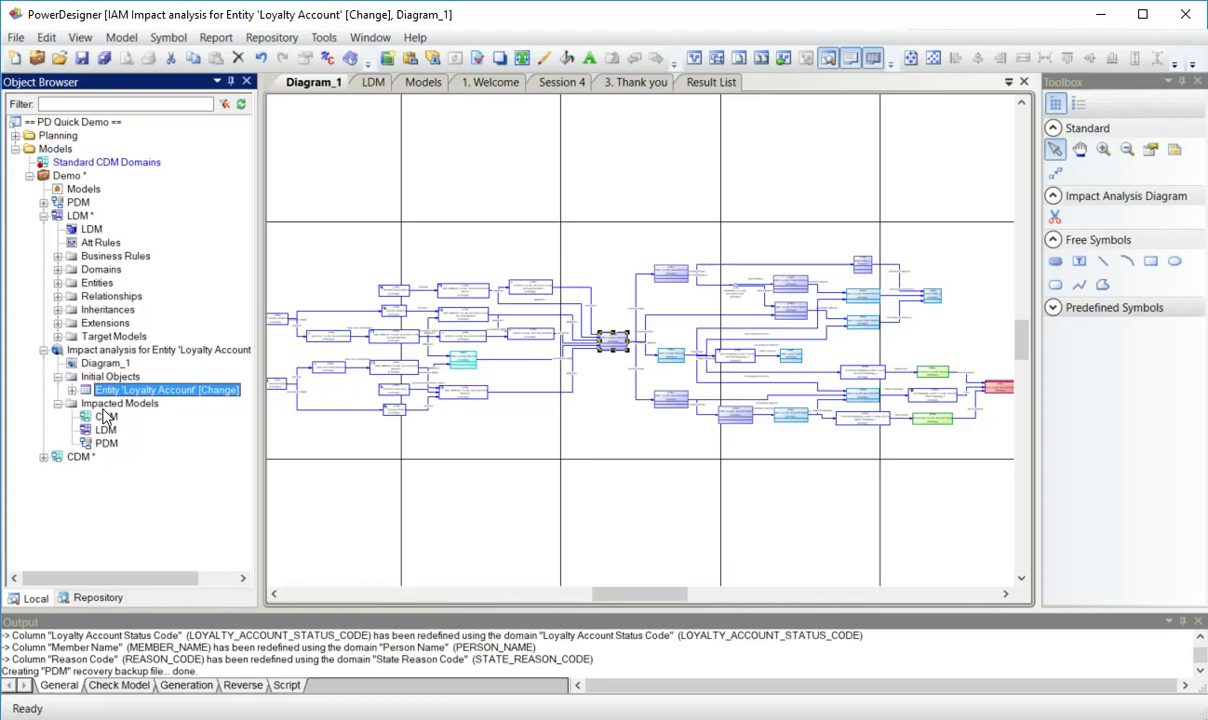
left_click(85, 389)
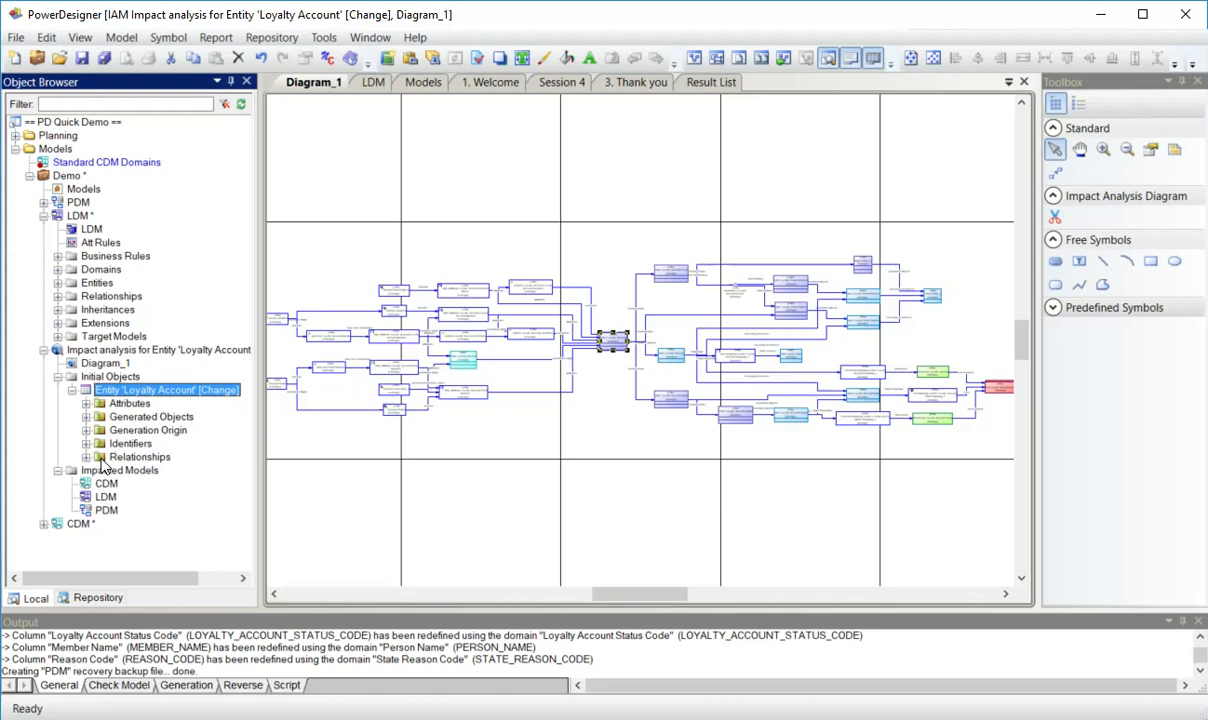
left_click(86, 403)
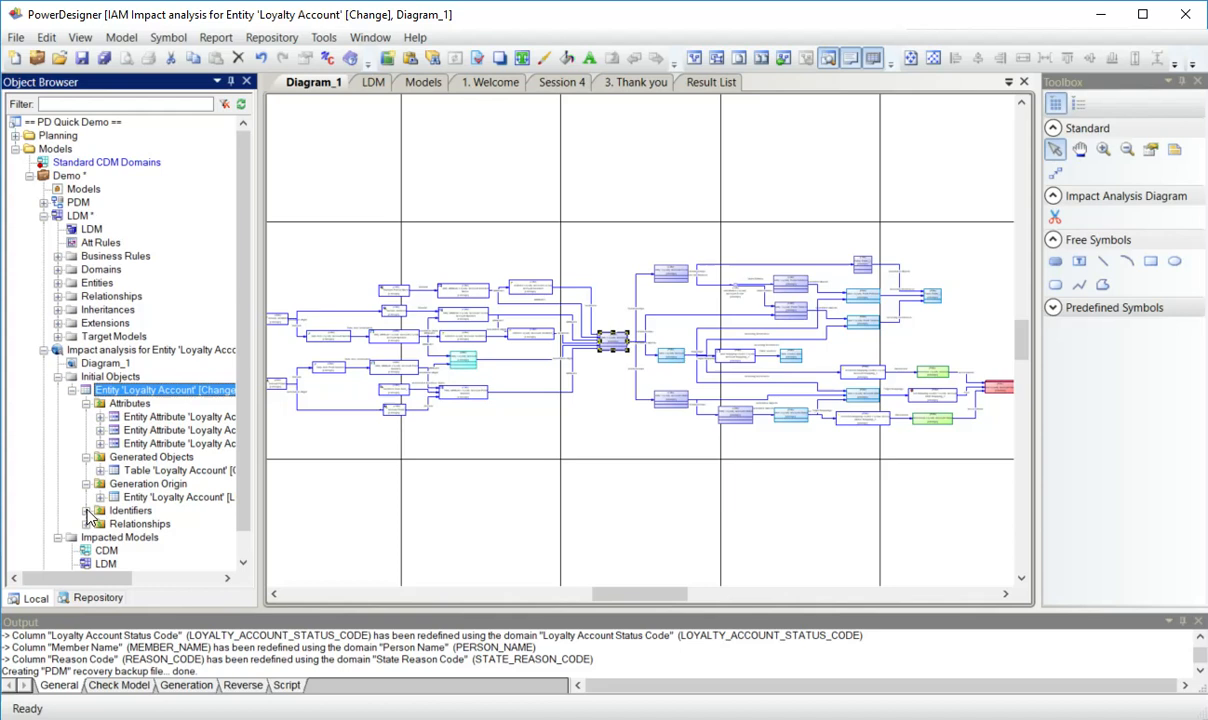
Review and close the Member Name and origin Loyalty Account Number attribute properties.
double_click(175, 430)
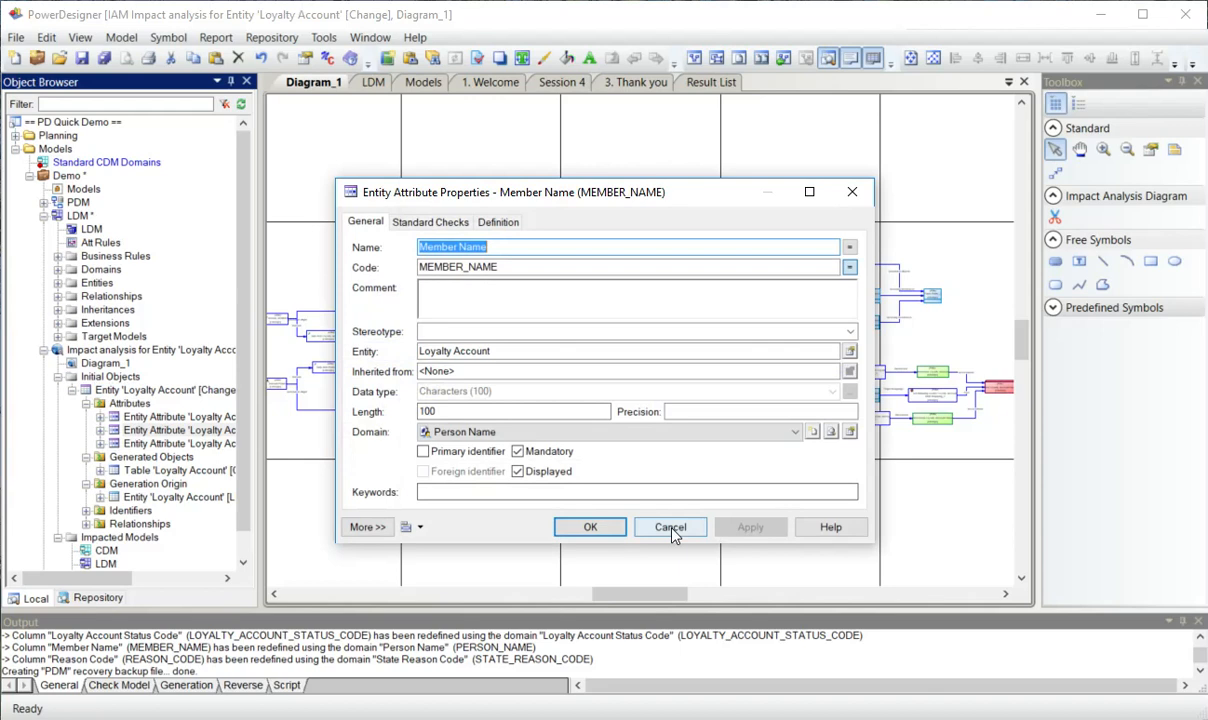
left_click(669, 527)
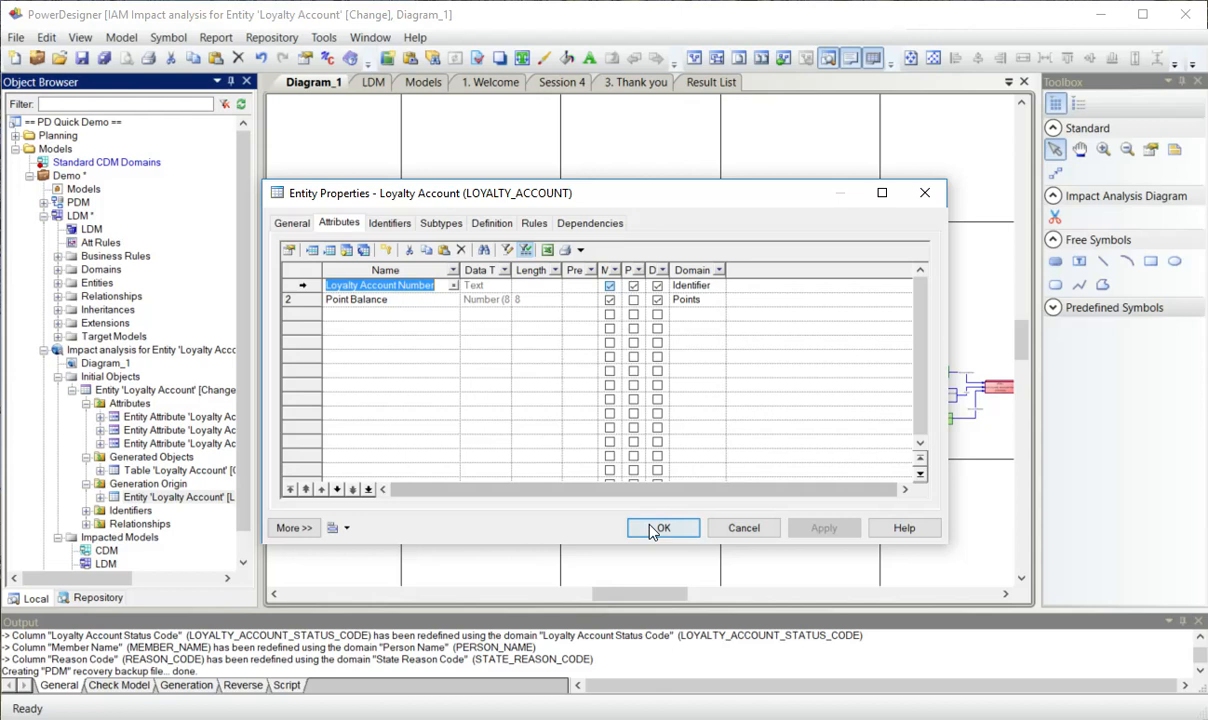
double_click(380, 285)
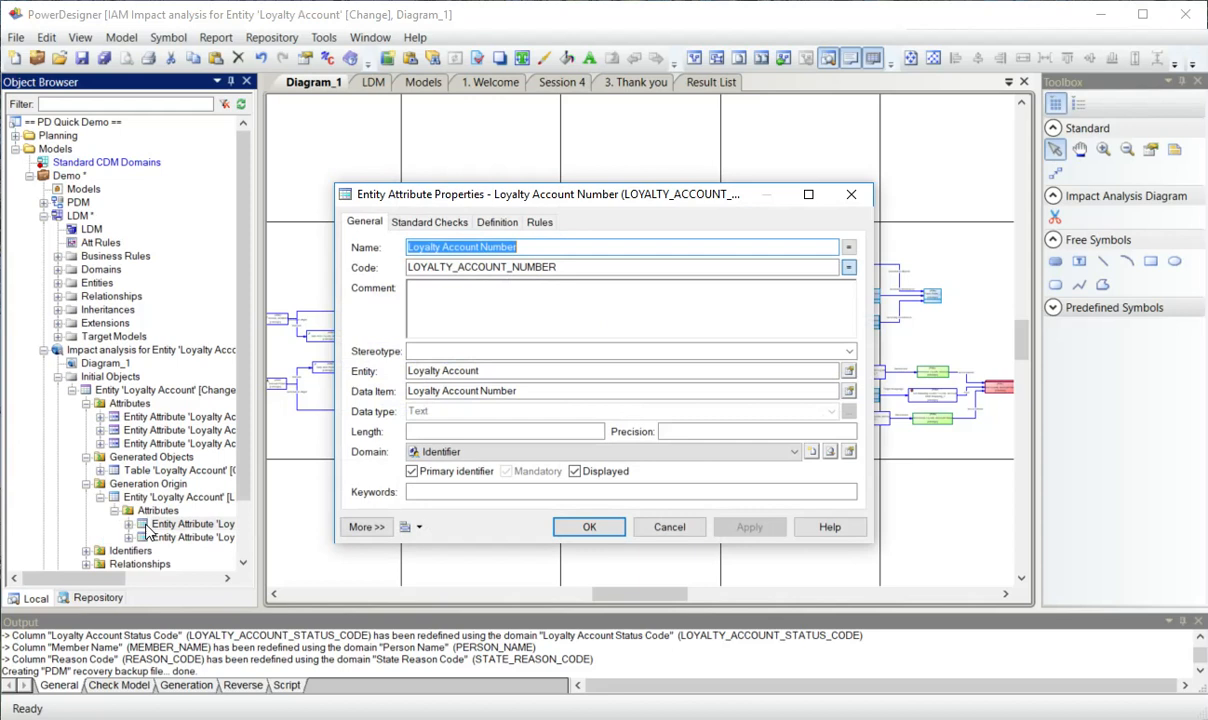
left_click(589, 527)
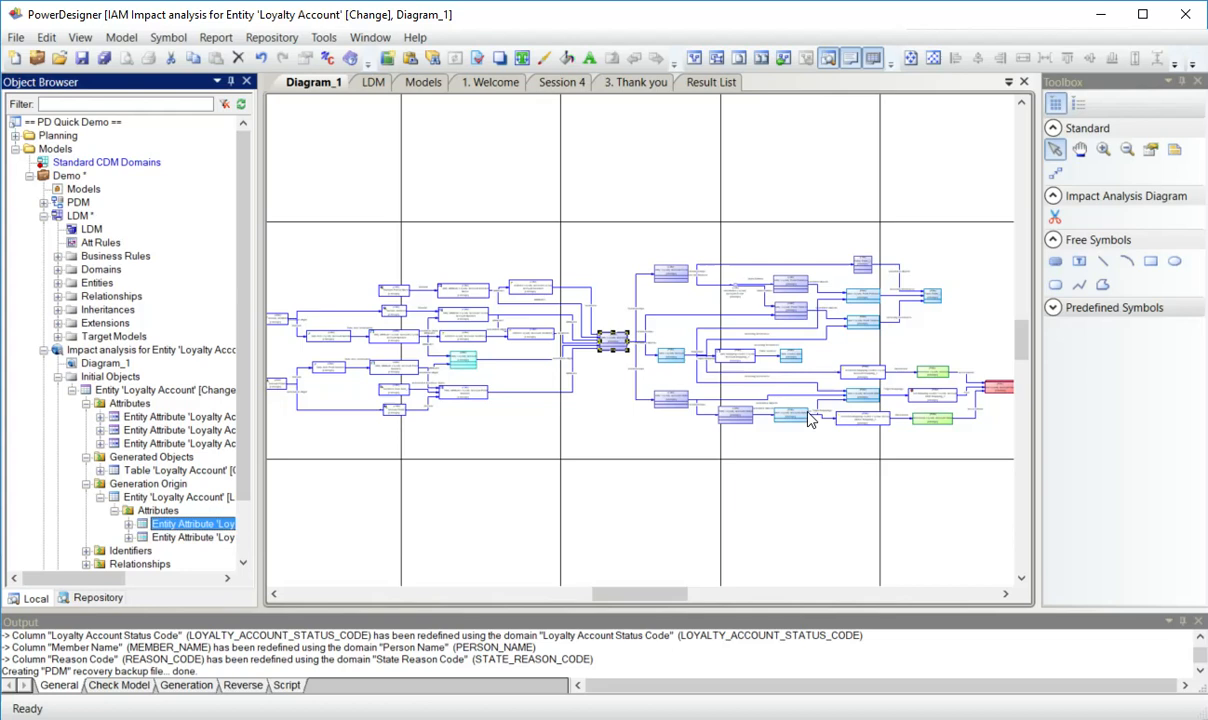
left_click(790, 415)
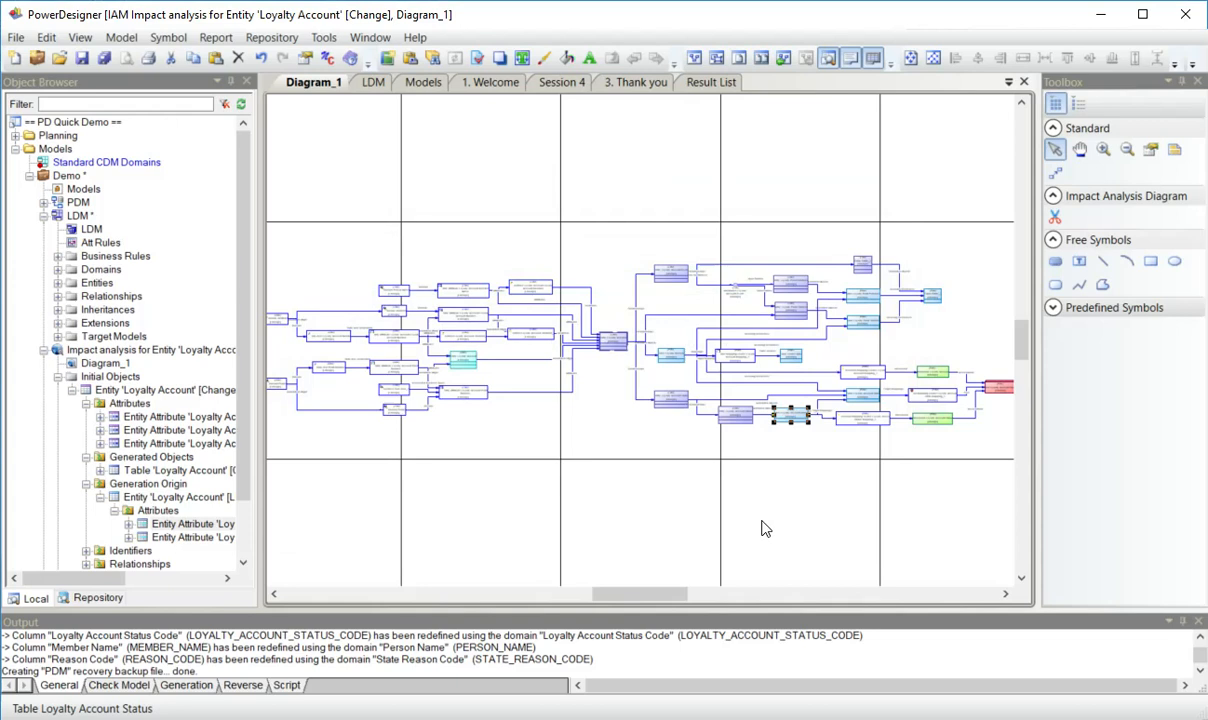
mouse_move(867, 471)
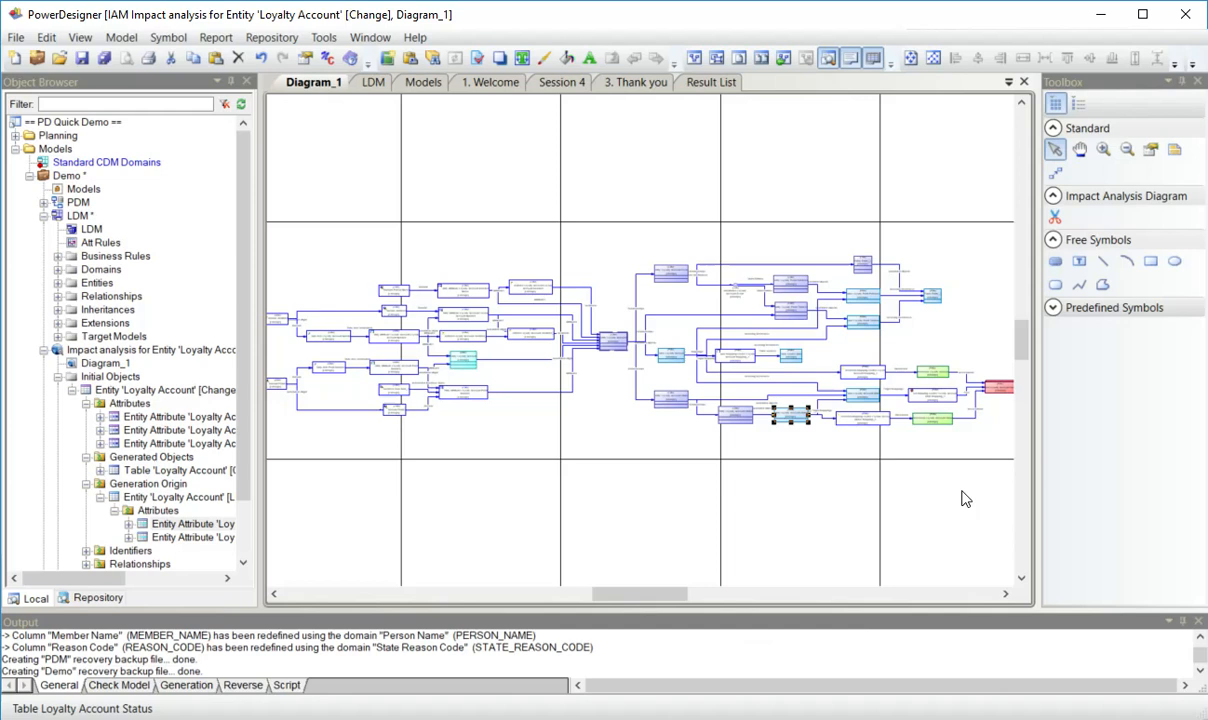
double_click(790, 413)
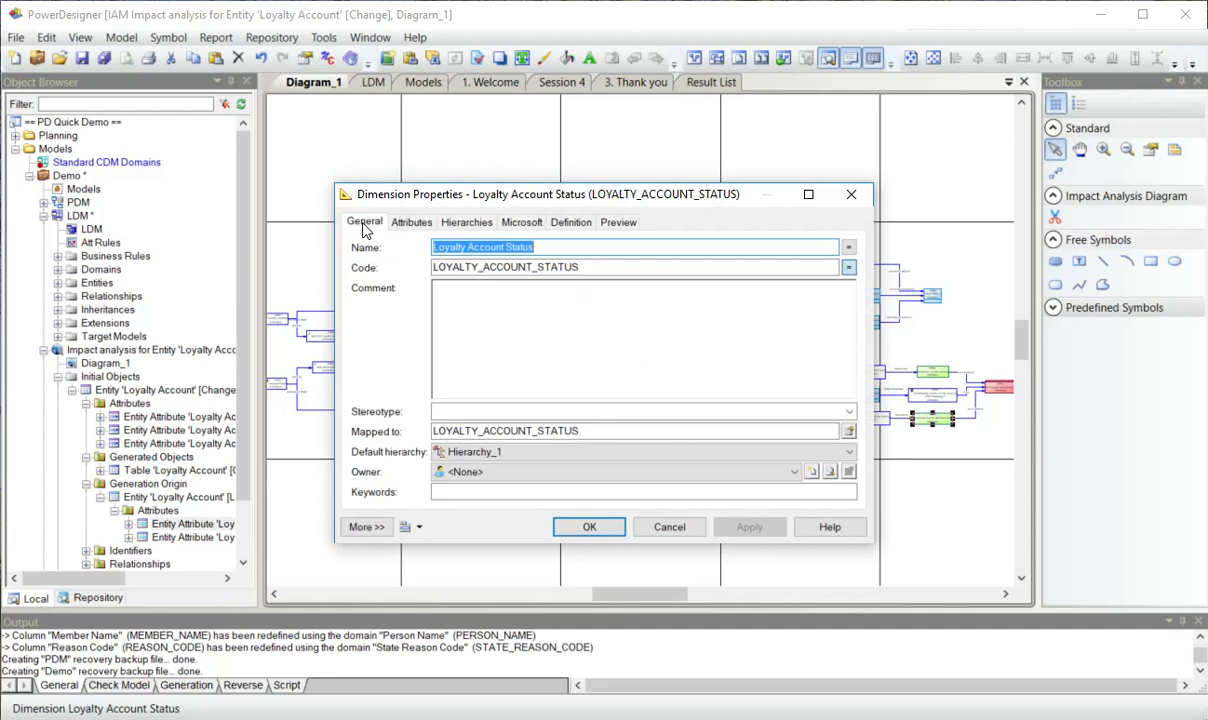
left_click(589, 527)
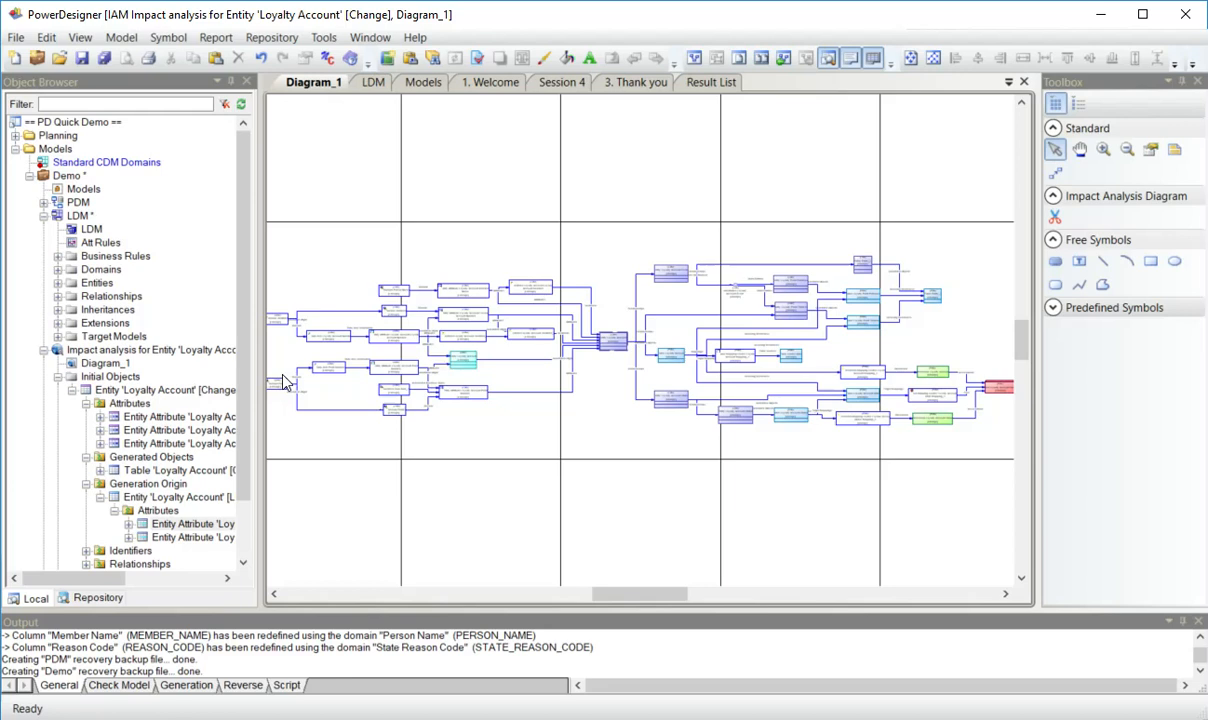
mouse_move(148, 345)
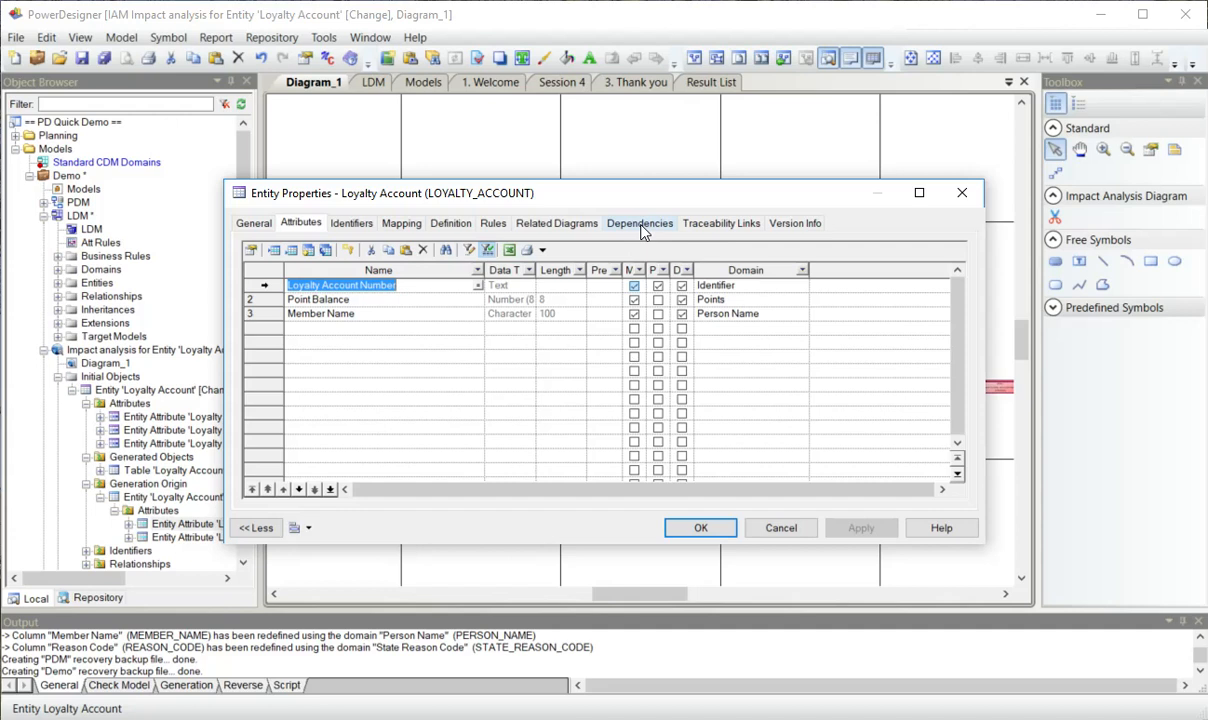
Show the entity's Dependencies, then its Impact Analysis Objects and Diagrams sub-tabs.
left_click(639, 223)
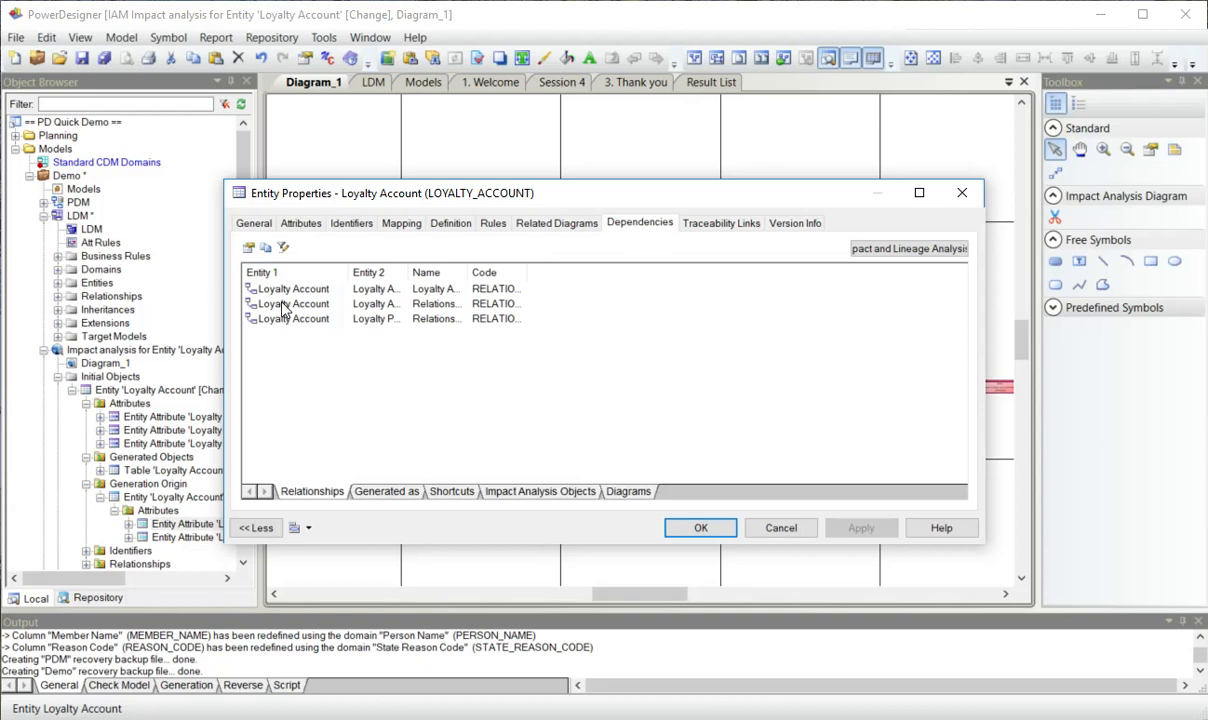
left_click(540, 491)
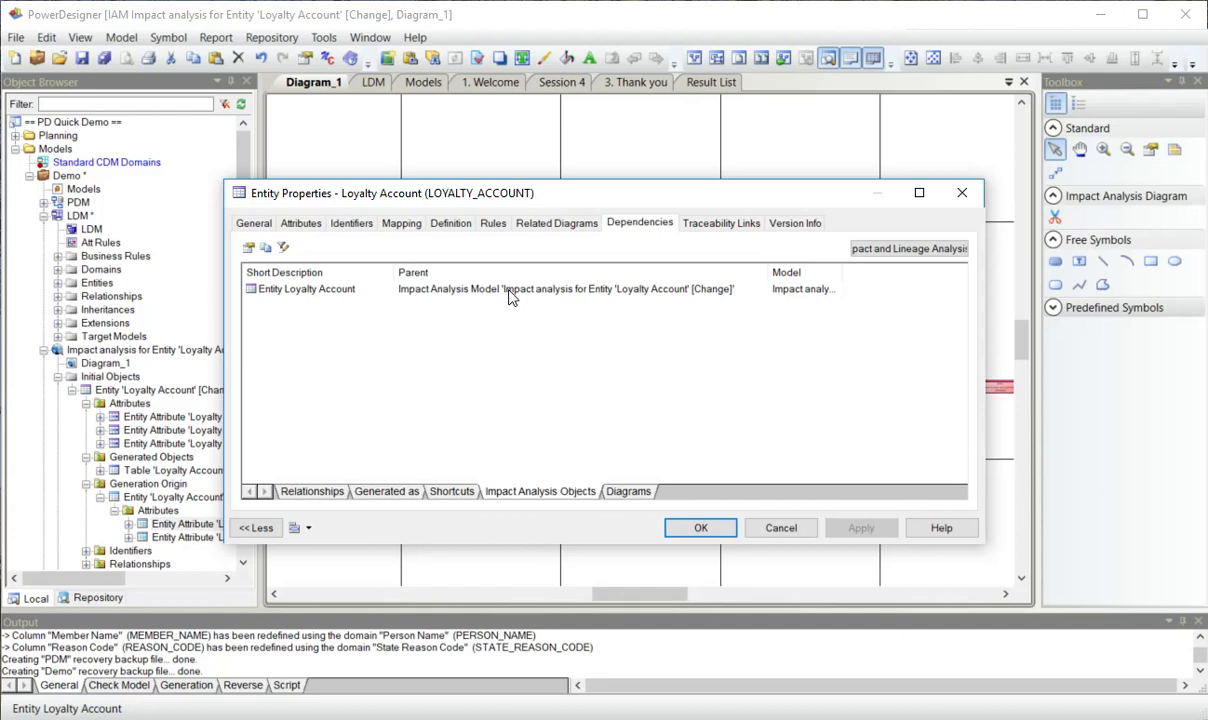
left_click(628, 491)
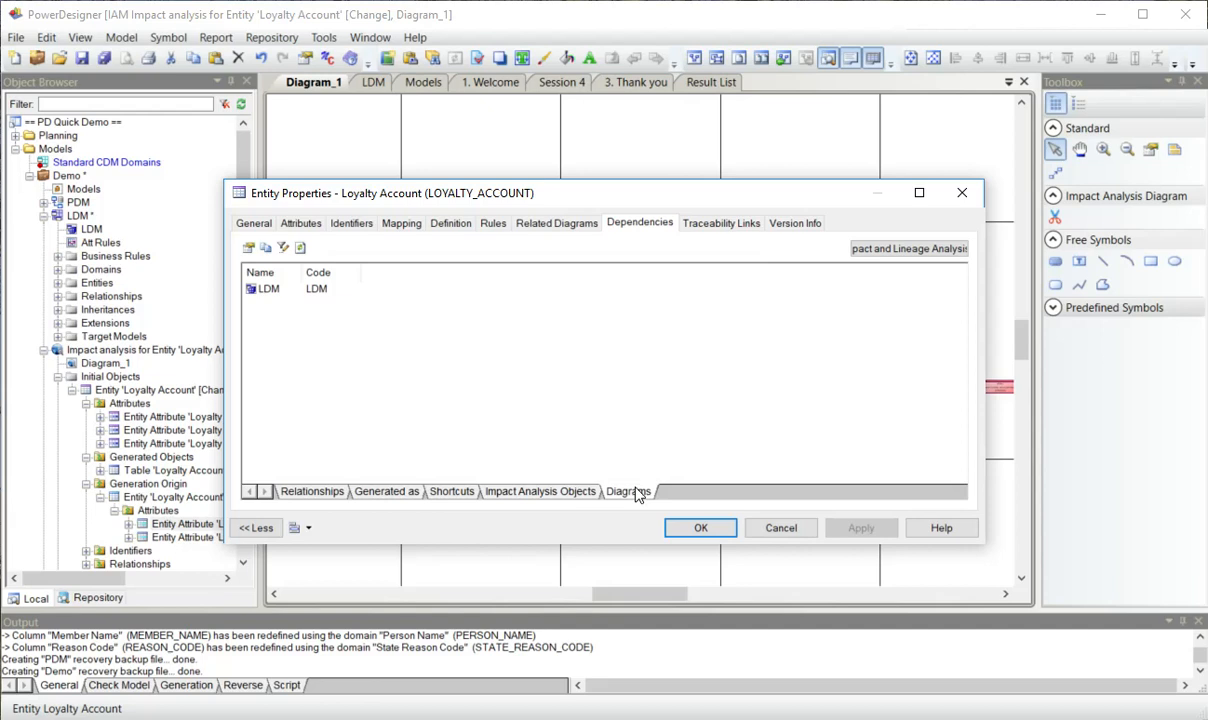
mouse_move(433, 222)
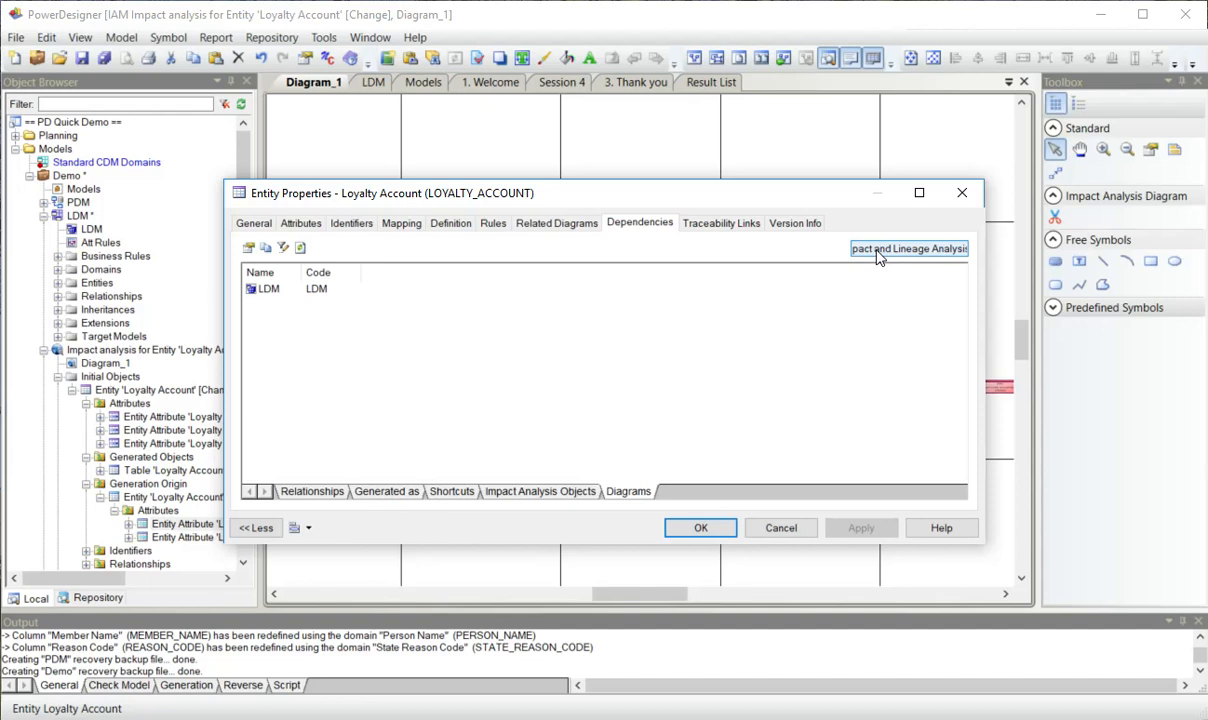
mouse_move(583, 407)
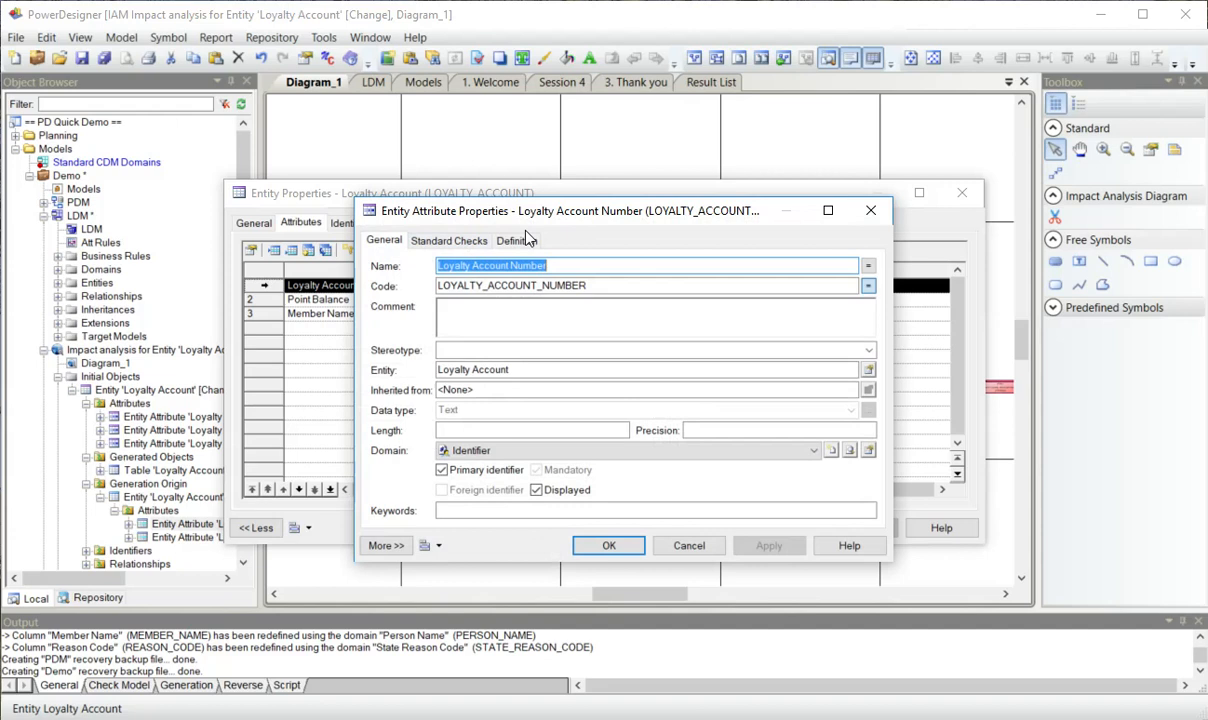
Run Impact and Lineage Analysis on Loyalty Account Number and close the preview.
left_click(438, 545)
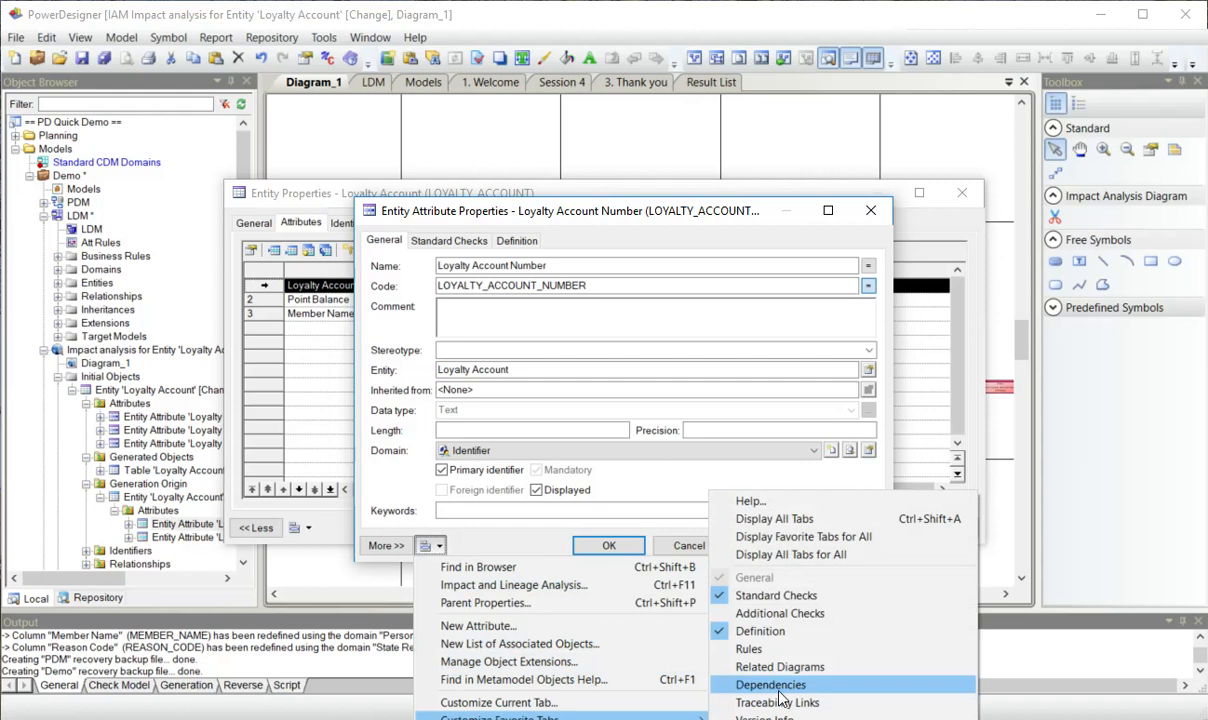
left_click(514, 585)
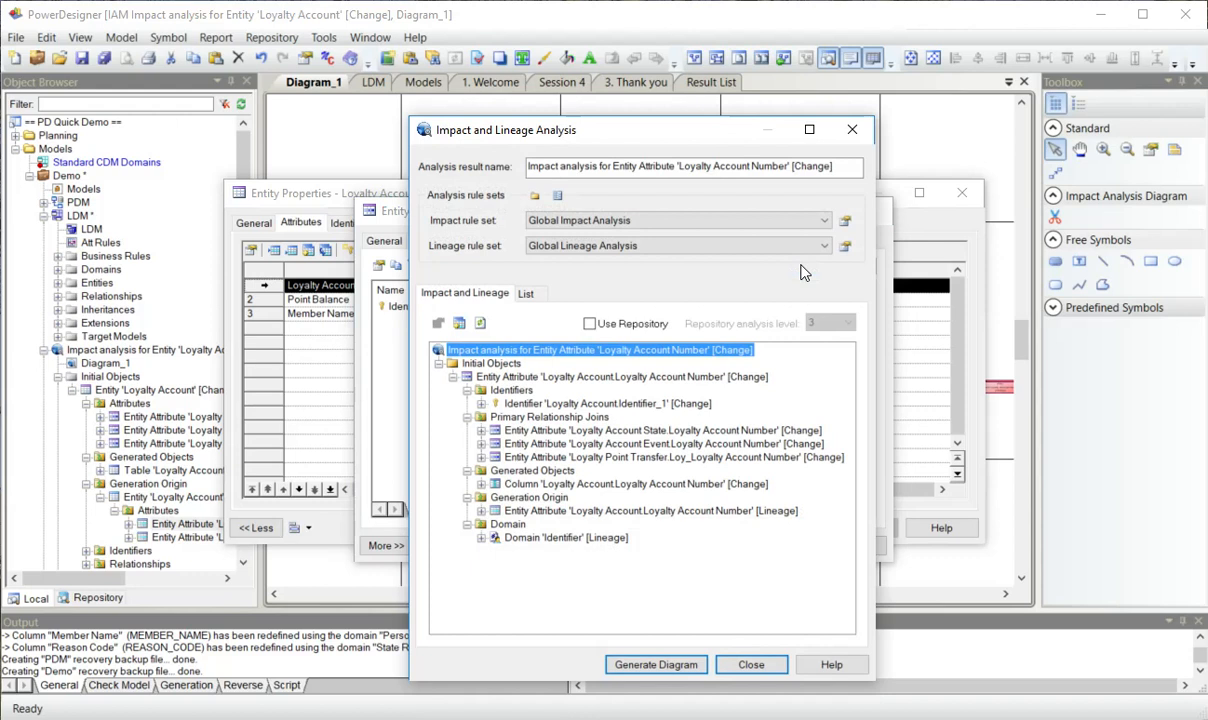
left_click(655, 664)
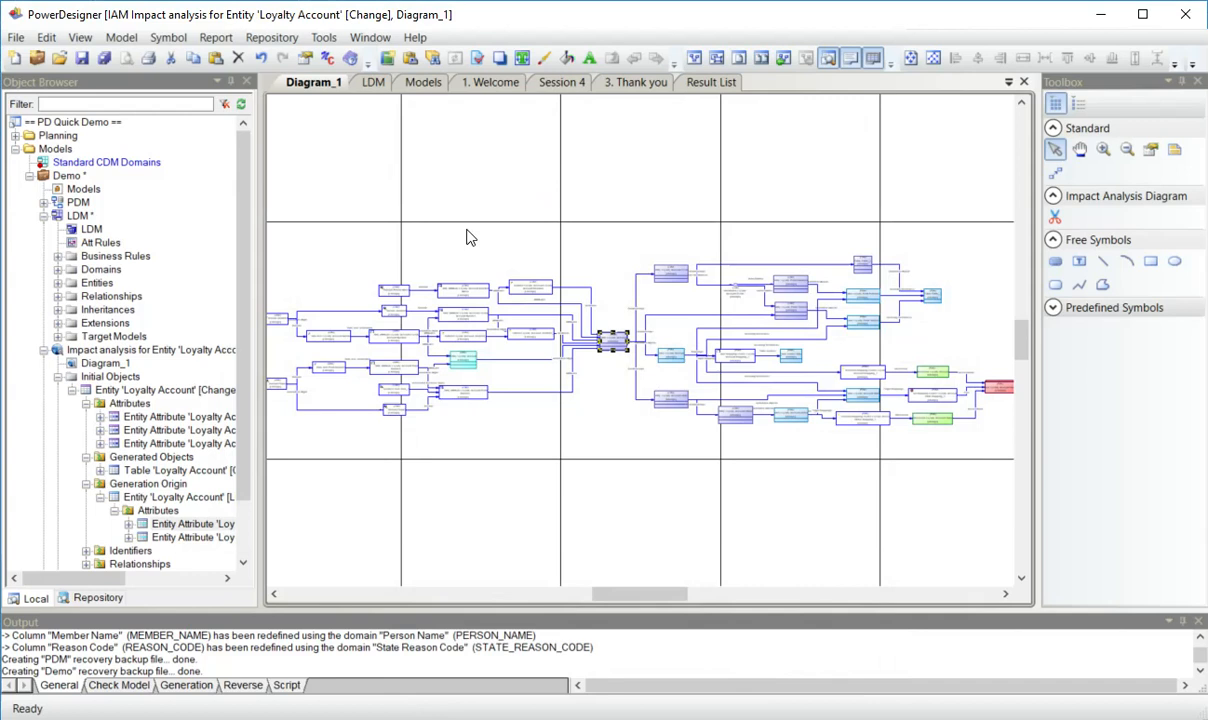
Close the Demo project, saving all changed models with Yes to All.
left_click(150, 349)
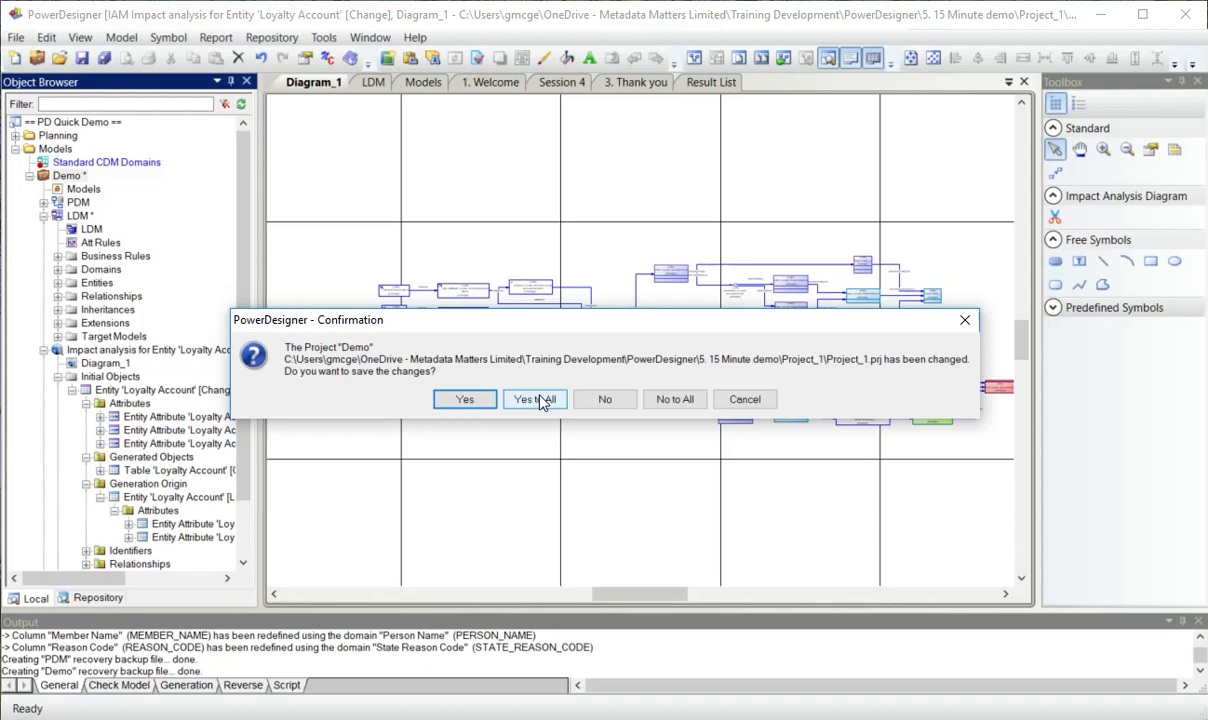
left_click(534, 399)
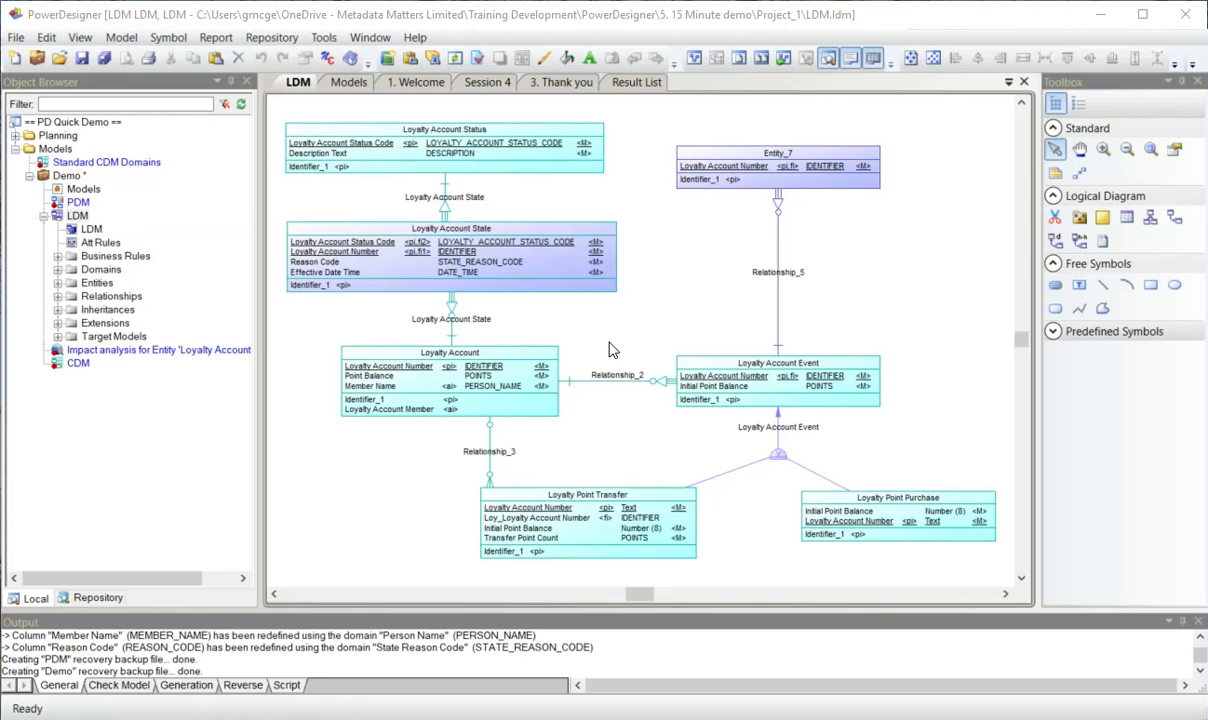
left_click(67, 175)
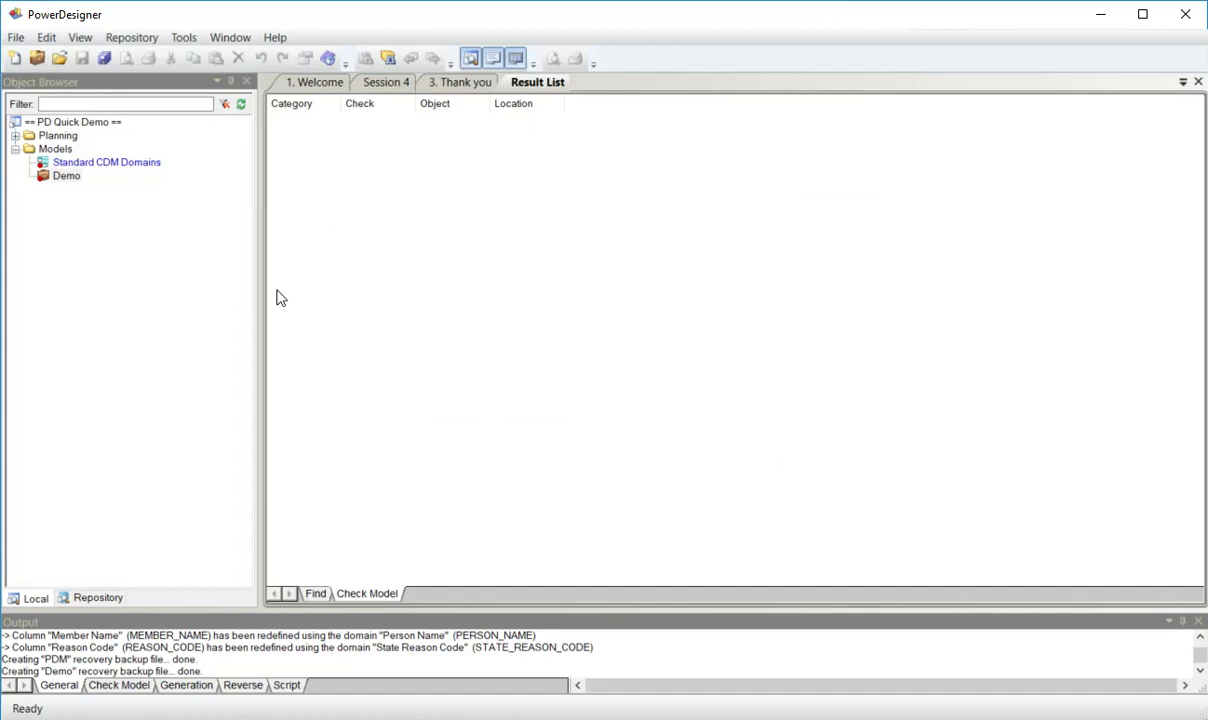
left_click(66, 175)
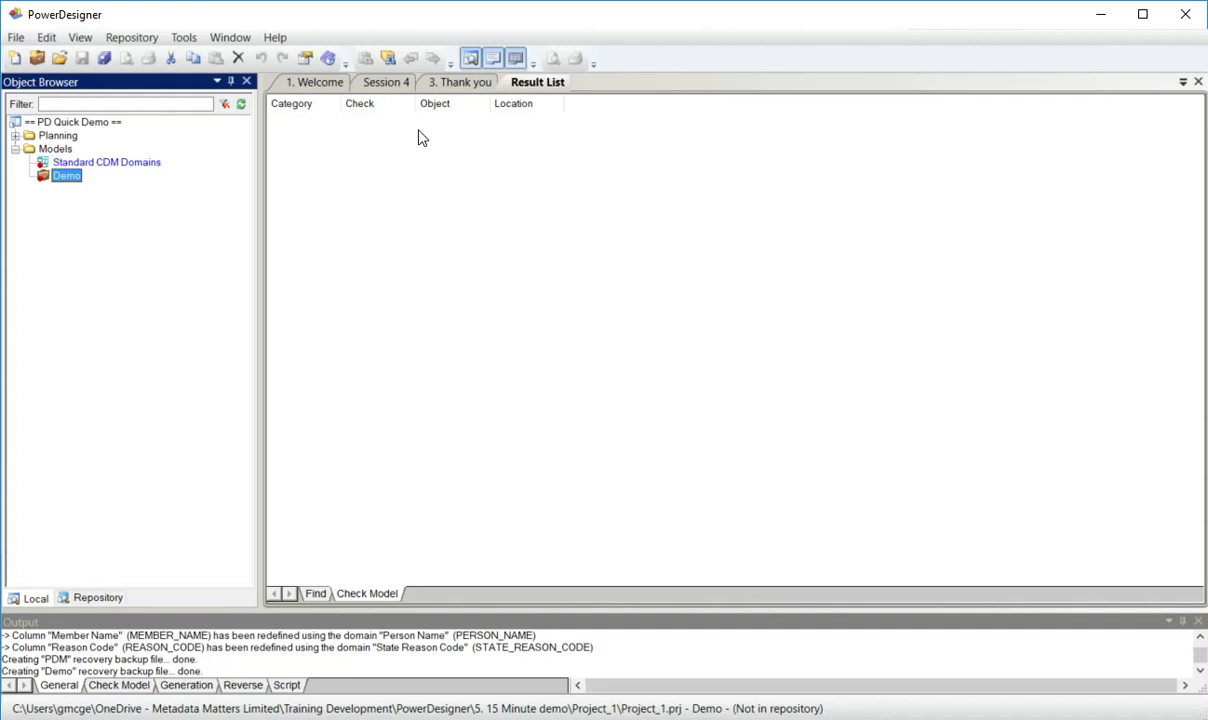
Switch back to the Session 4 agenda slide.
left_click(385, 82)
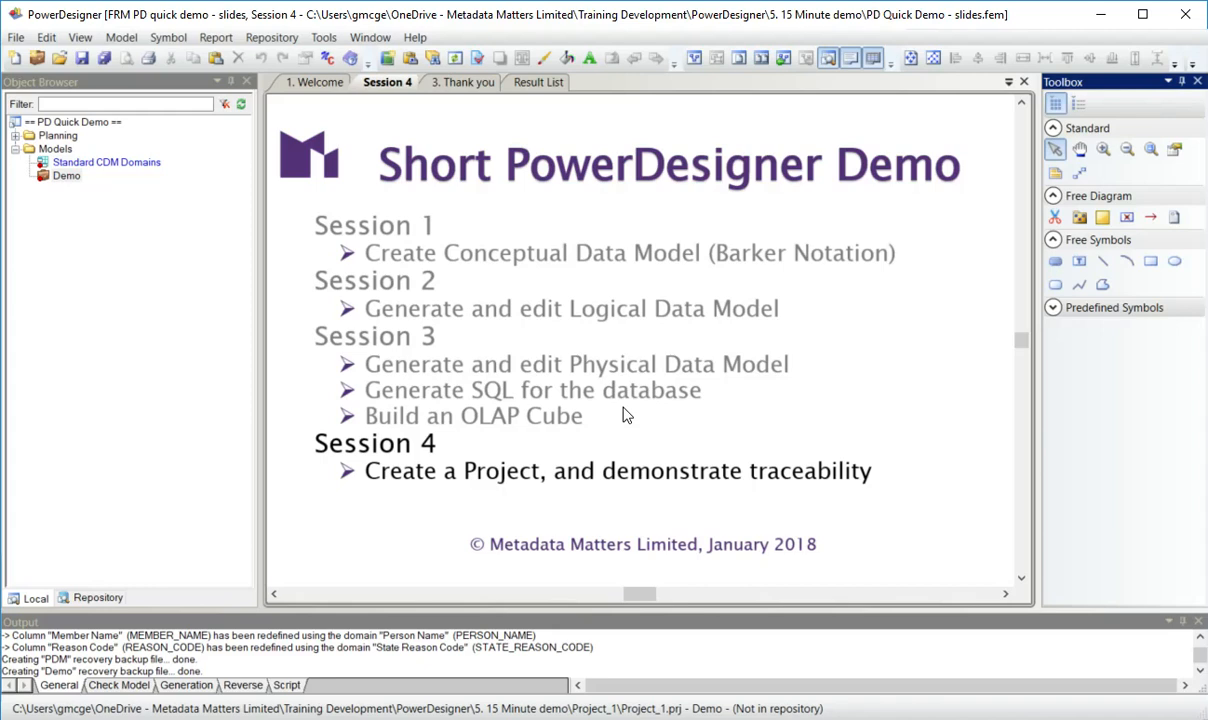